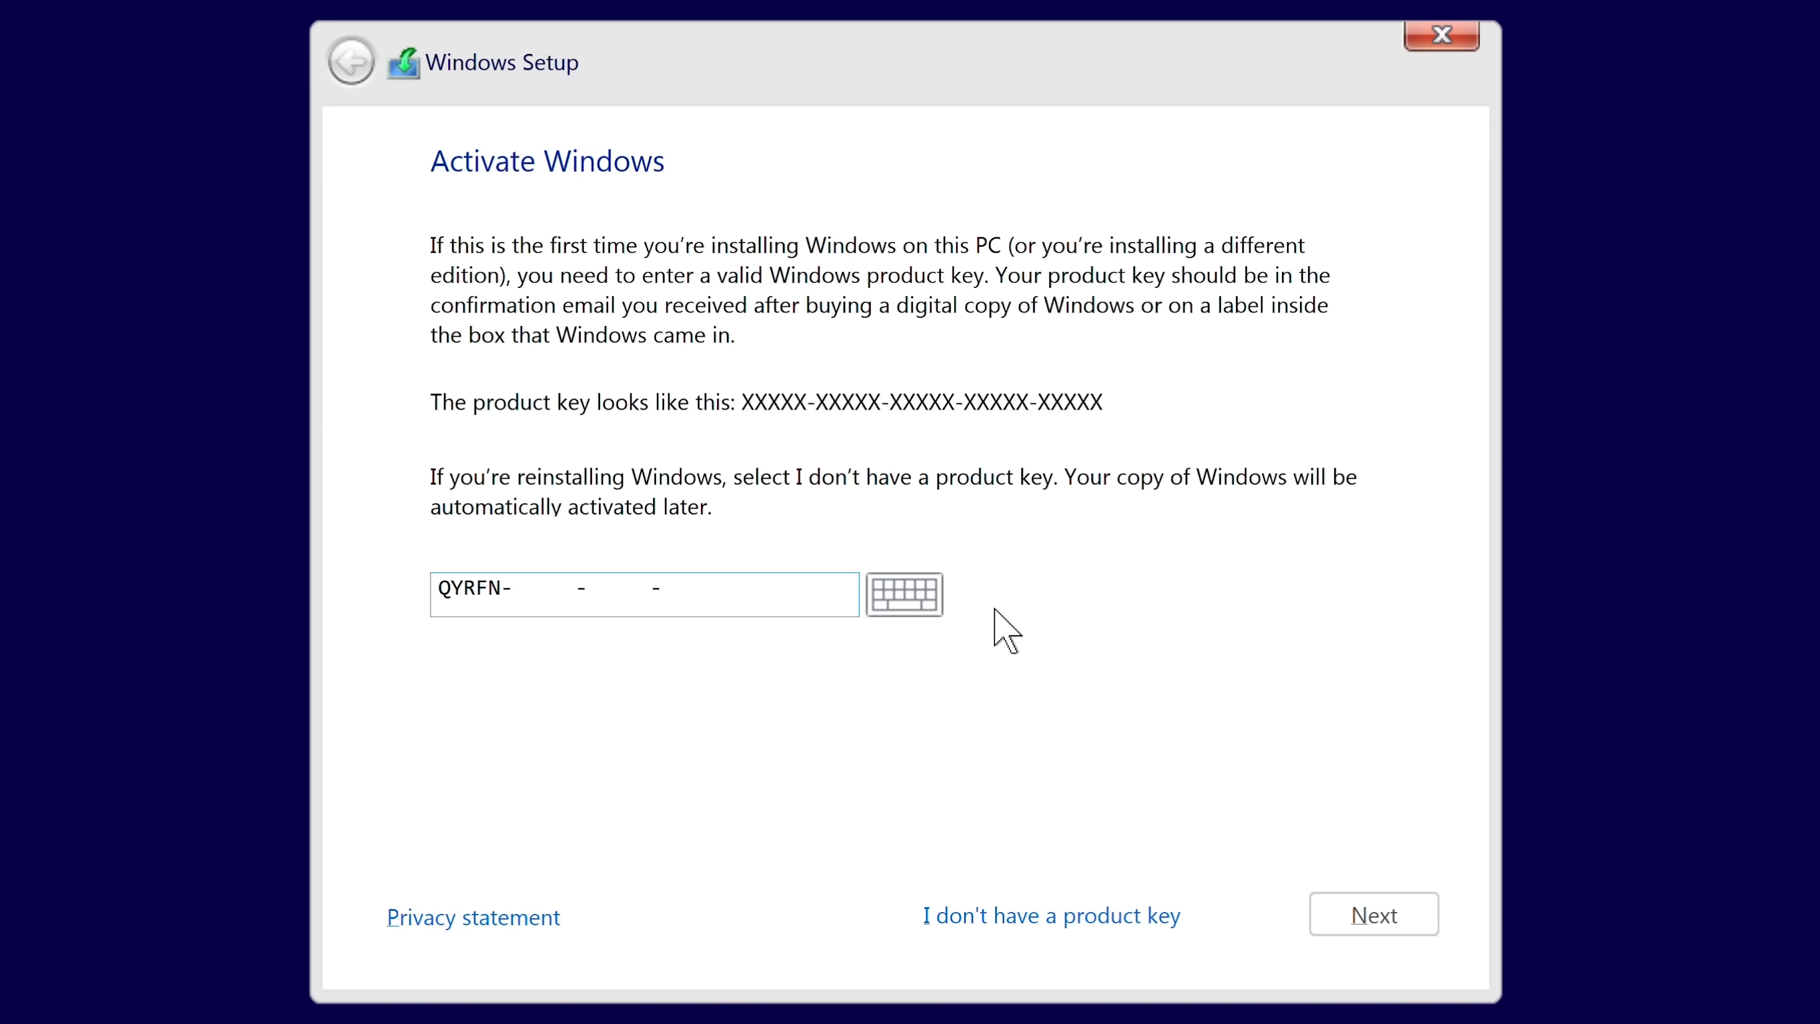
Step: Download the Windows 10 media creation tool from the installation media page and launch it
click(1373, 914)
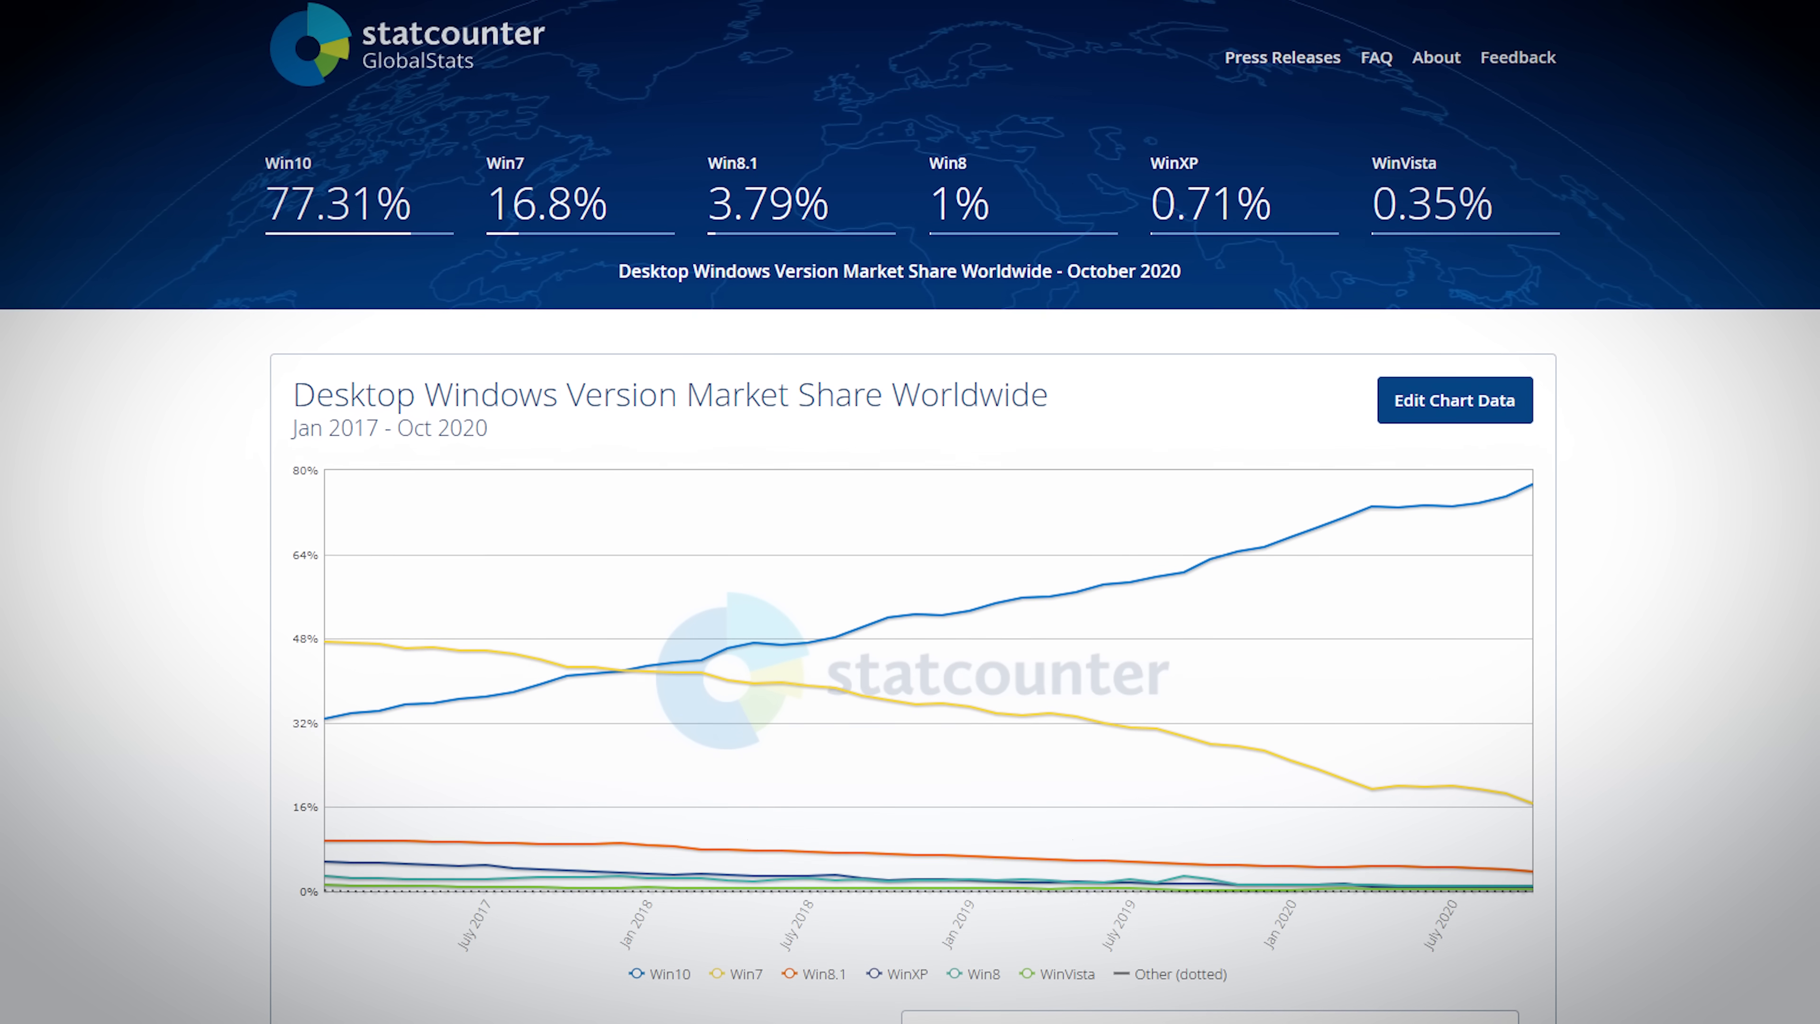
scroll(down, 3)
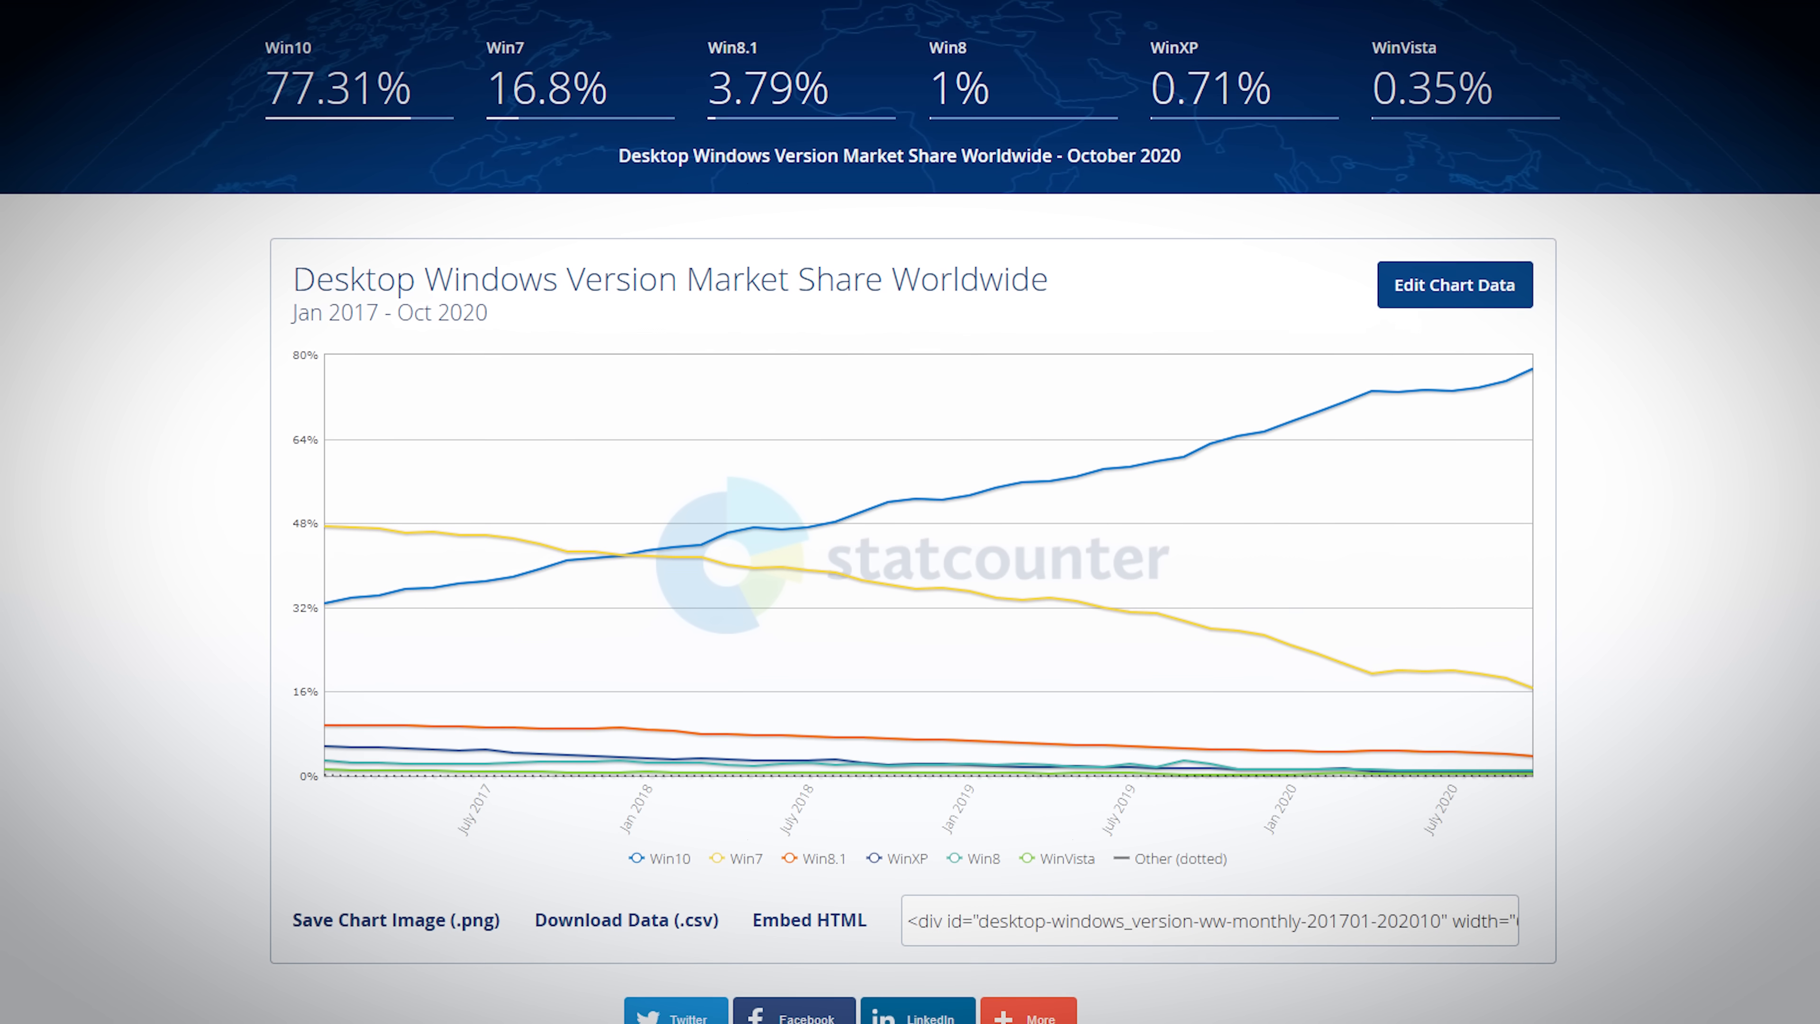
scroll(down, 3)
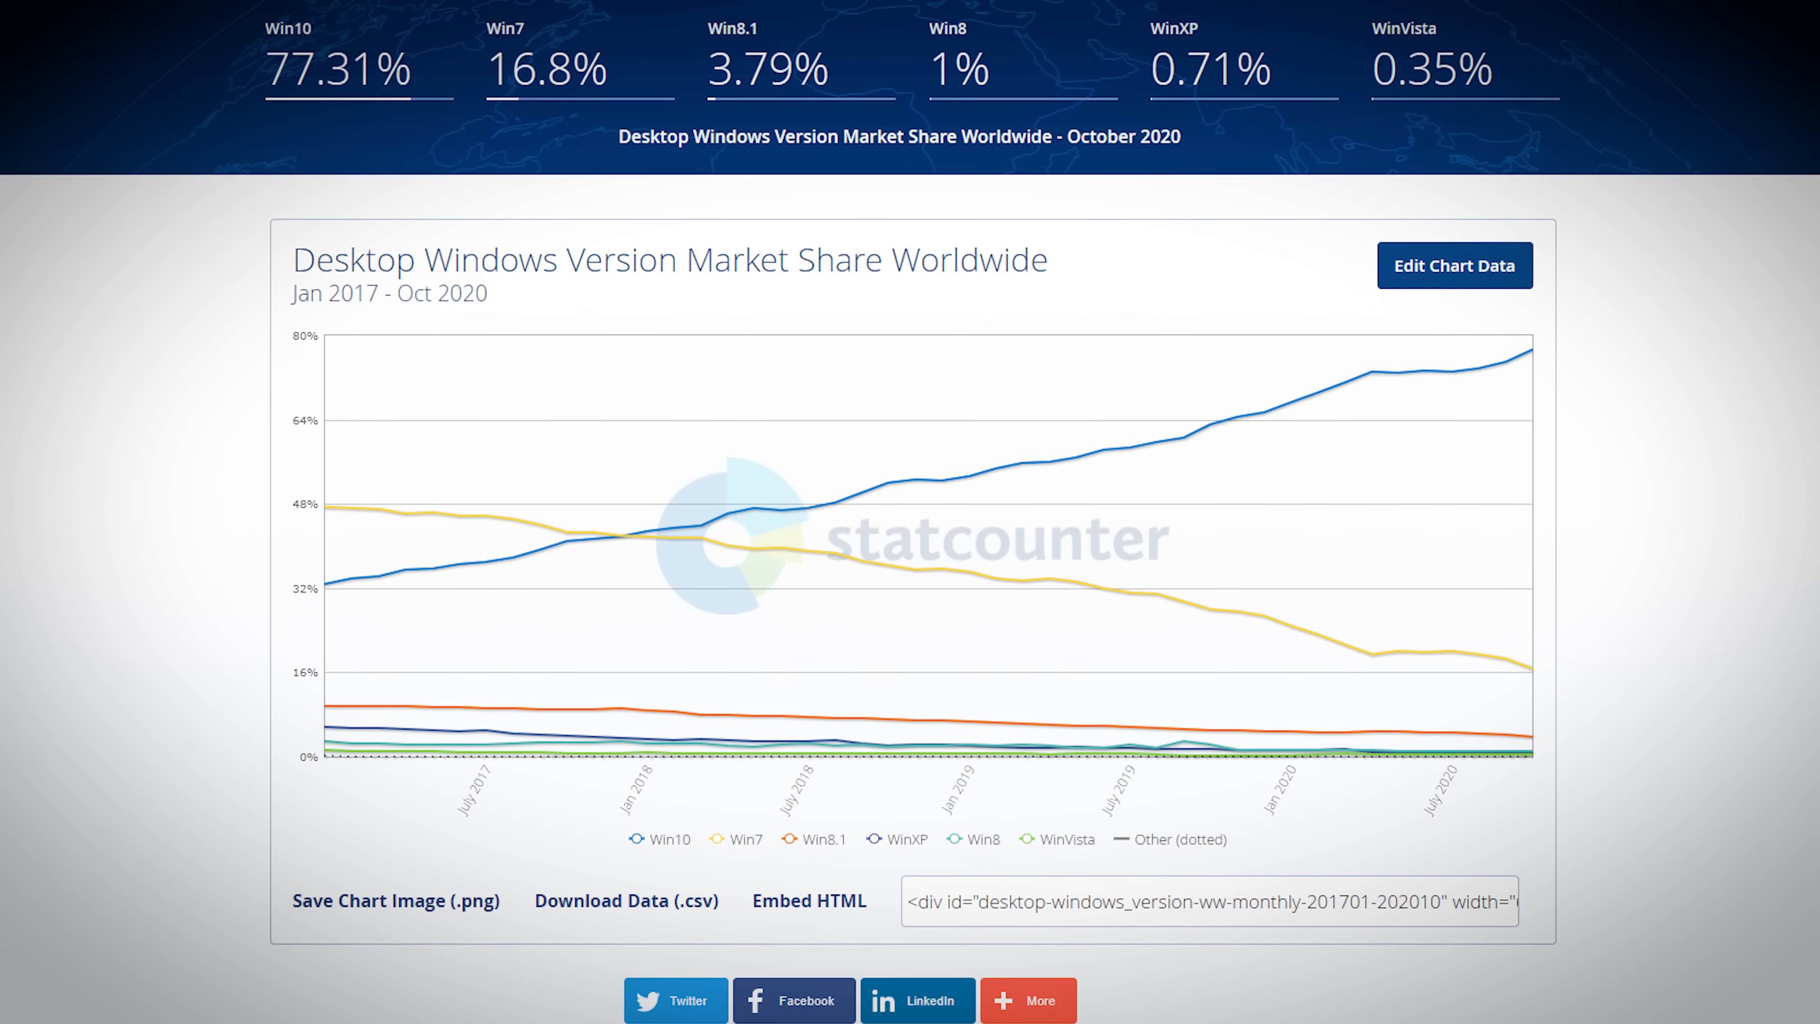
scroll(down, 3)
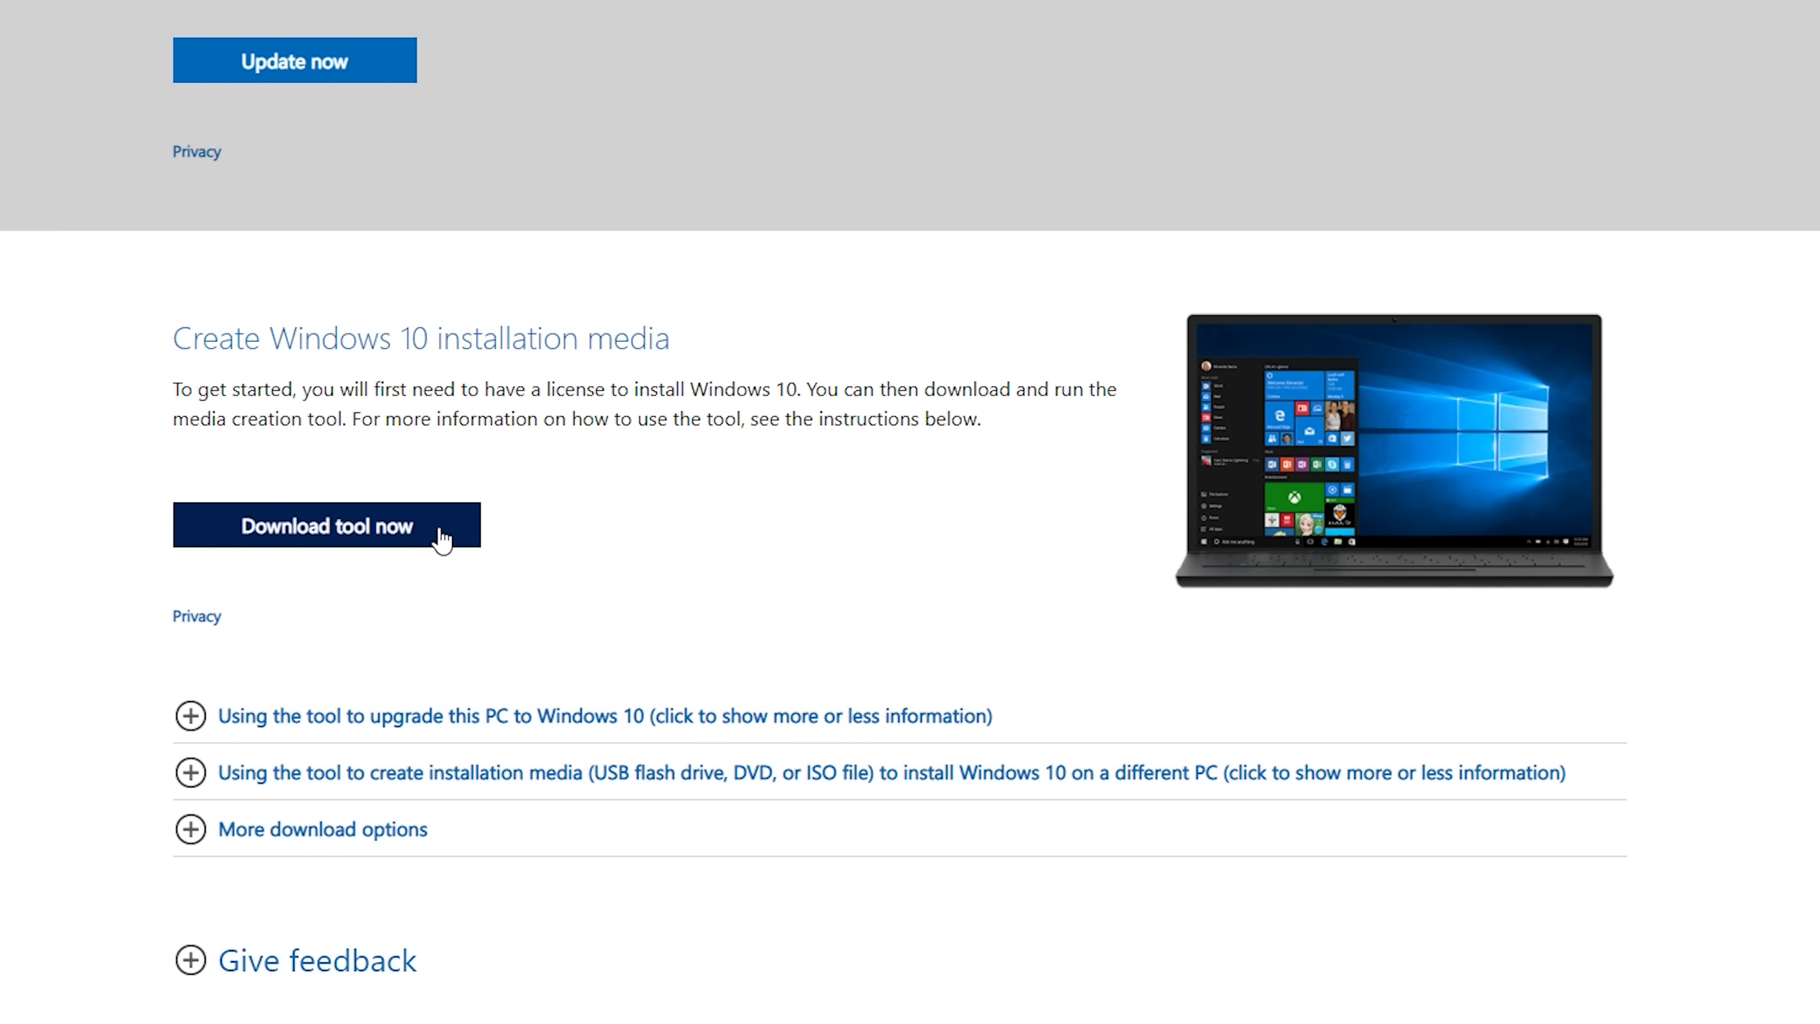
click(326, 526)
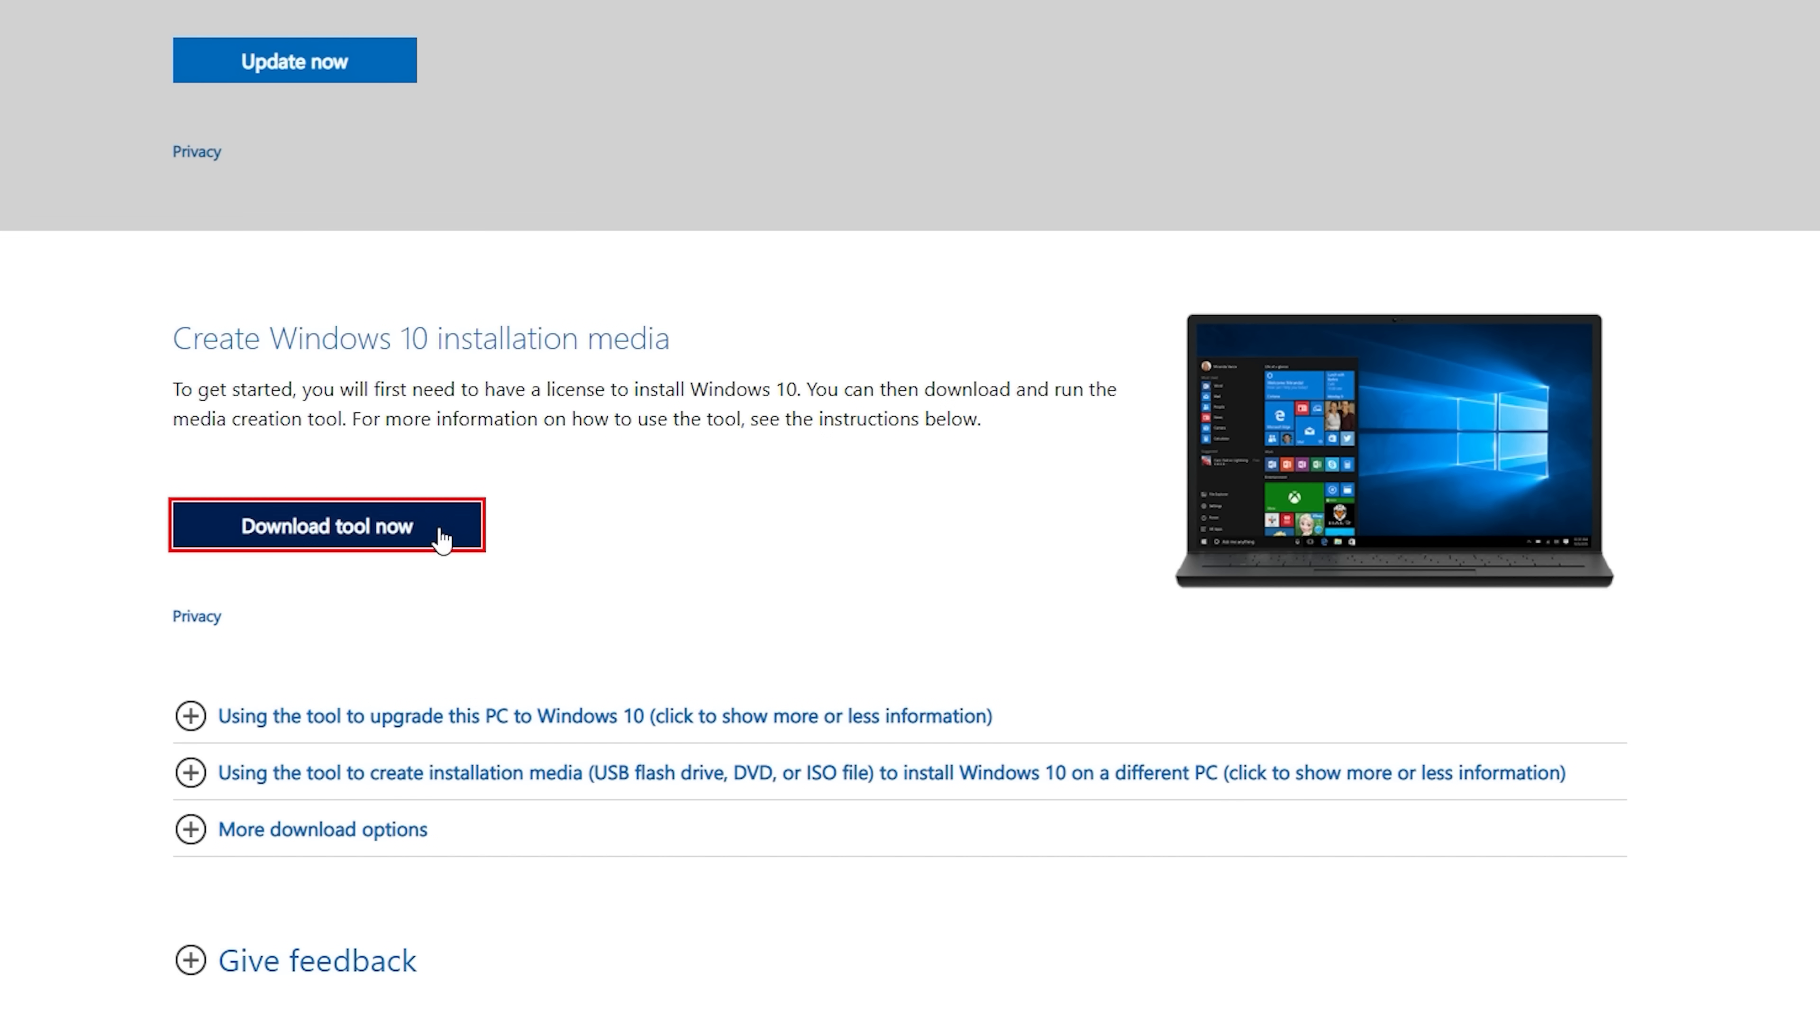
click(326, 524)
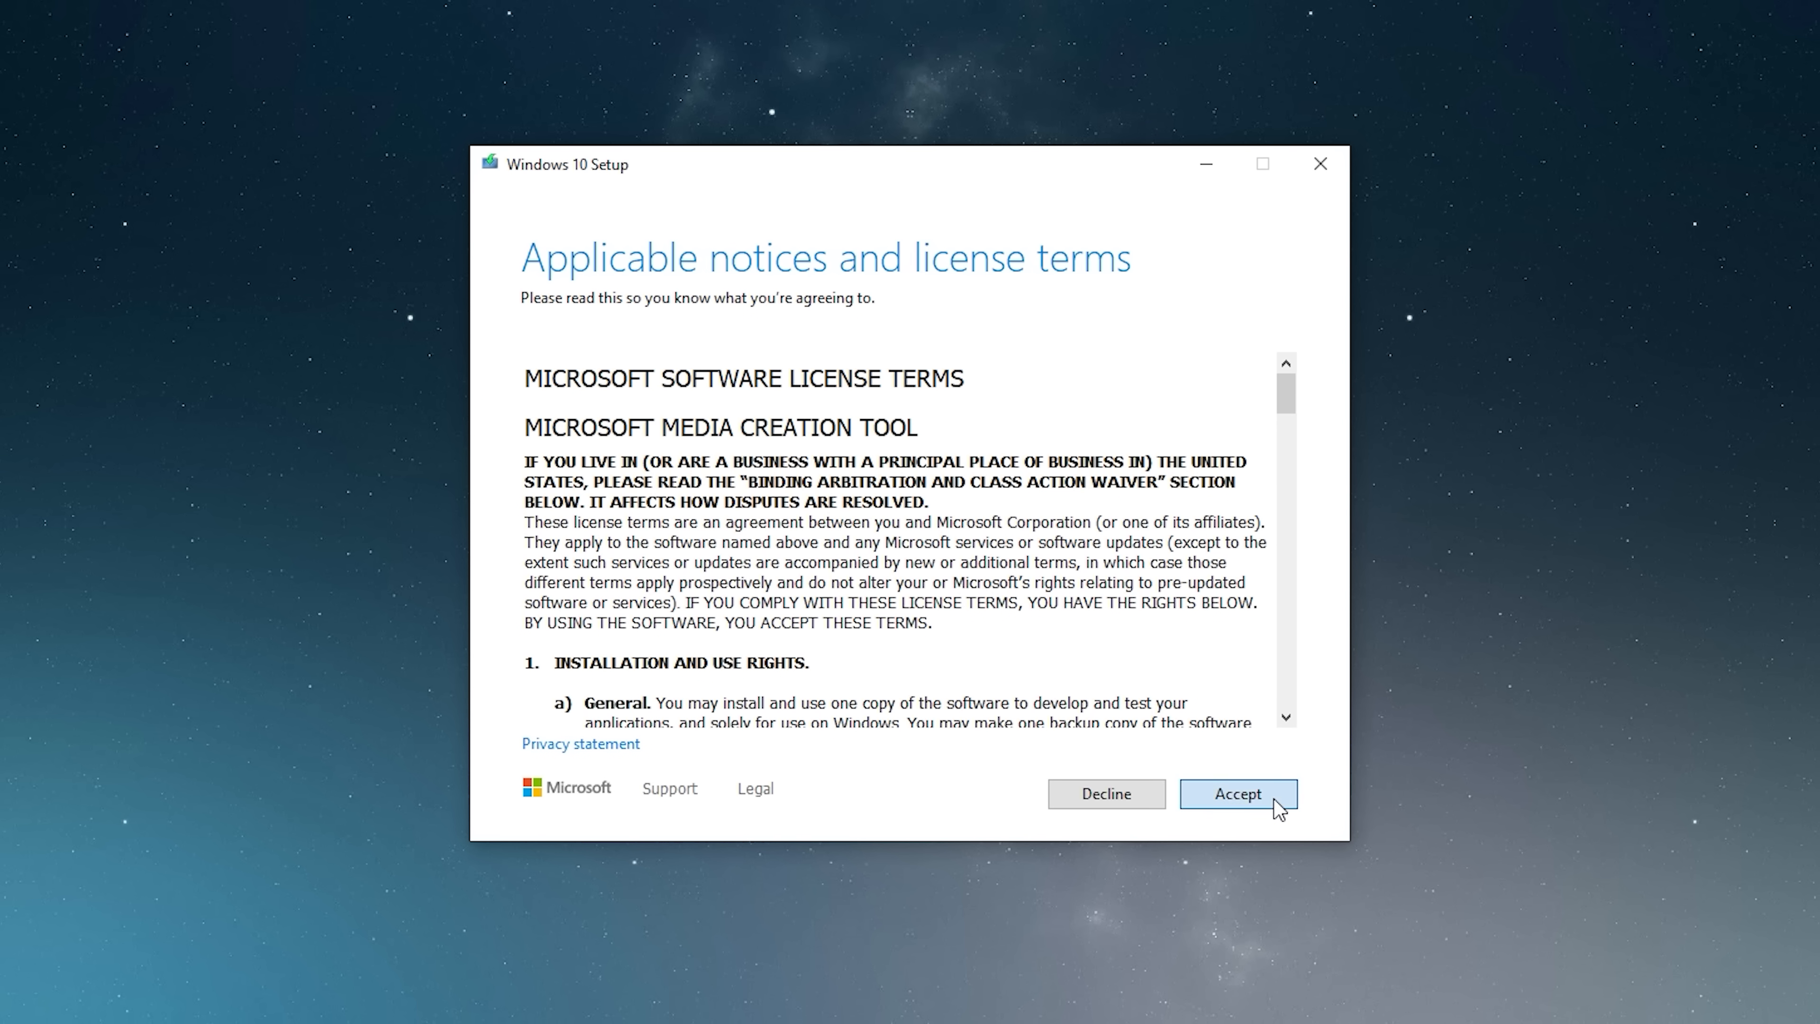
Step: Accept the license terms and choose installation media for another PC on a USB flash drive
click(1236, 794)
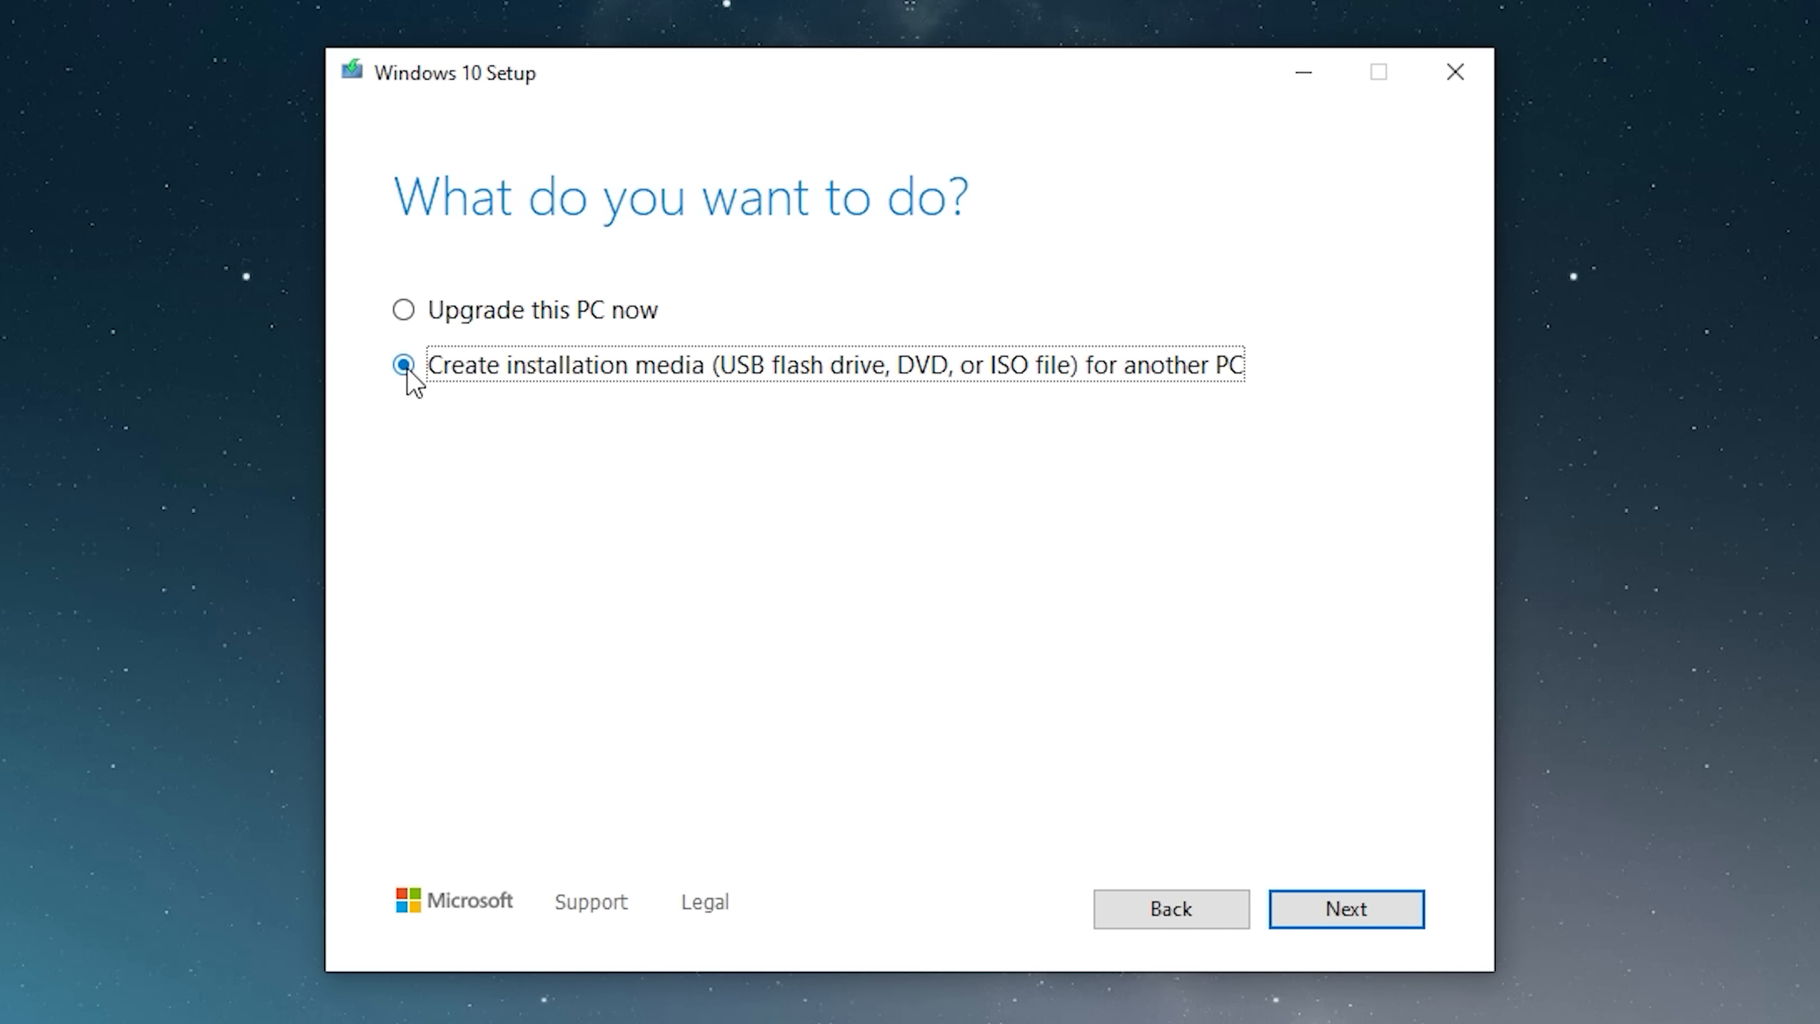
click(1345, 908)
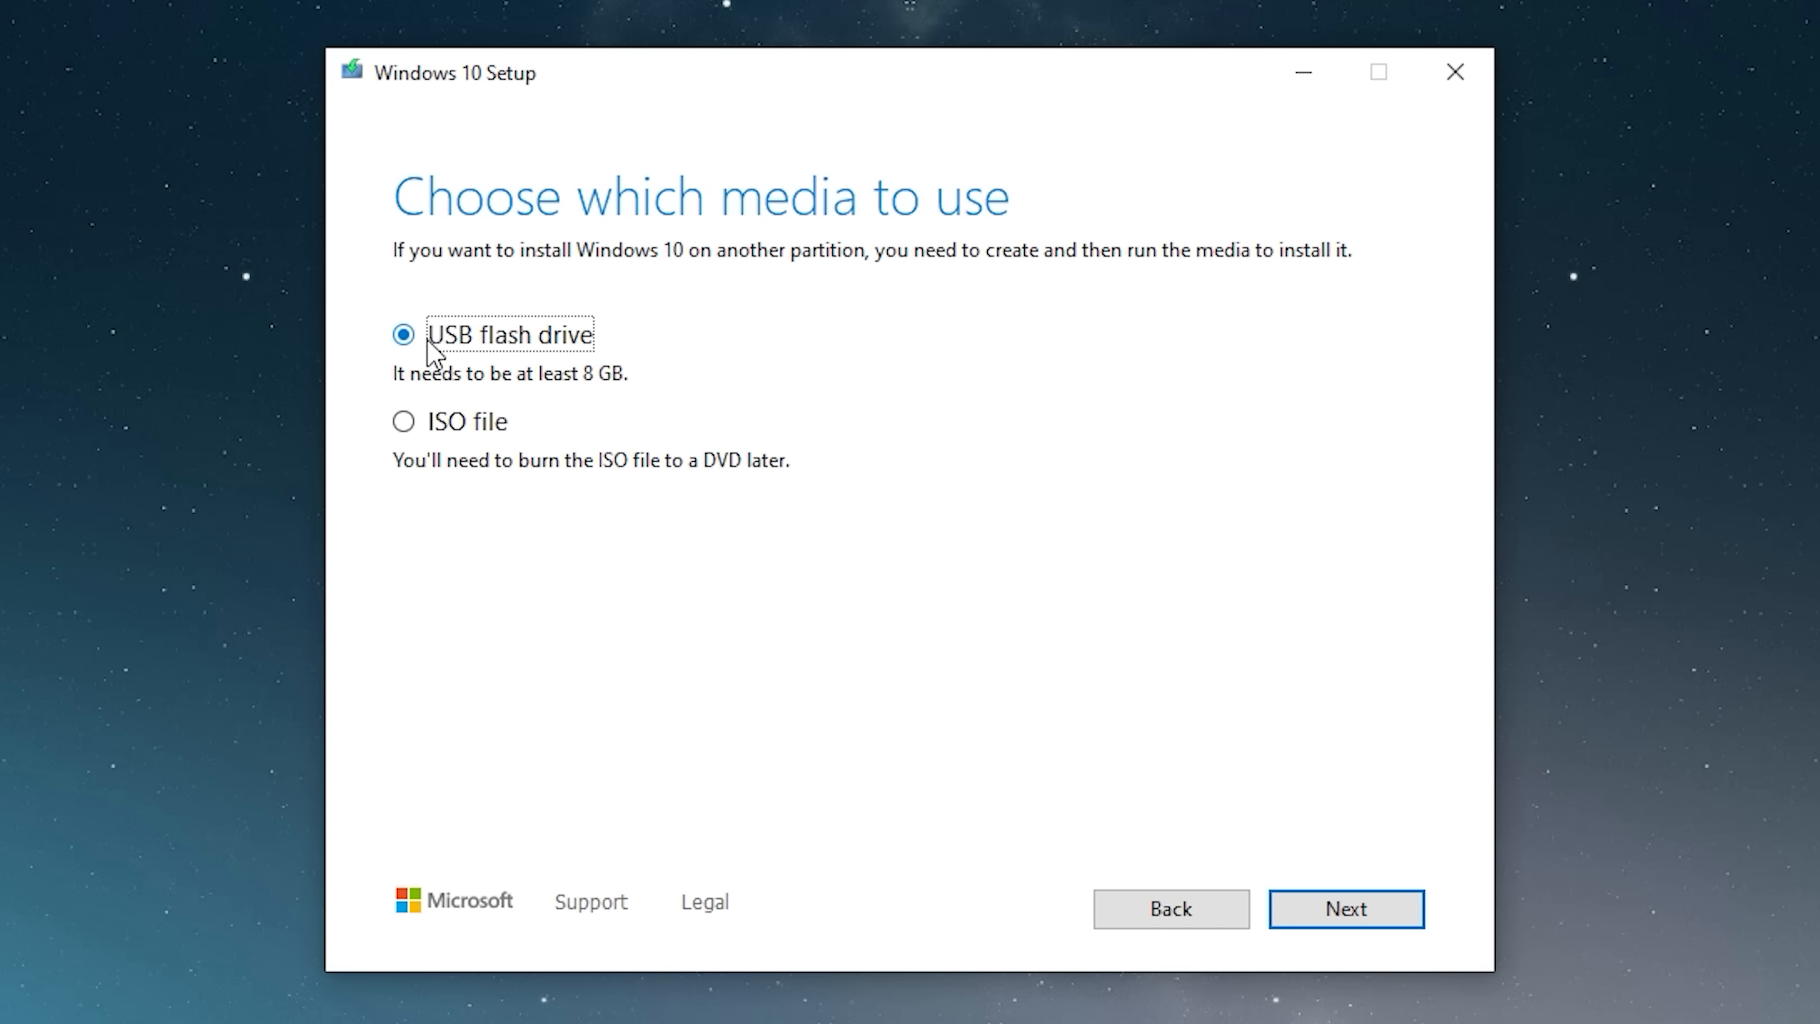
mouse_move(598, 373)
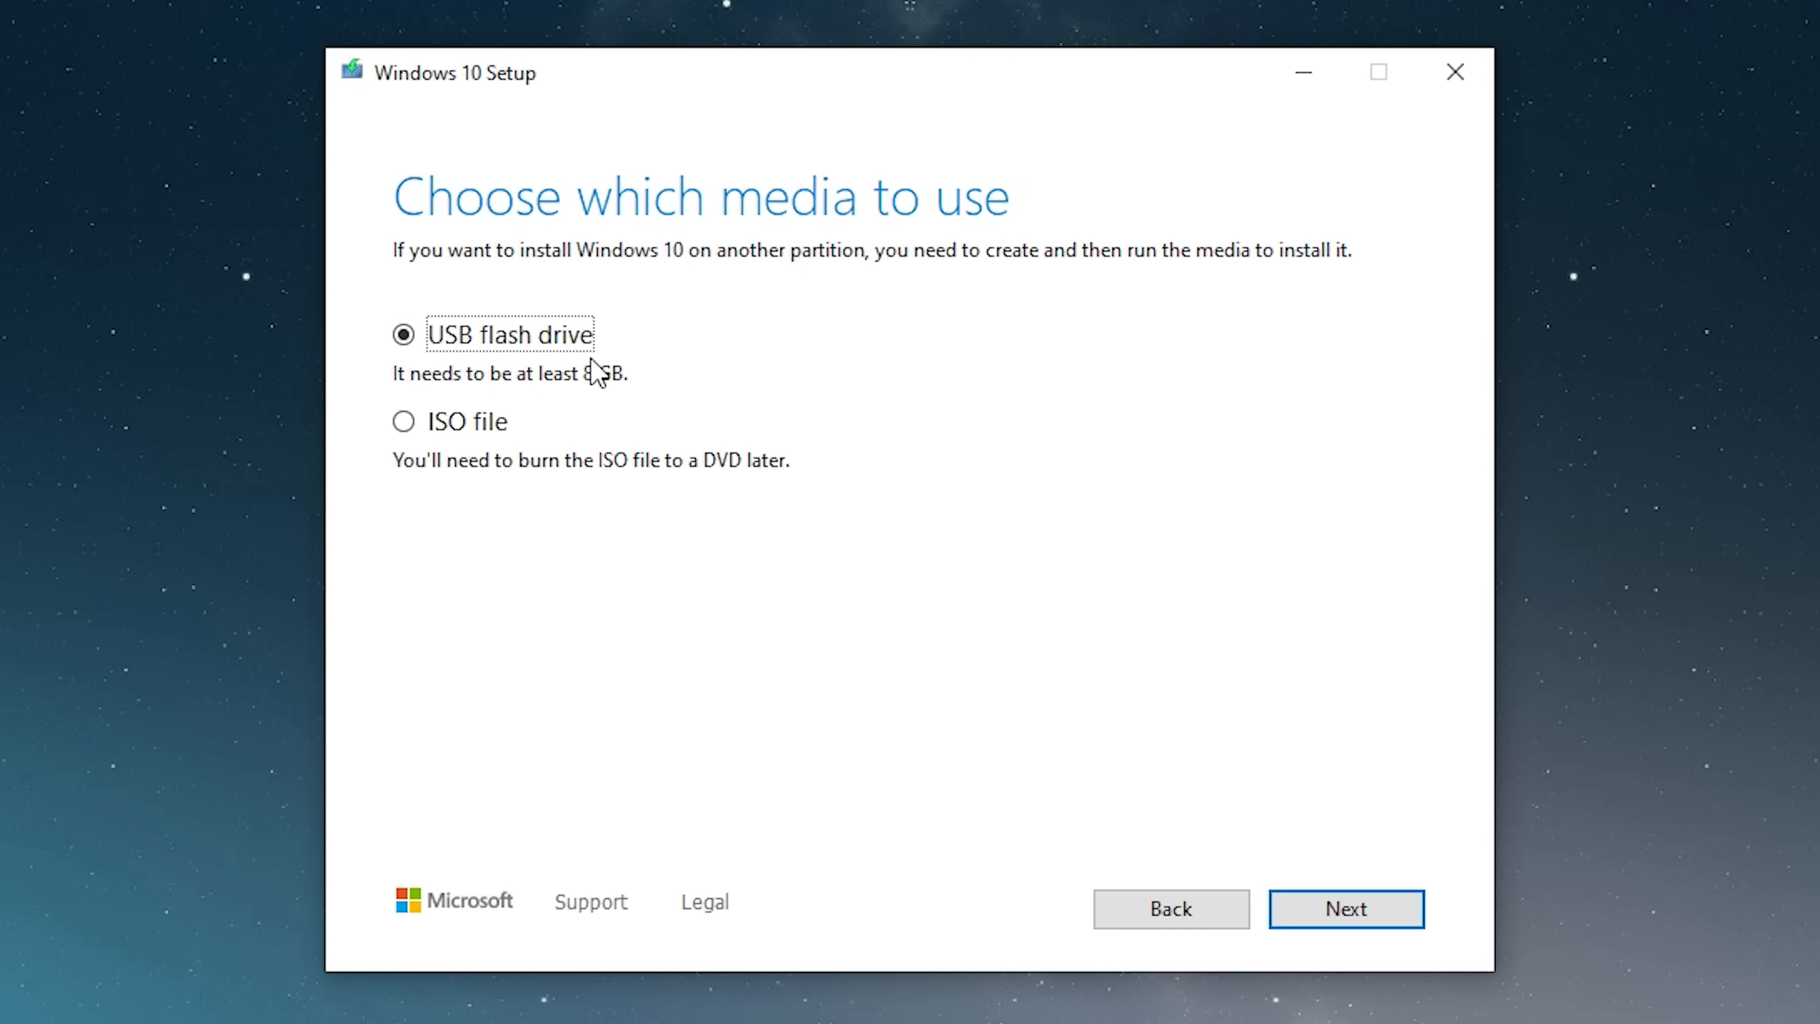
click(1345, 909)
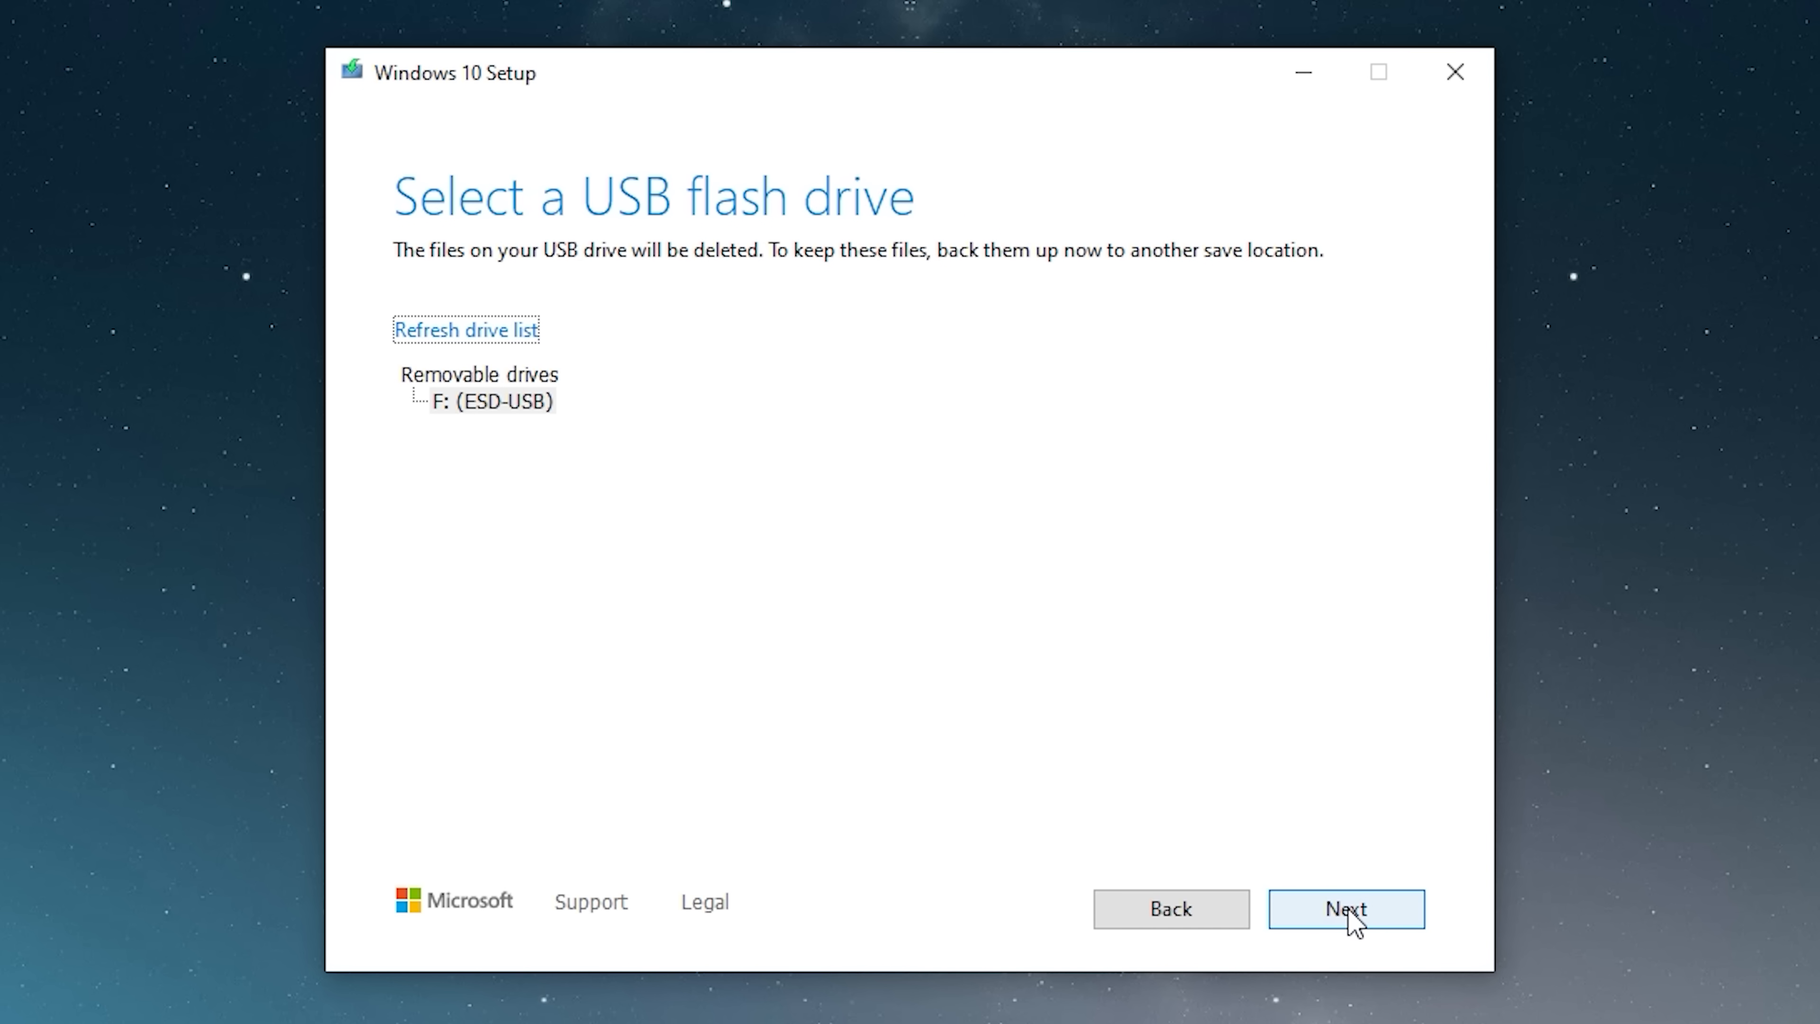
Step: Refresh the drive list, target the F: (ESD-USB) removable drive and start writing Windows 10 to it
click(465, 330)
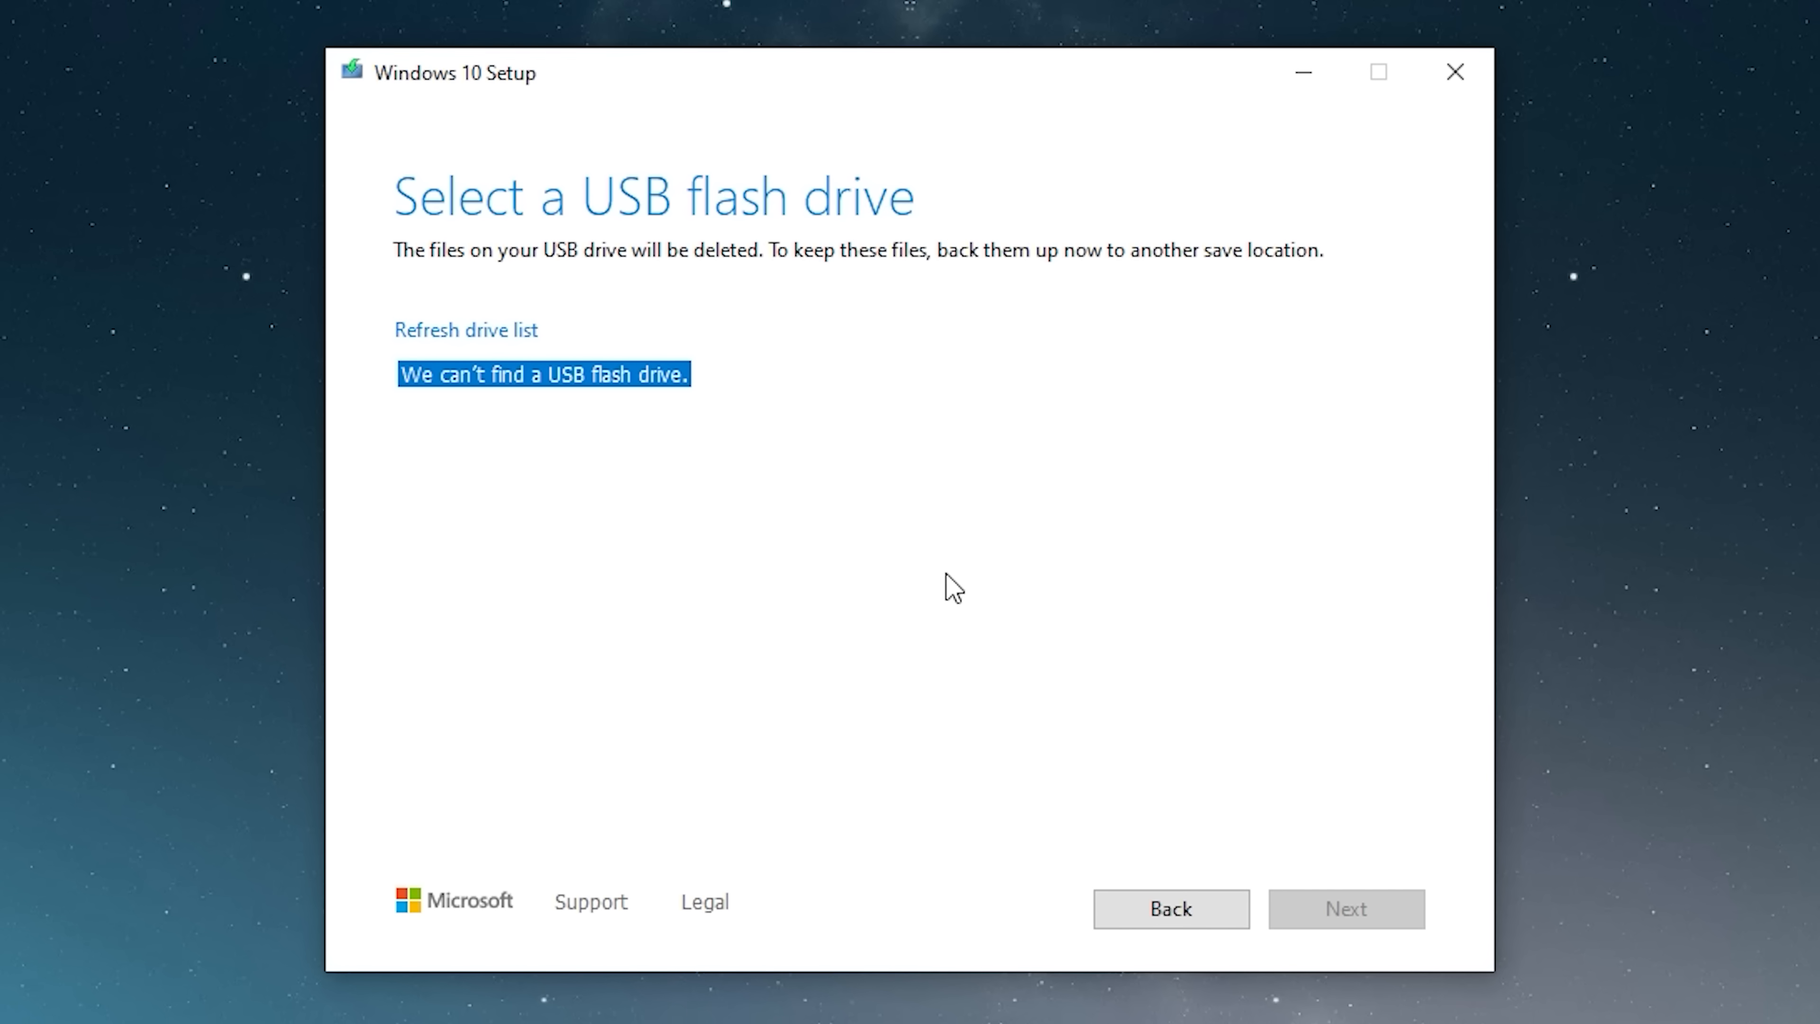
click(465, 330)
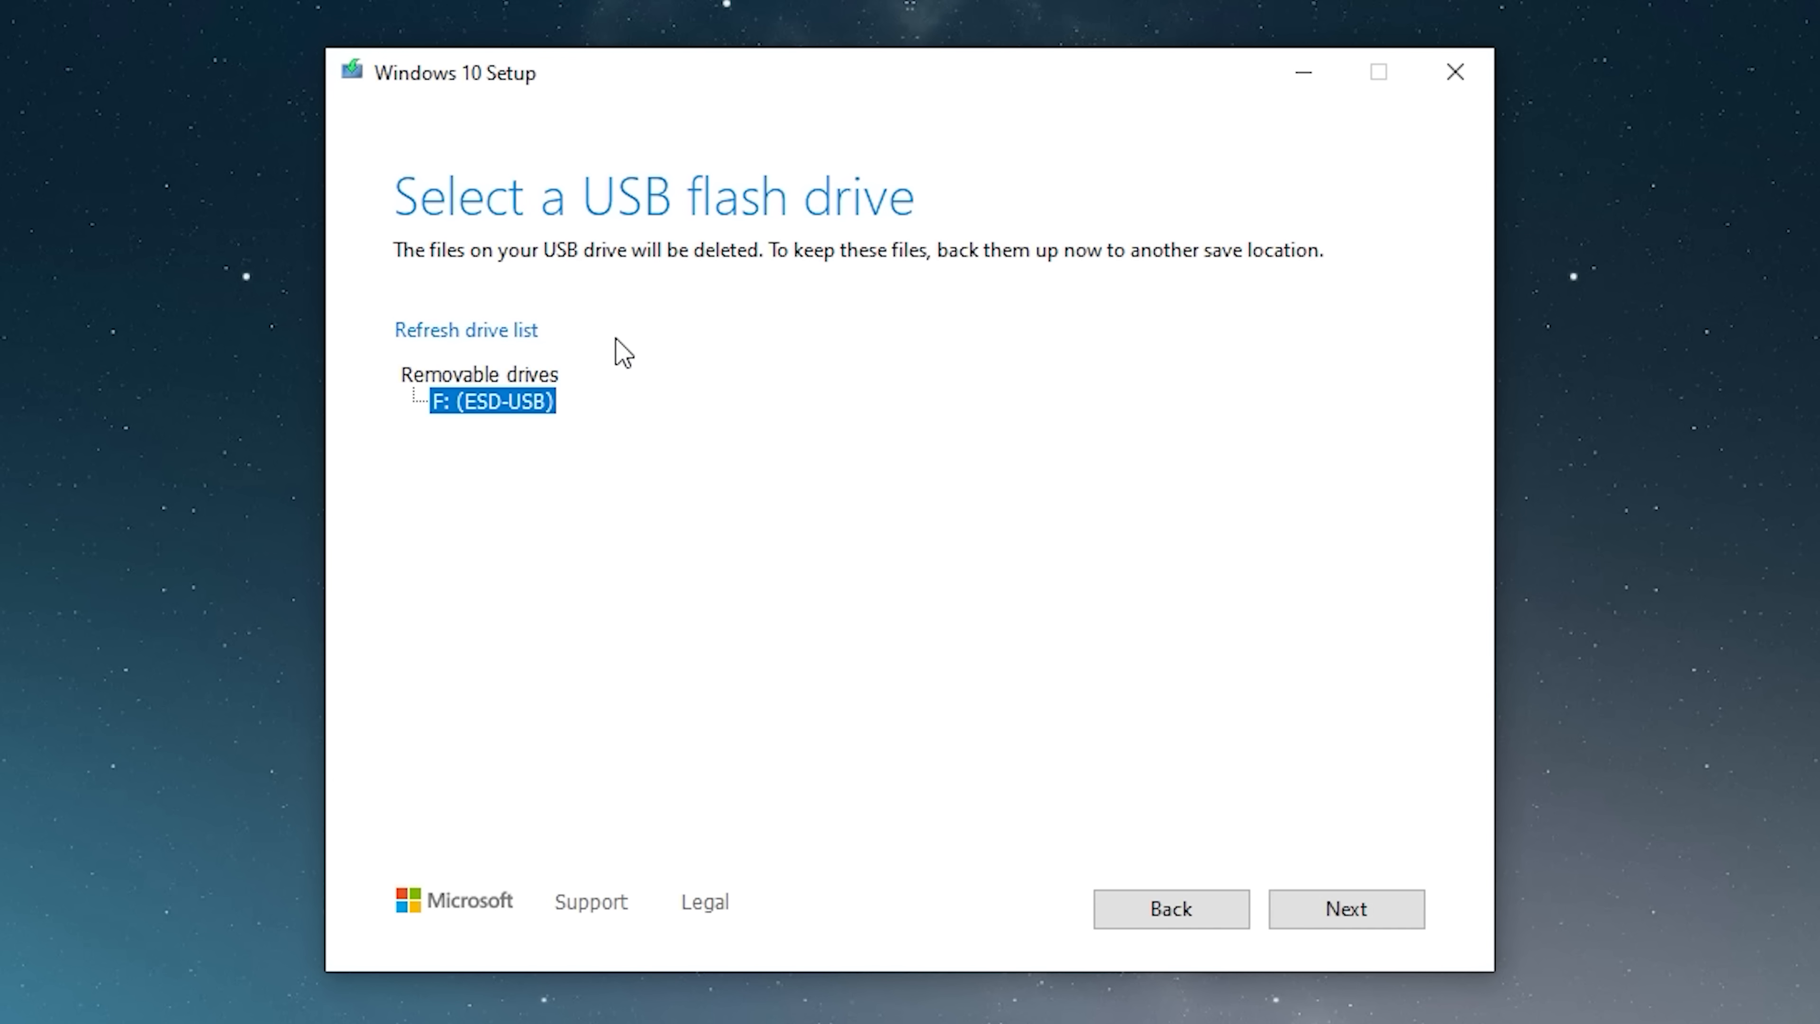
mouse_move(420, 415)
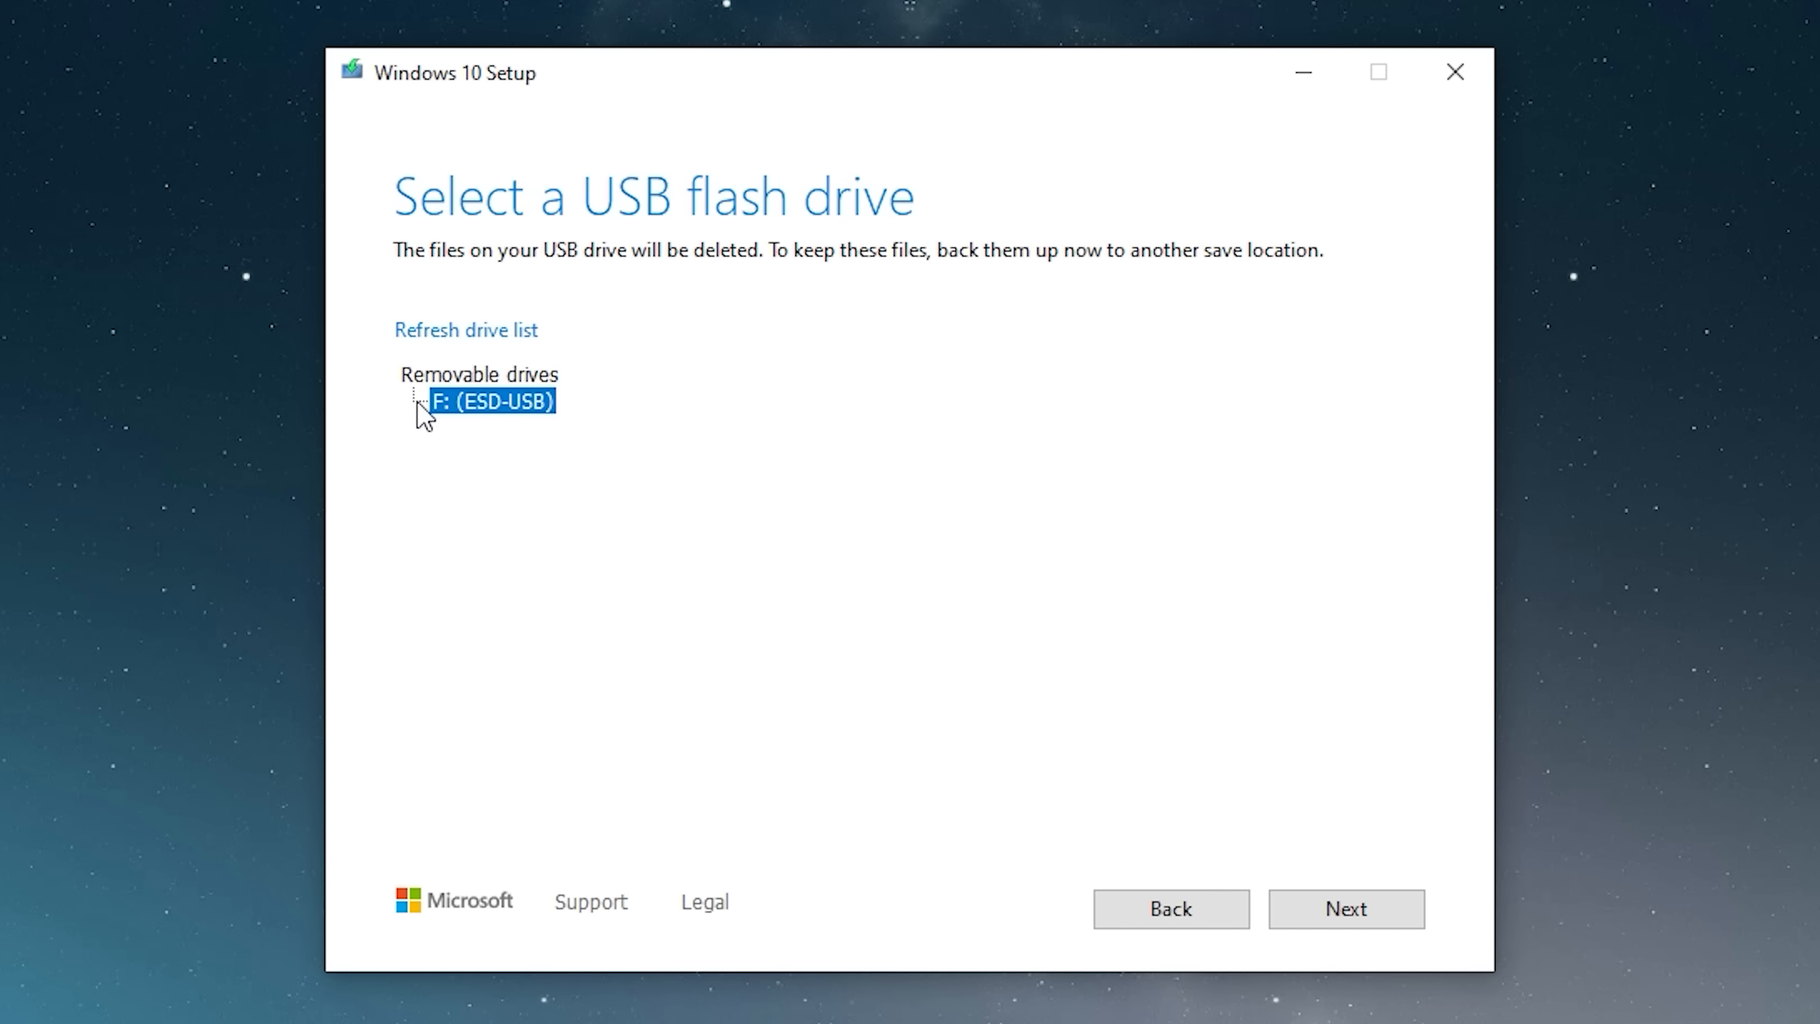
mouse_move(1285, 719)
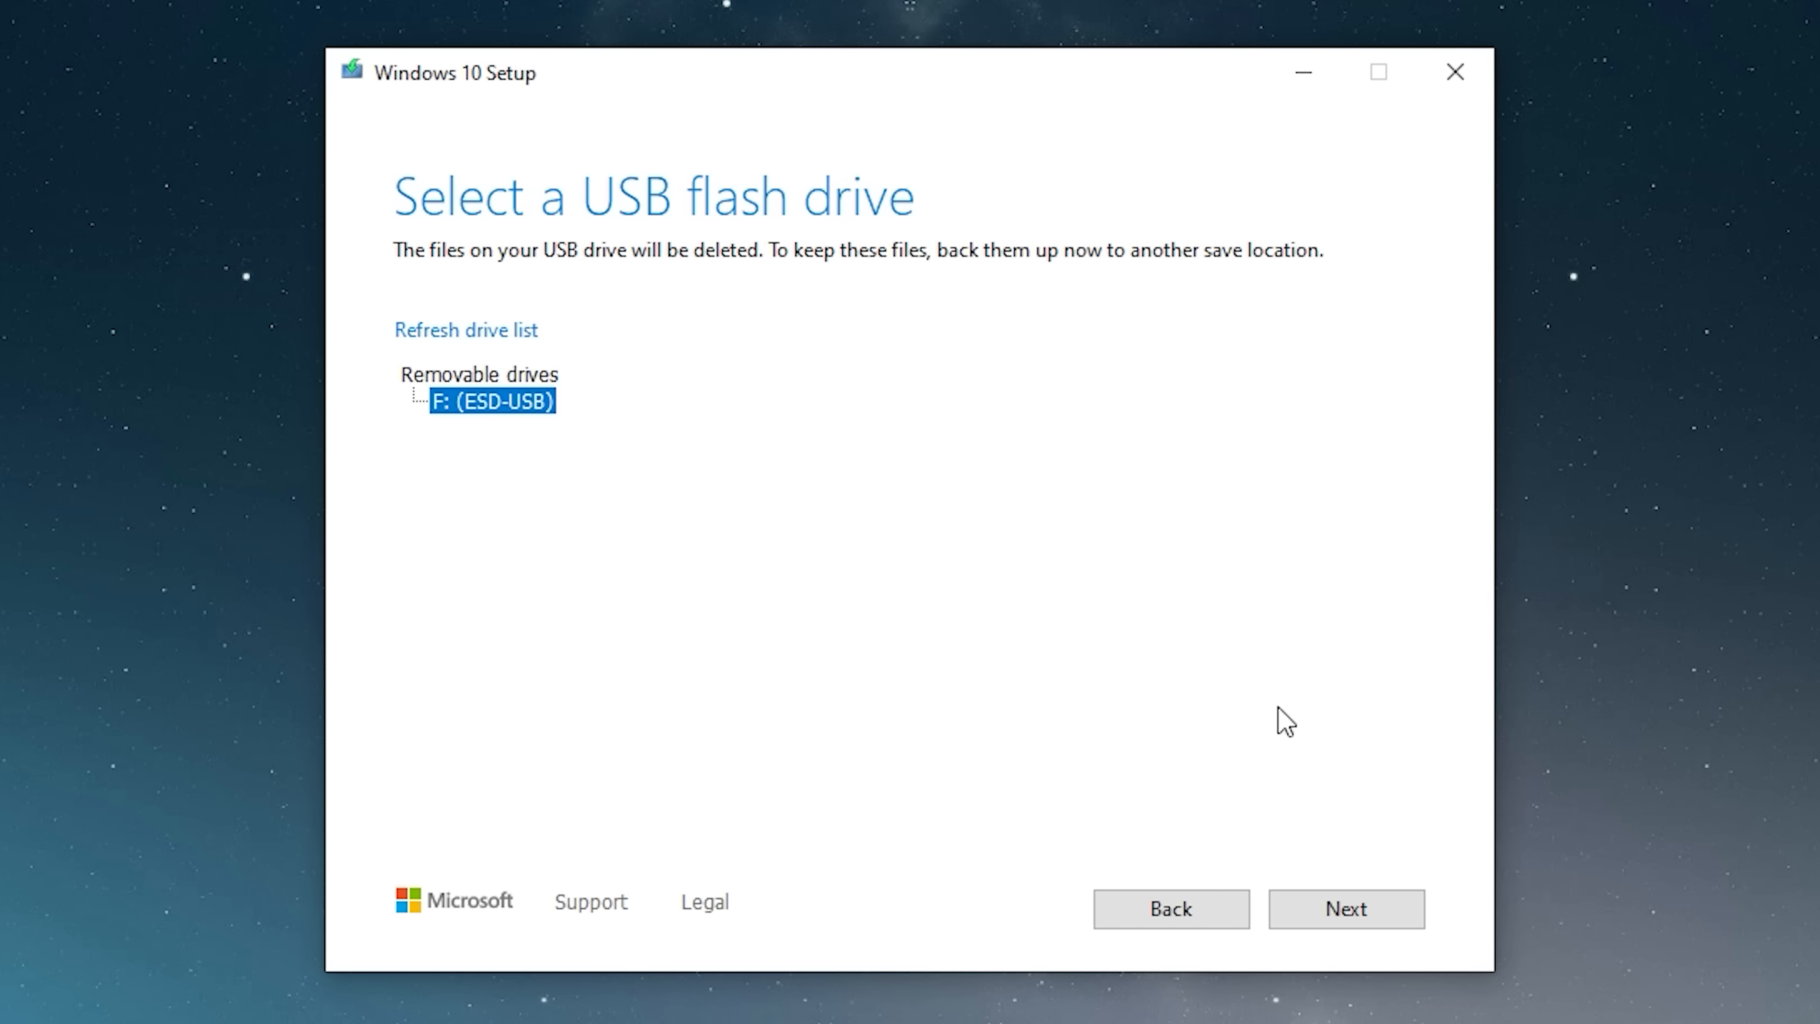
click(1343, 908)
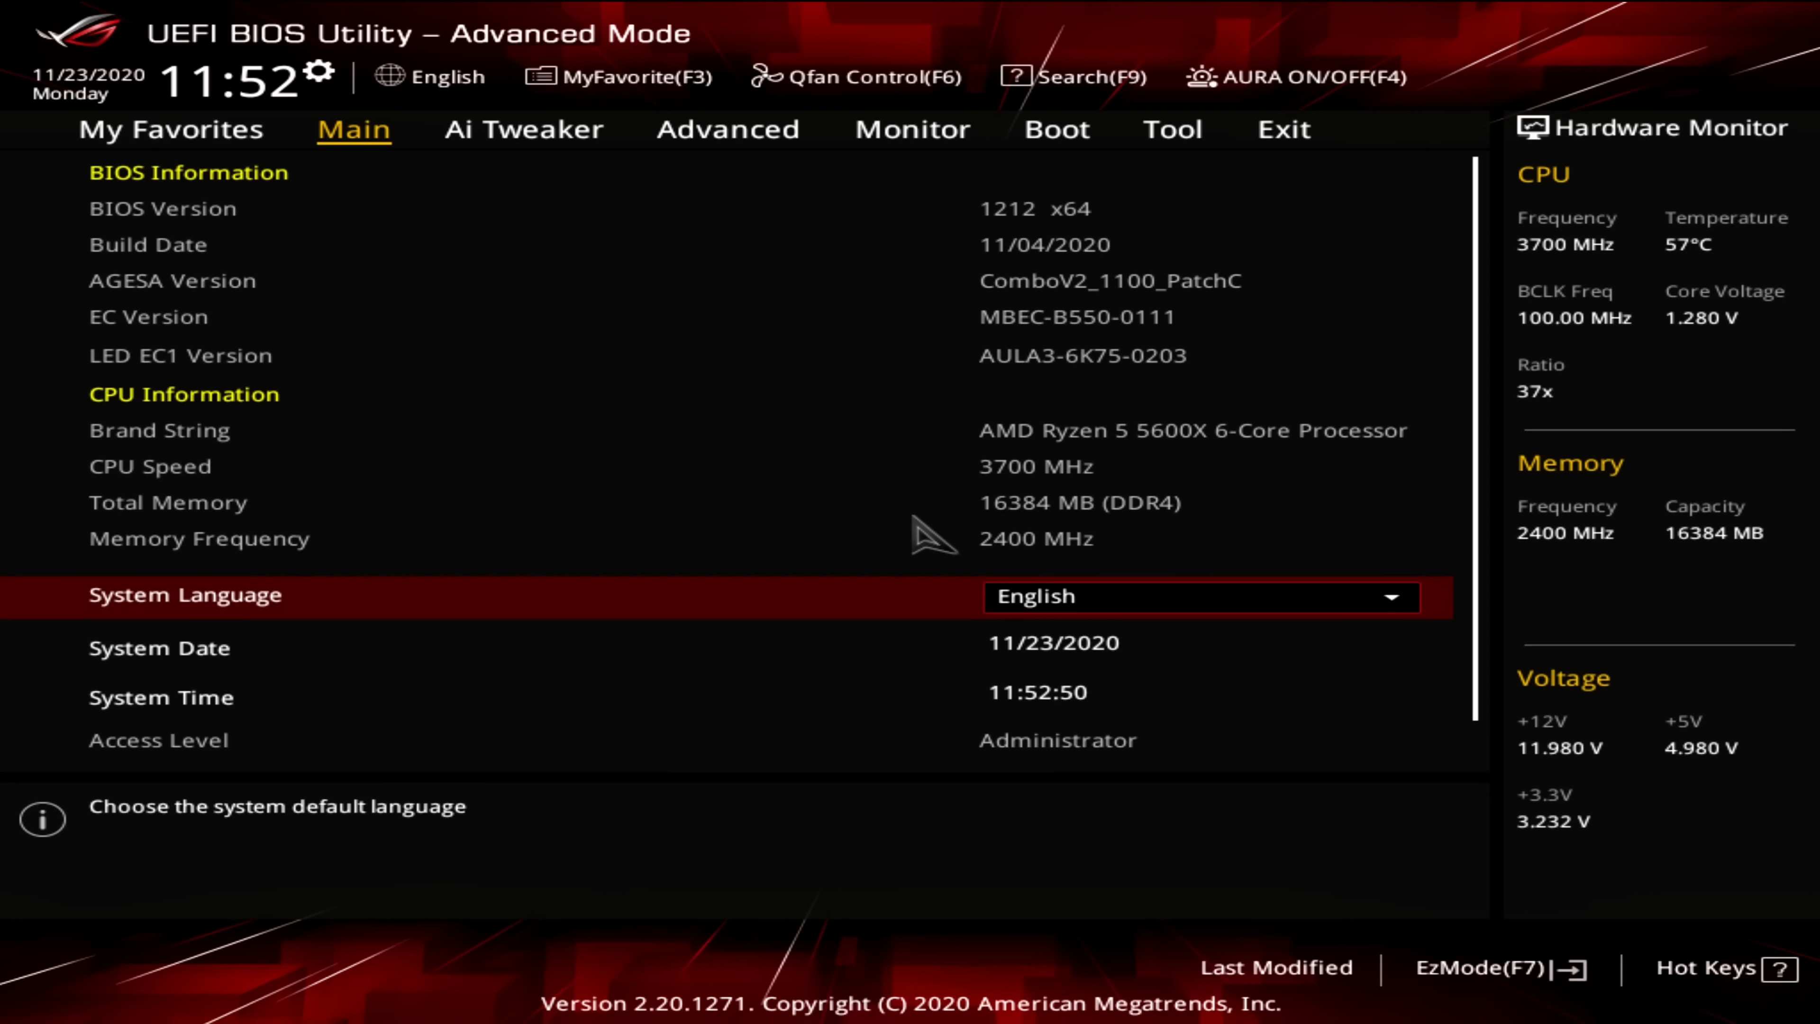
mouse_move(1432, 790)
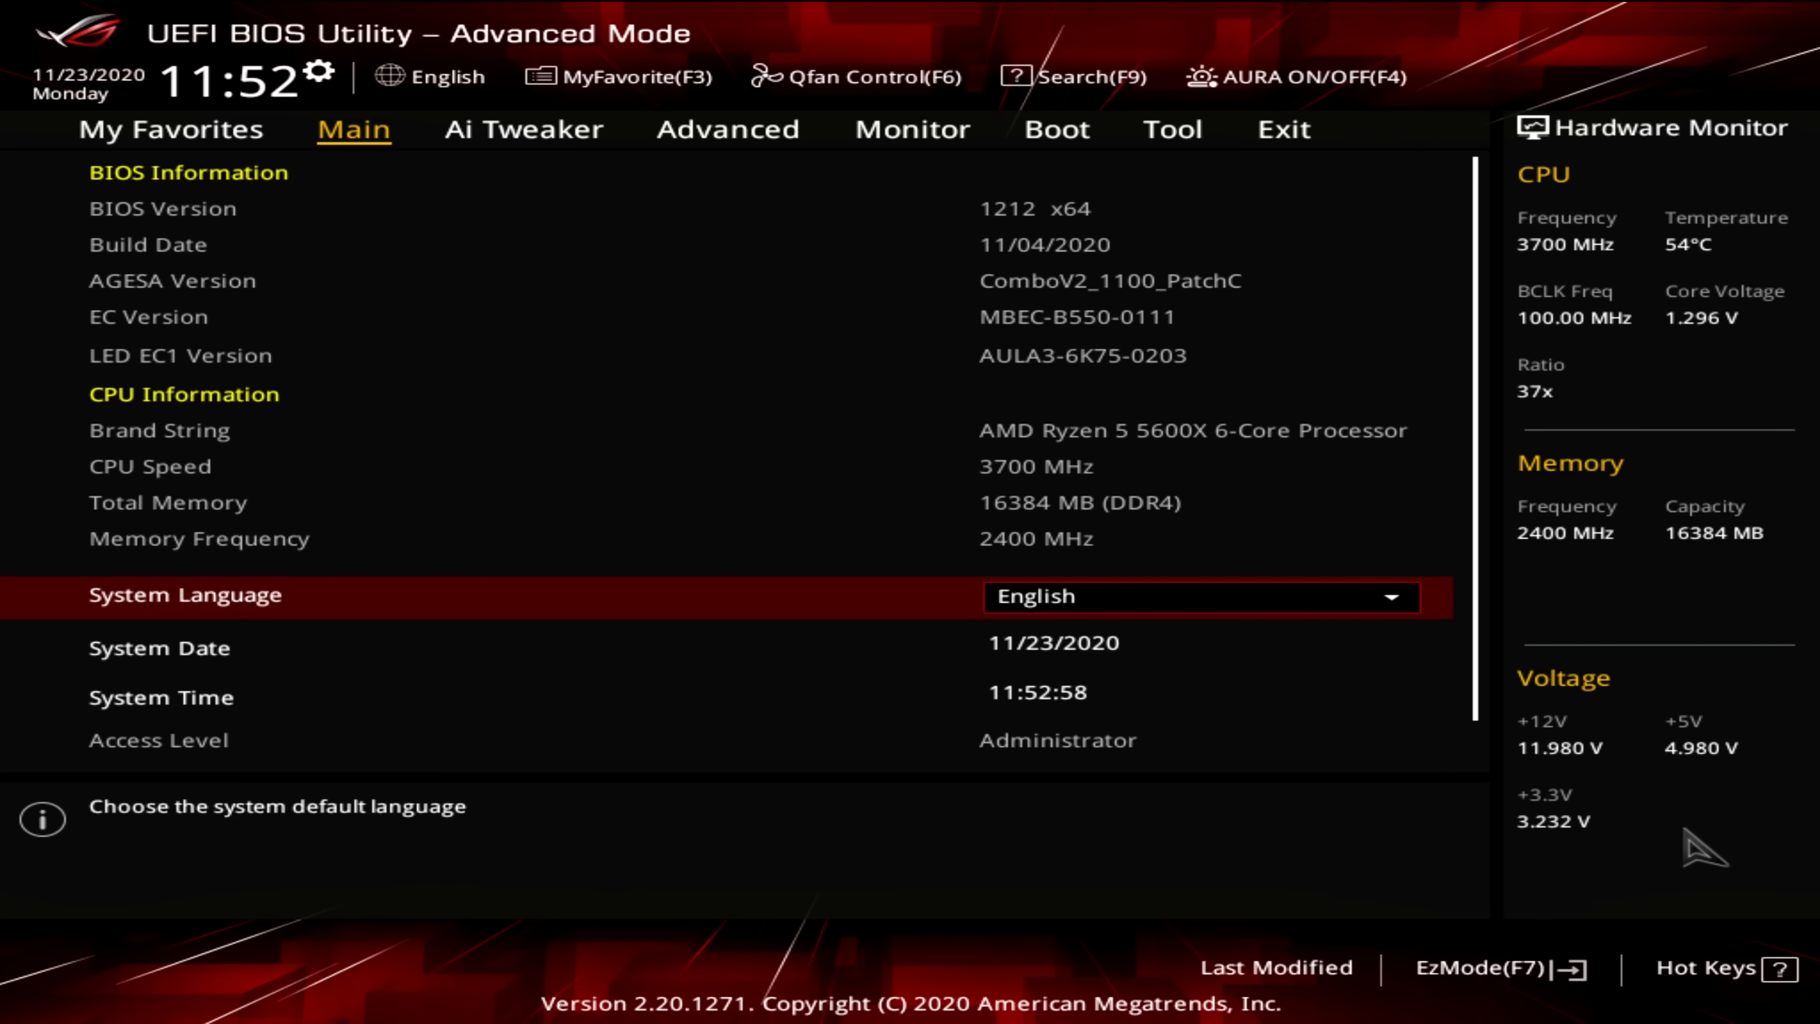
Step: Review the Boot, Monitor and Ai Tweaker pages and switch the firmware to EZ Mode
click(1055, 129)
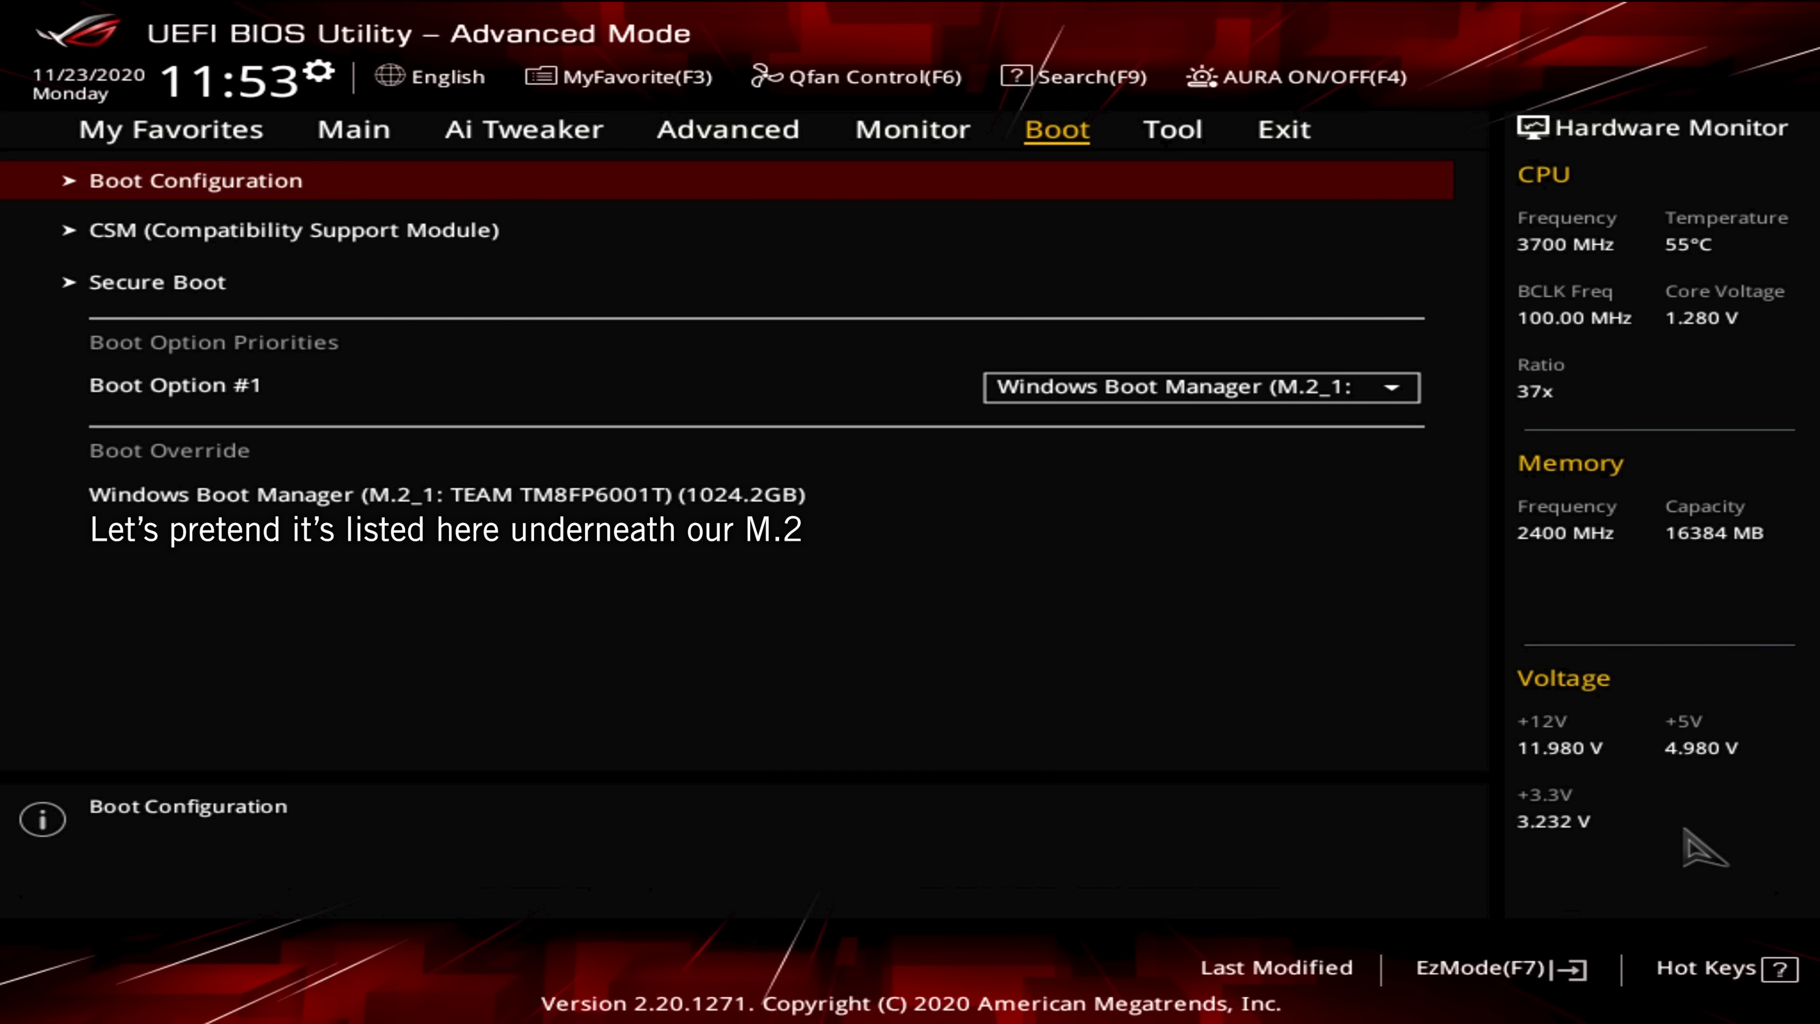
click(912, 129)
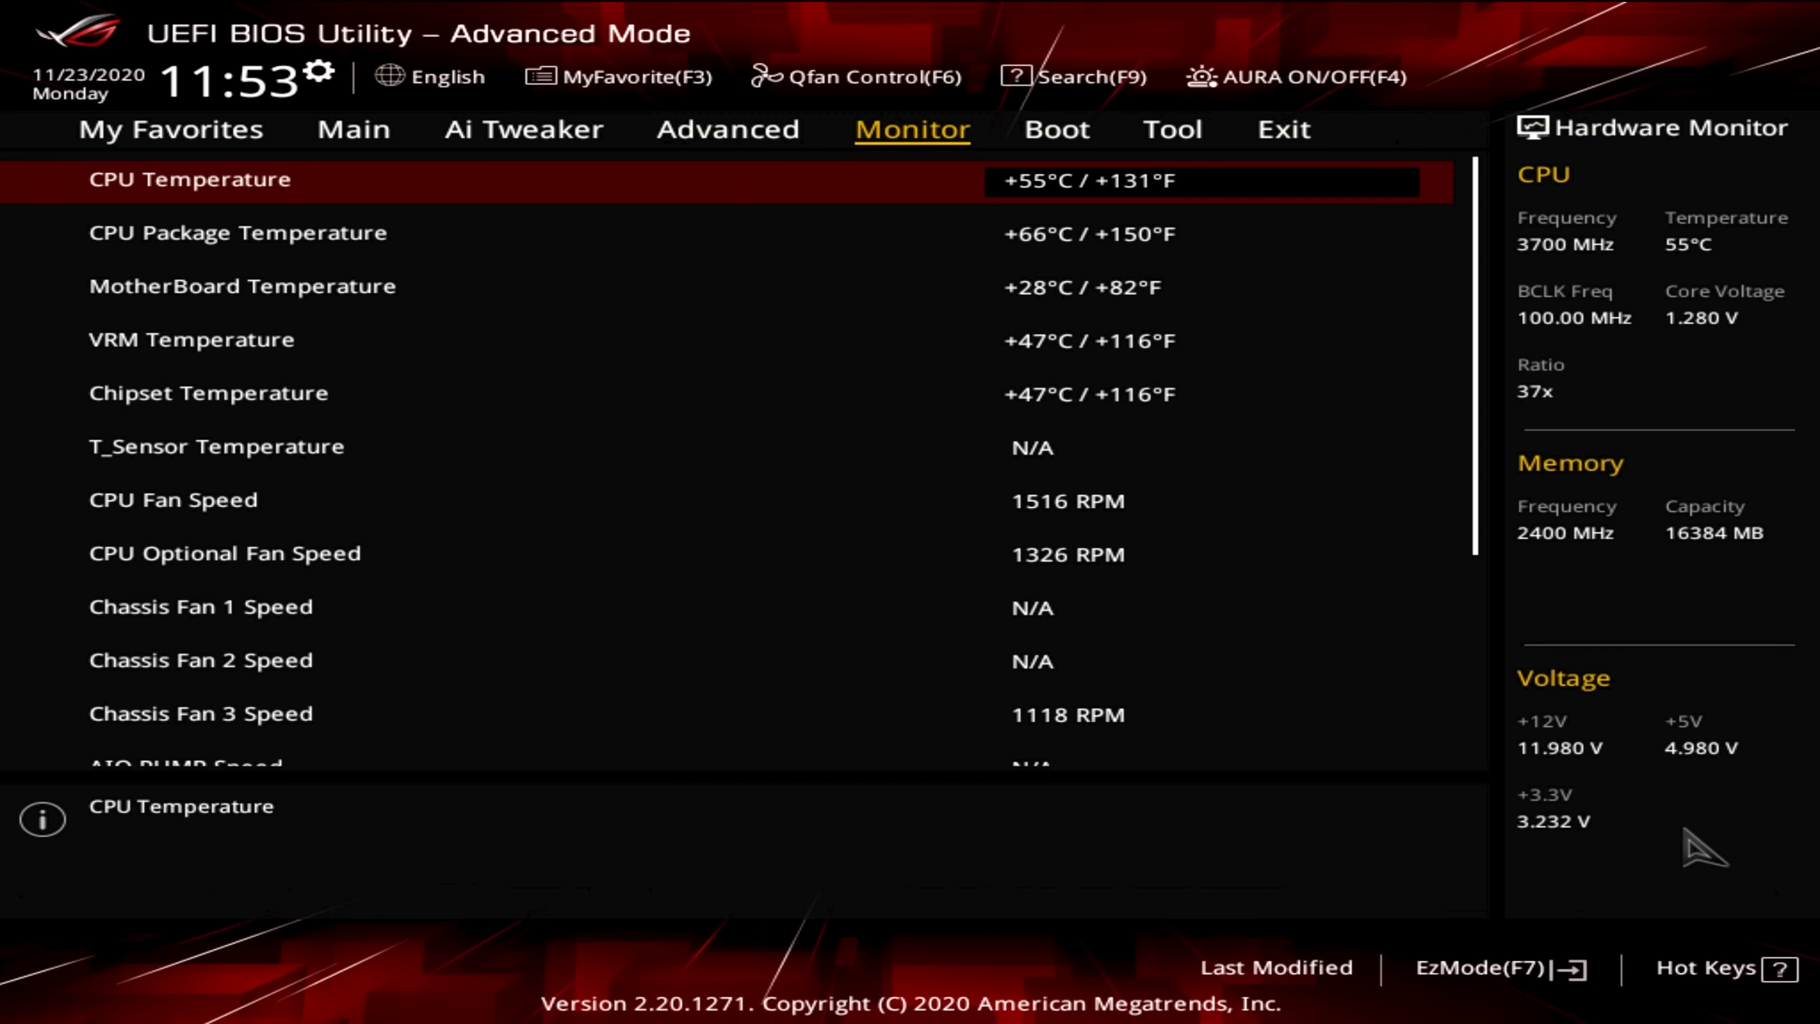
click(523, 129)
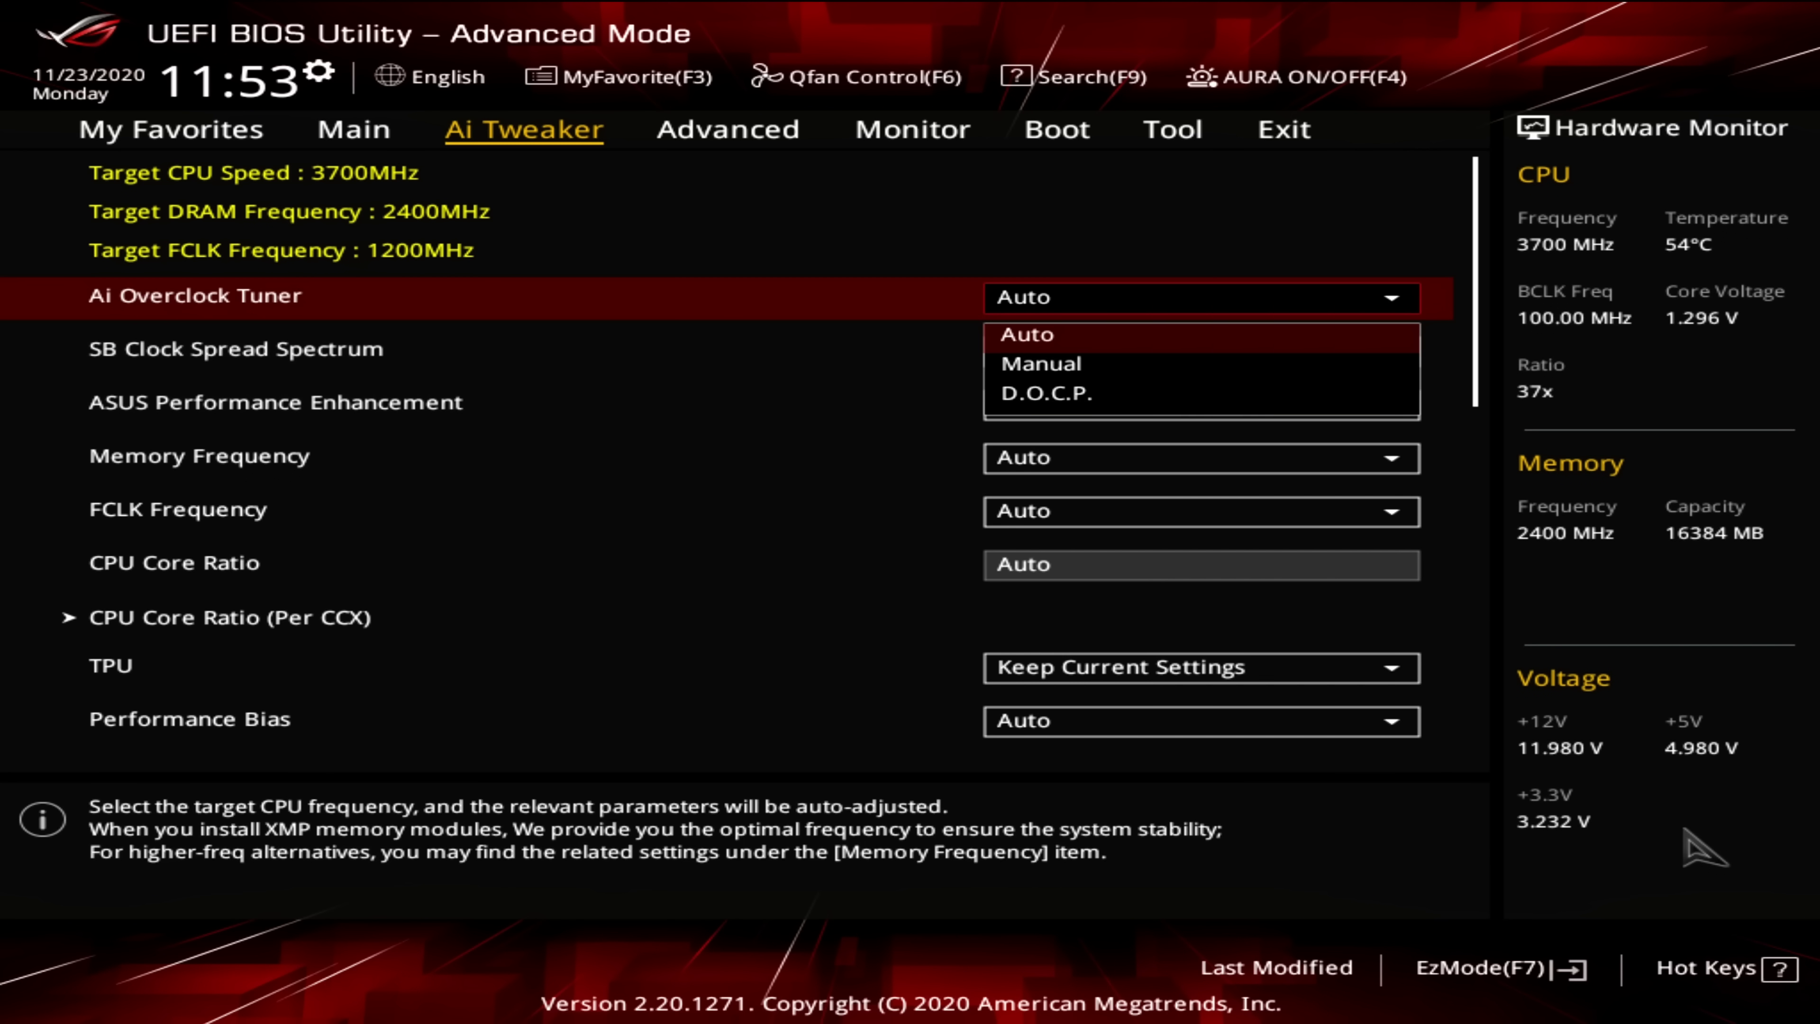
click(1032, 392)
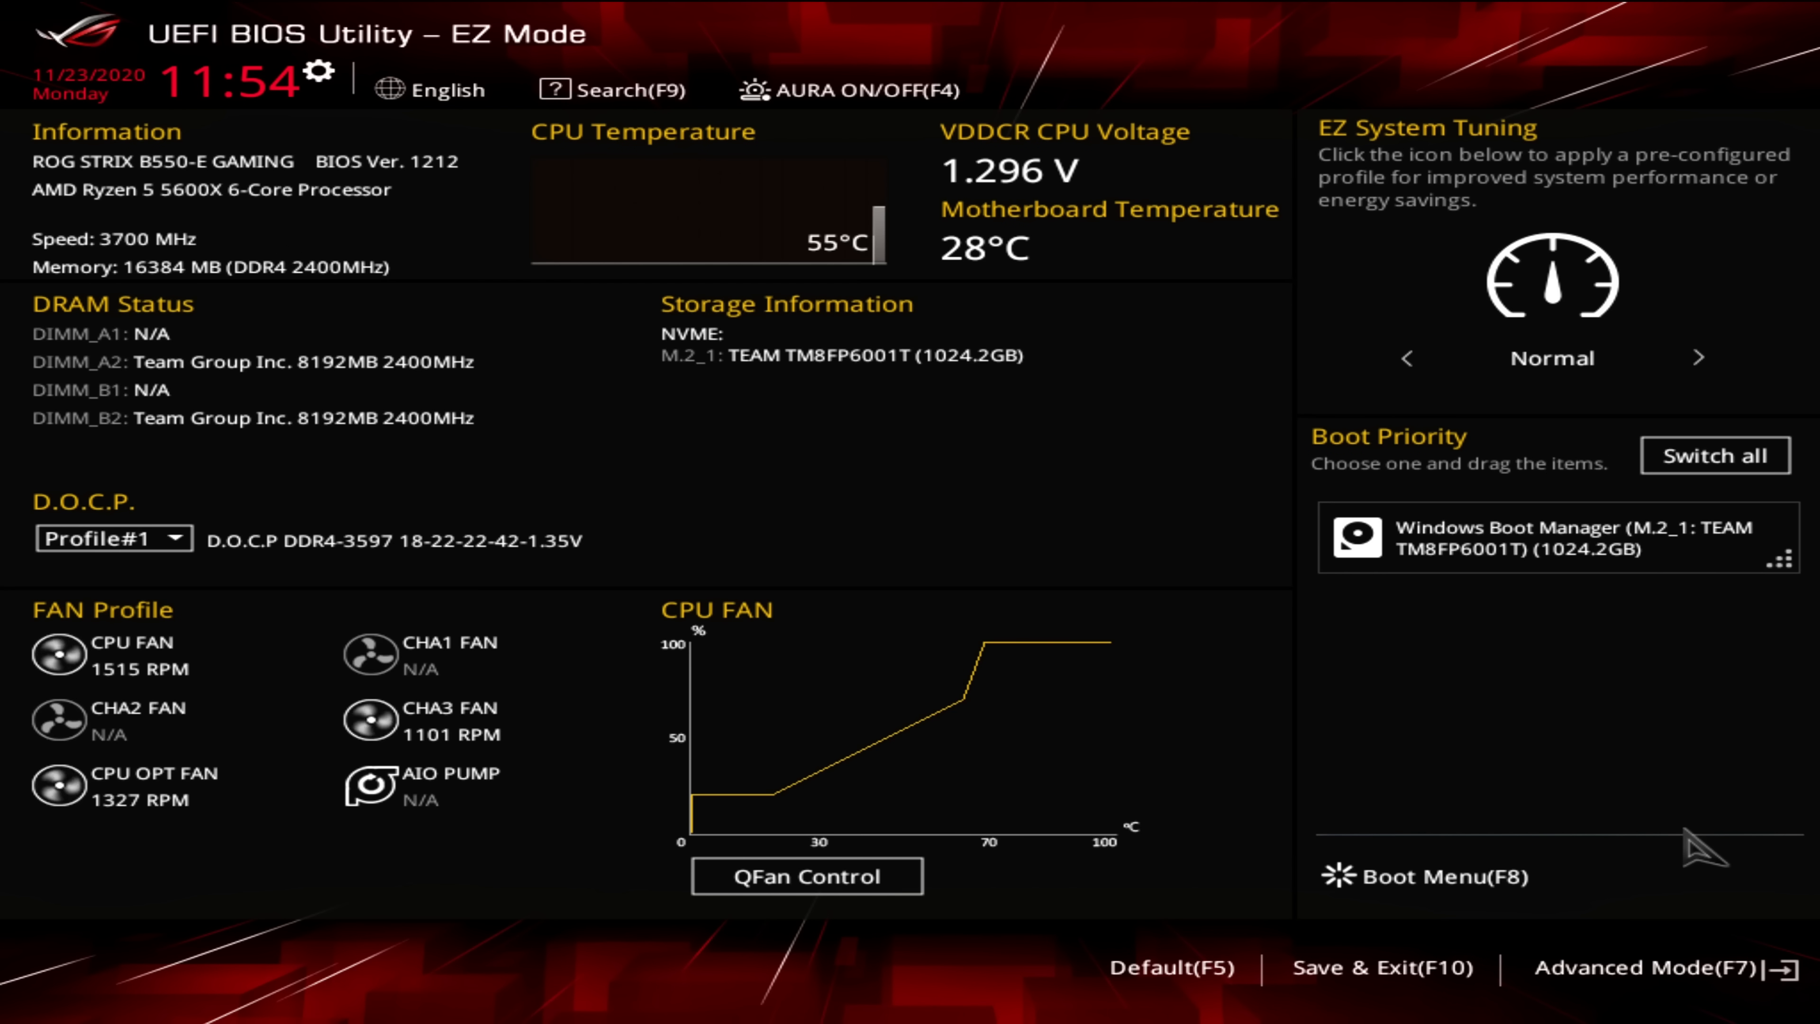
Step: Save the firmware settings with Save & Exit (F10) and confirm the reset
click(1354, 966)
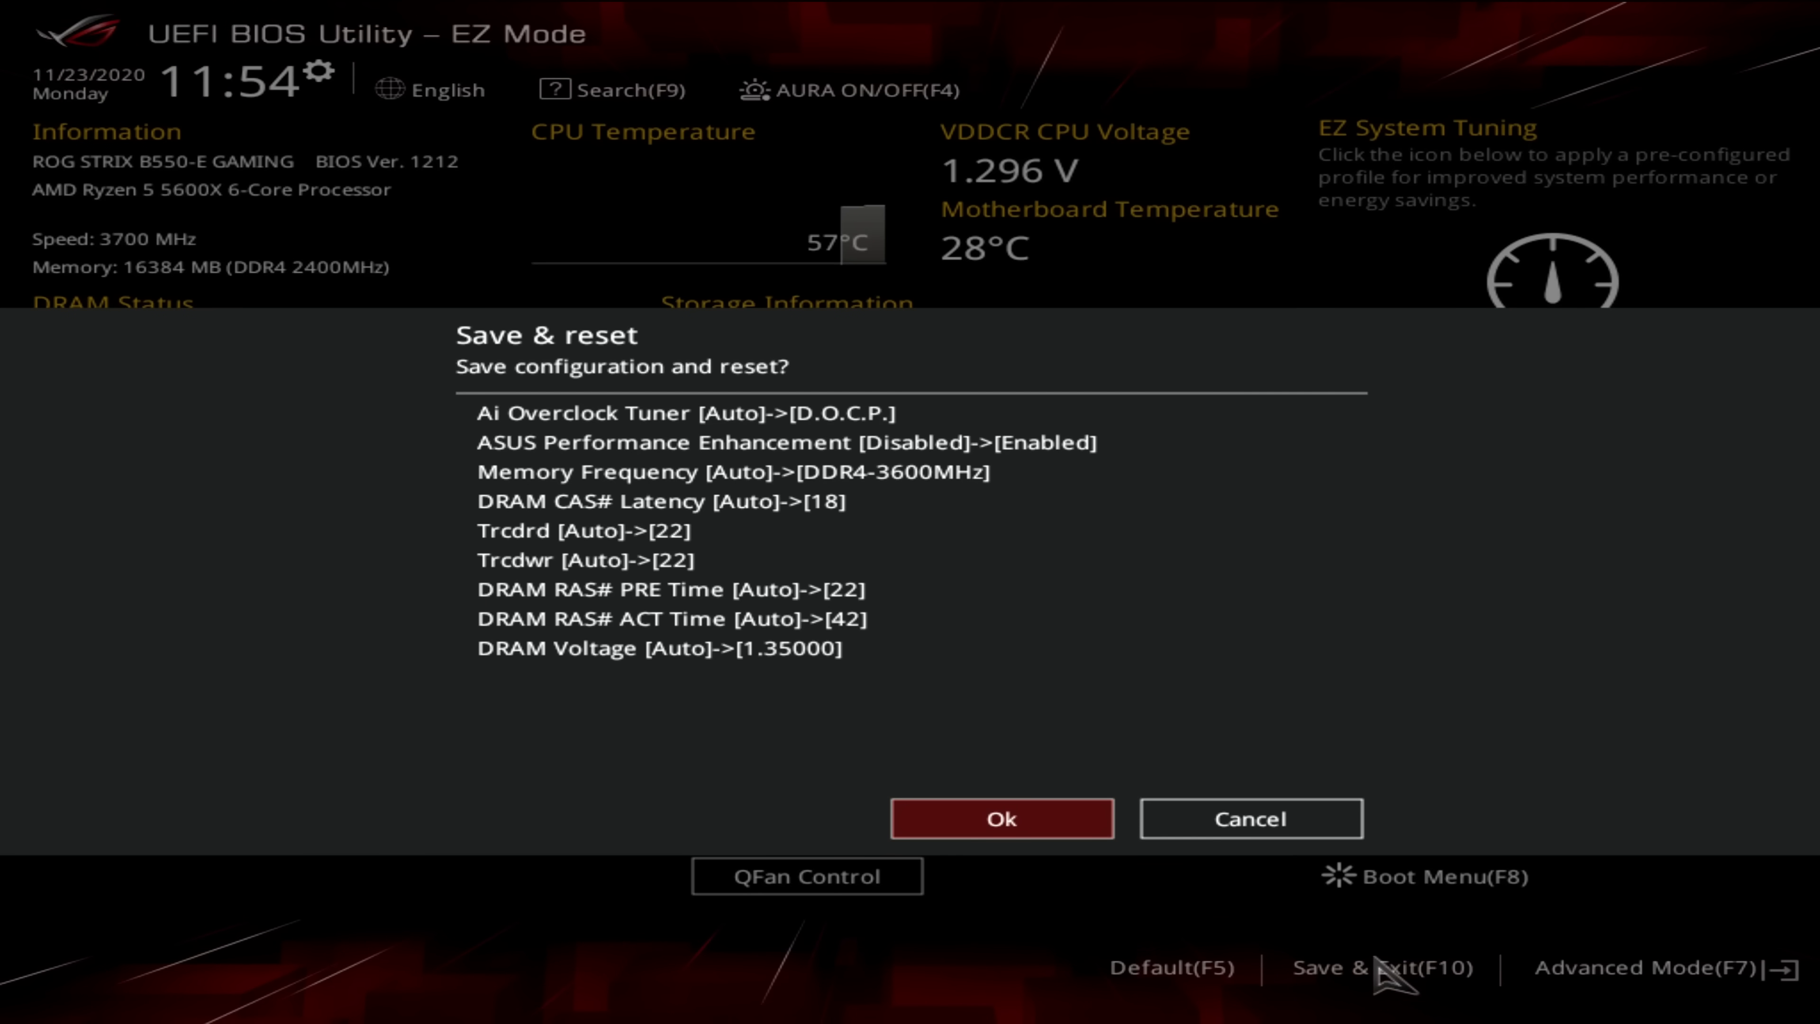
click(1000, 818)
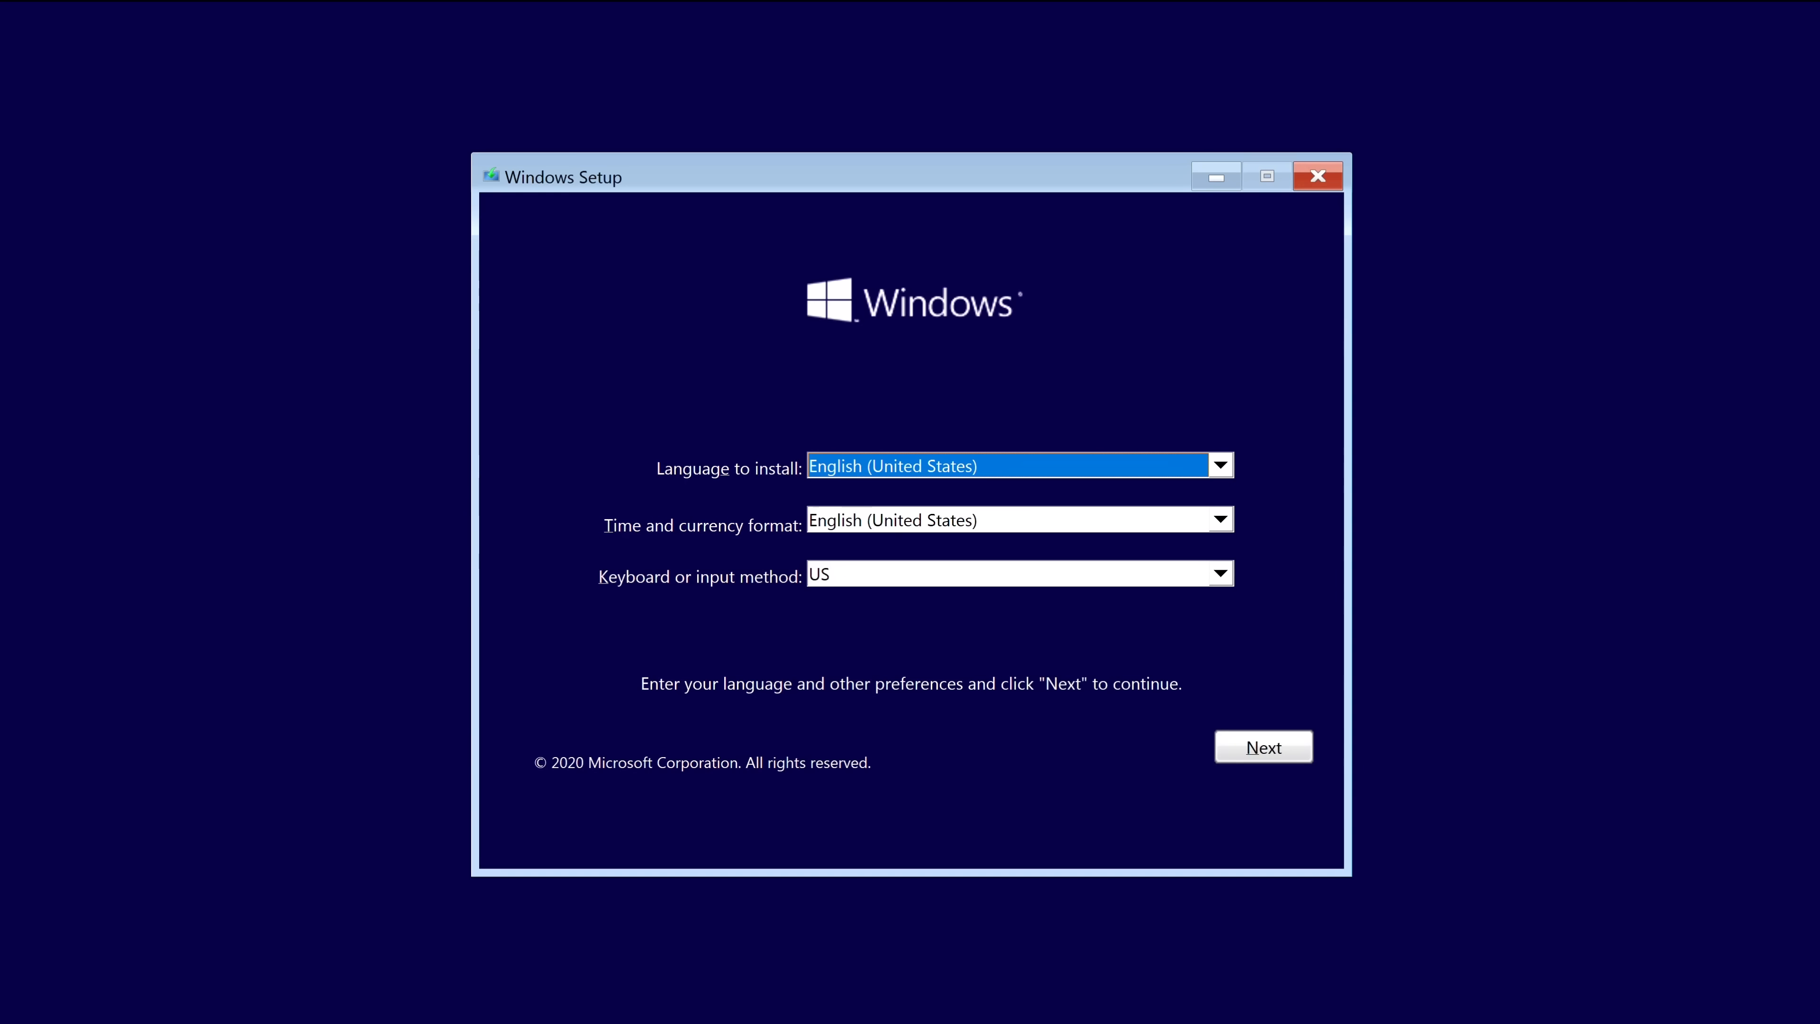
Step: Keep the English (United States) language preferences and start installing Windows
click(1263, 746)
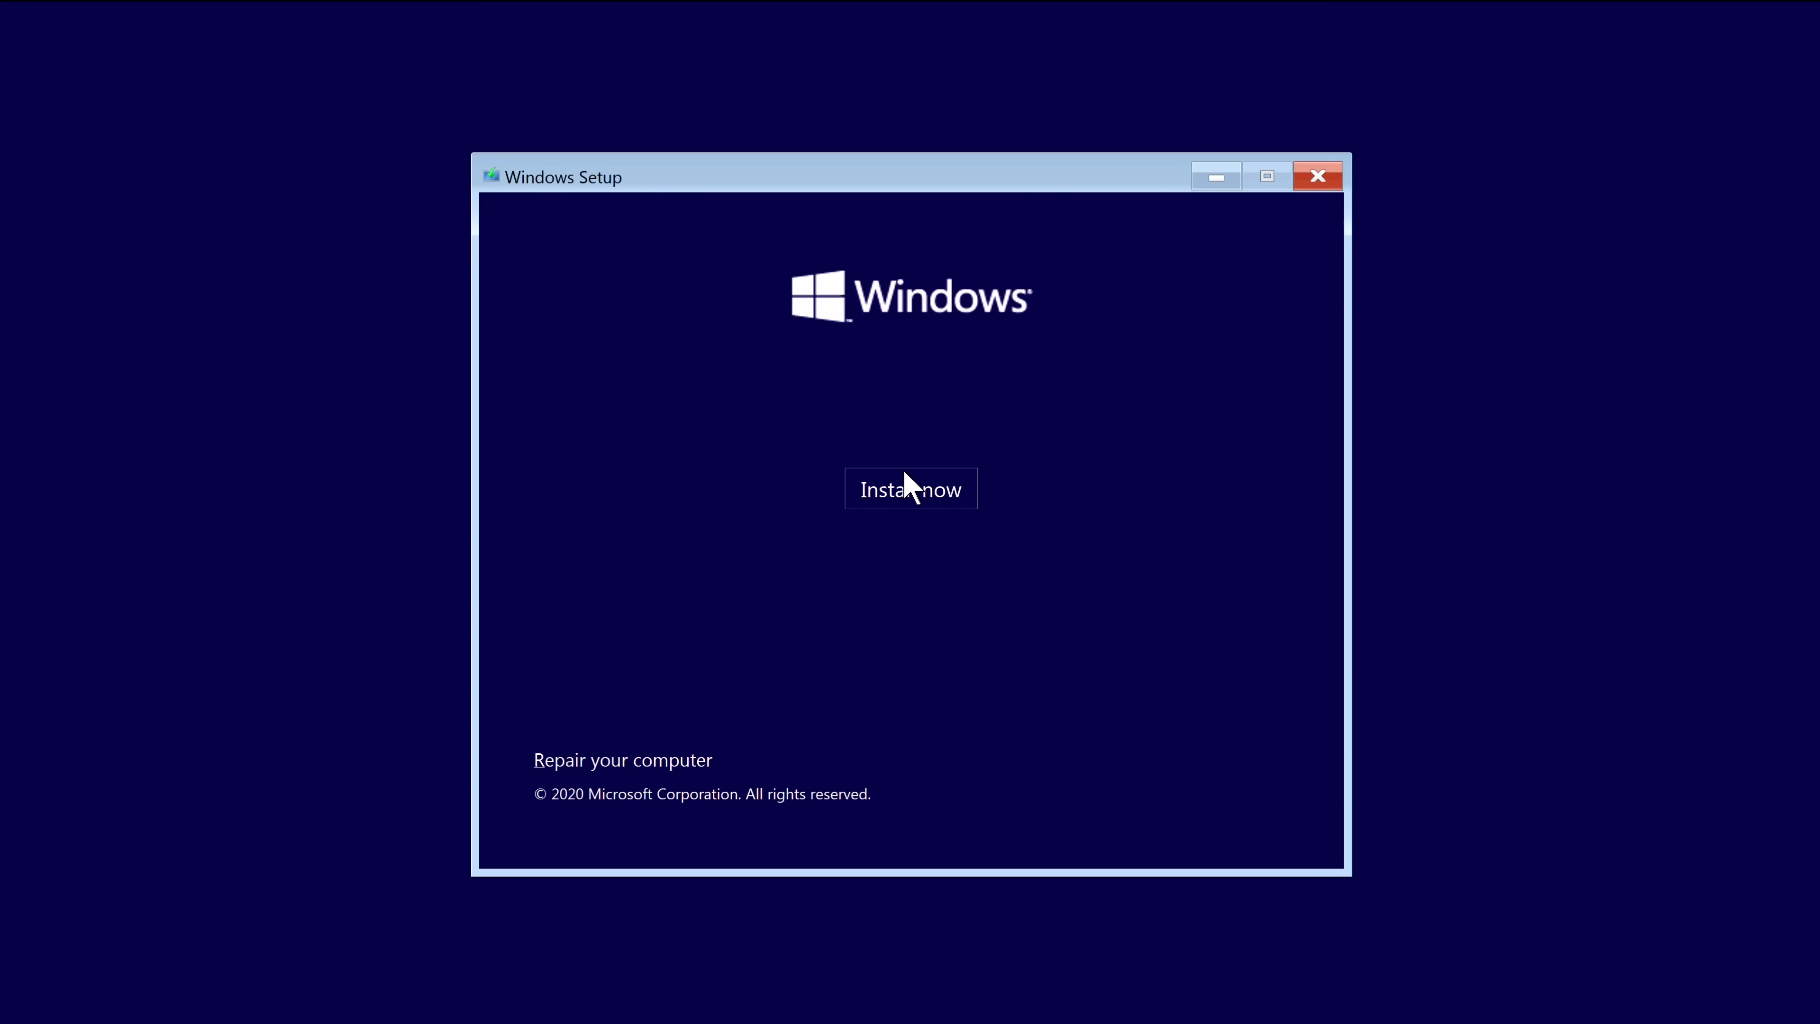
click(910, 489)
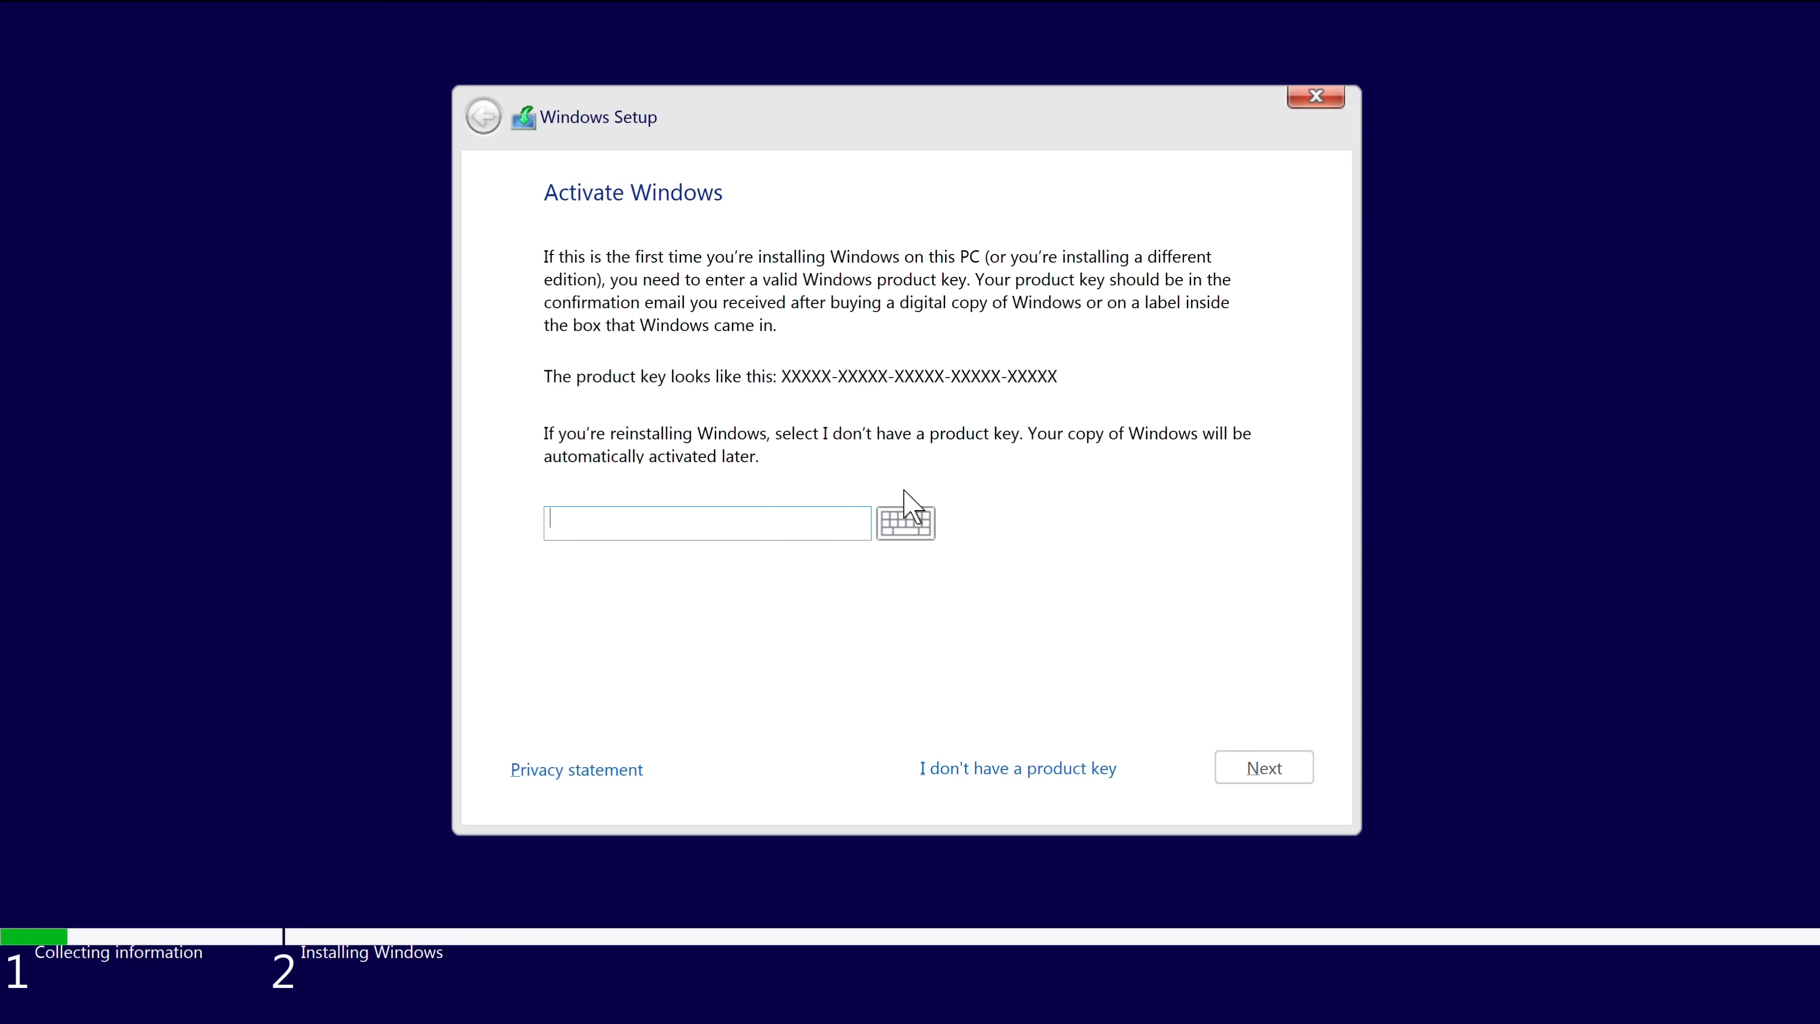
click(1017, 766)
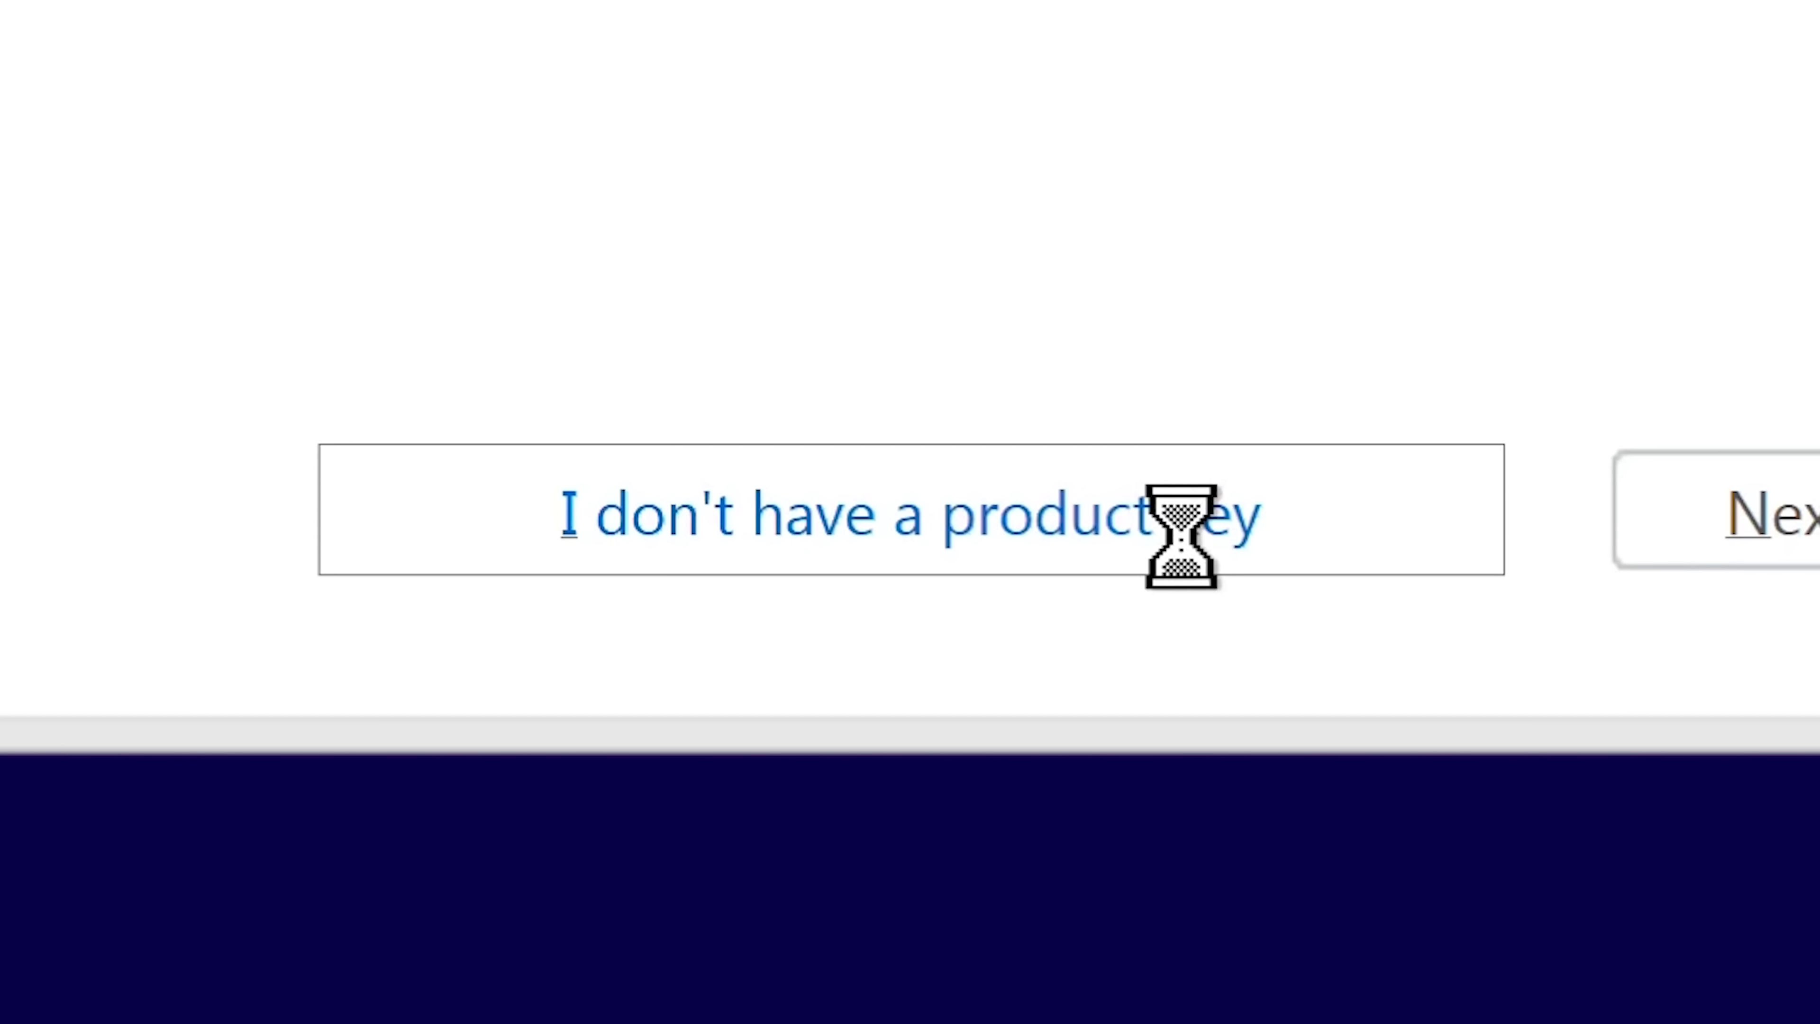
click(910, 512)
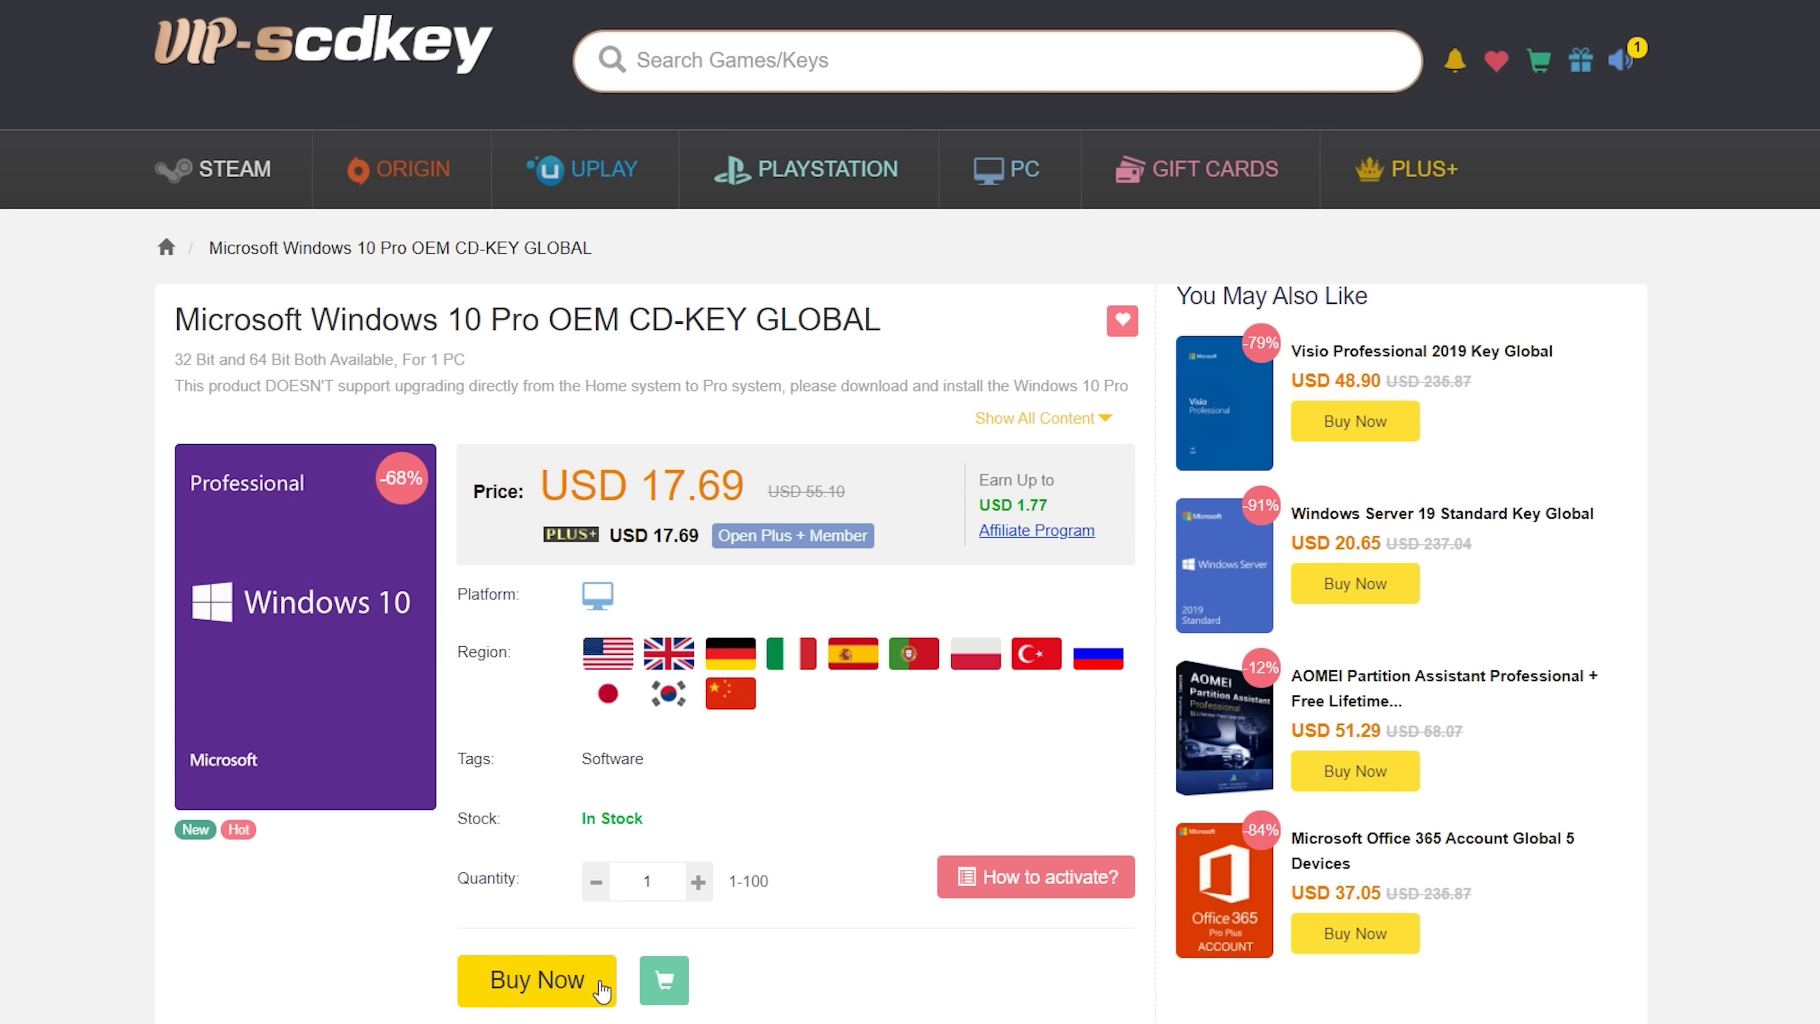
Step: Buy the Windows 10 Pro OEM key with promotion code SKGS and retrieve the purchased key
click(535, 979)
text(SKGS)
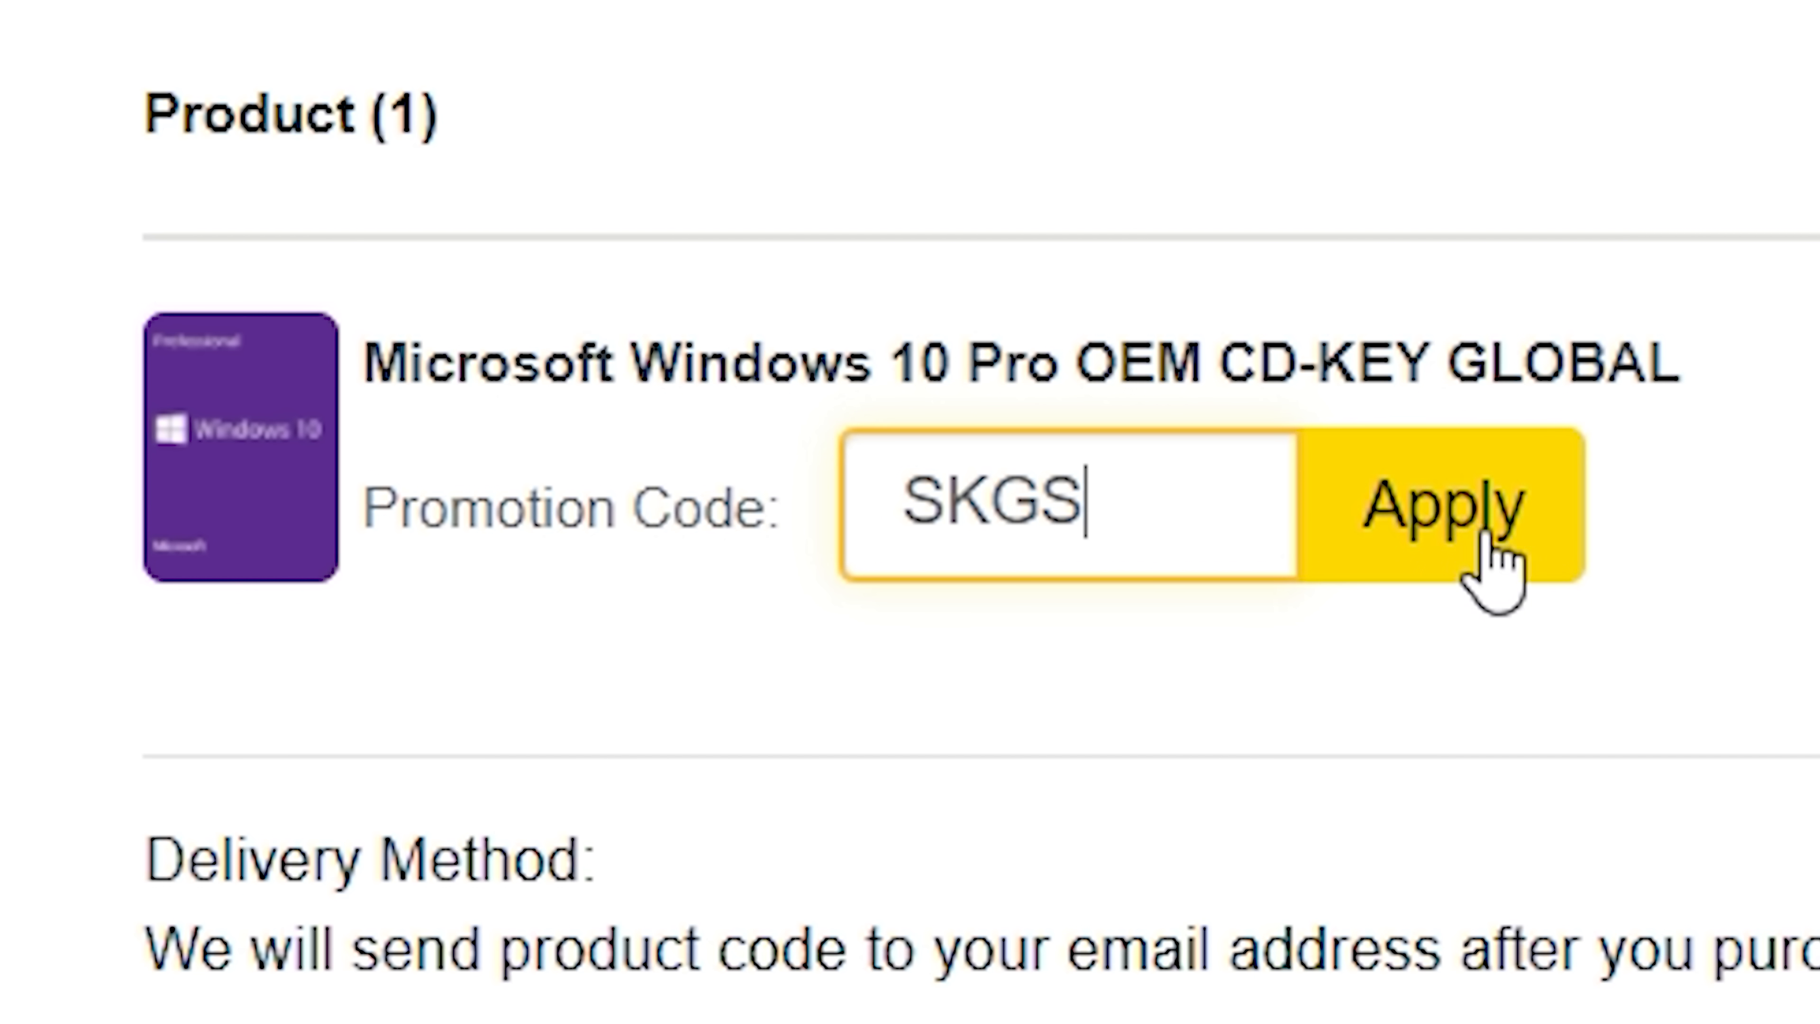
click(1439, 505)
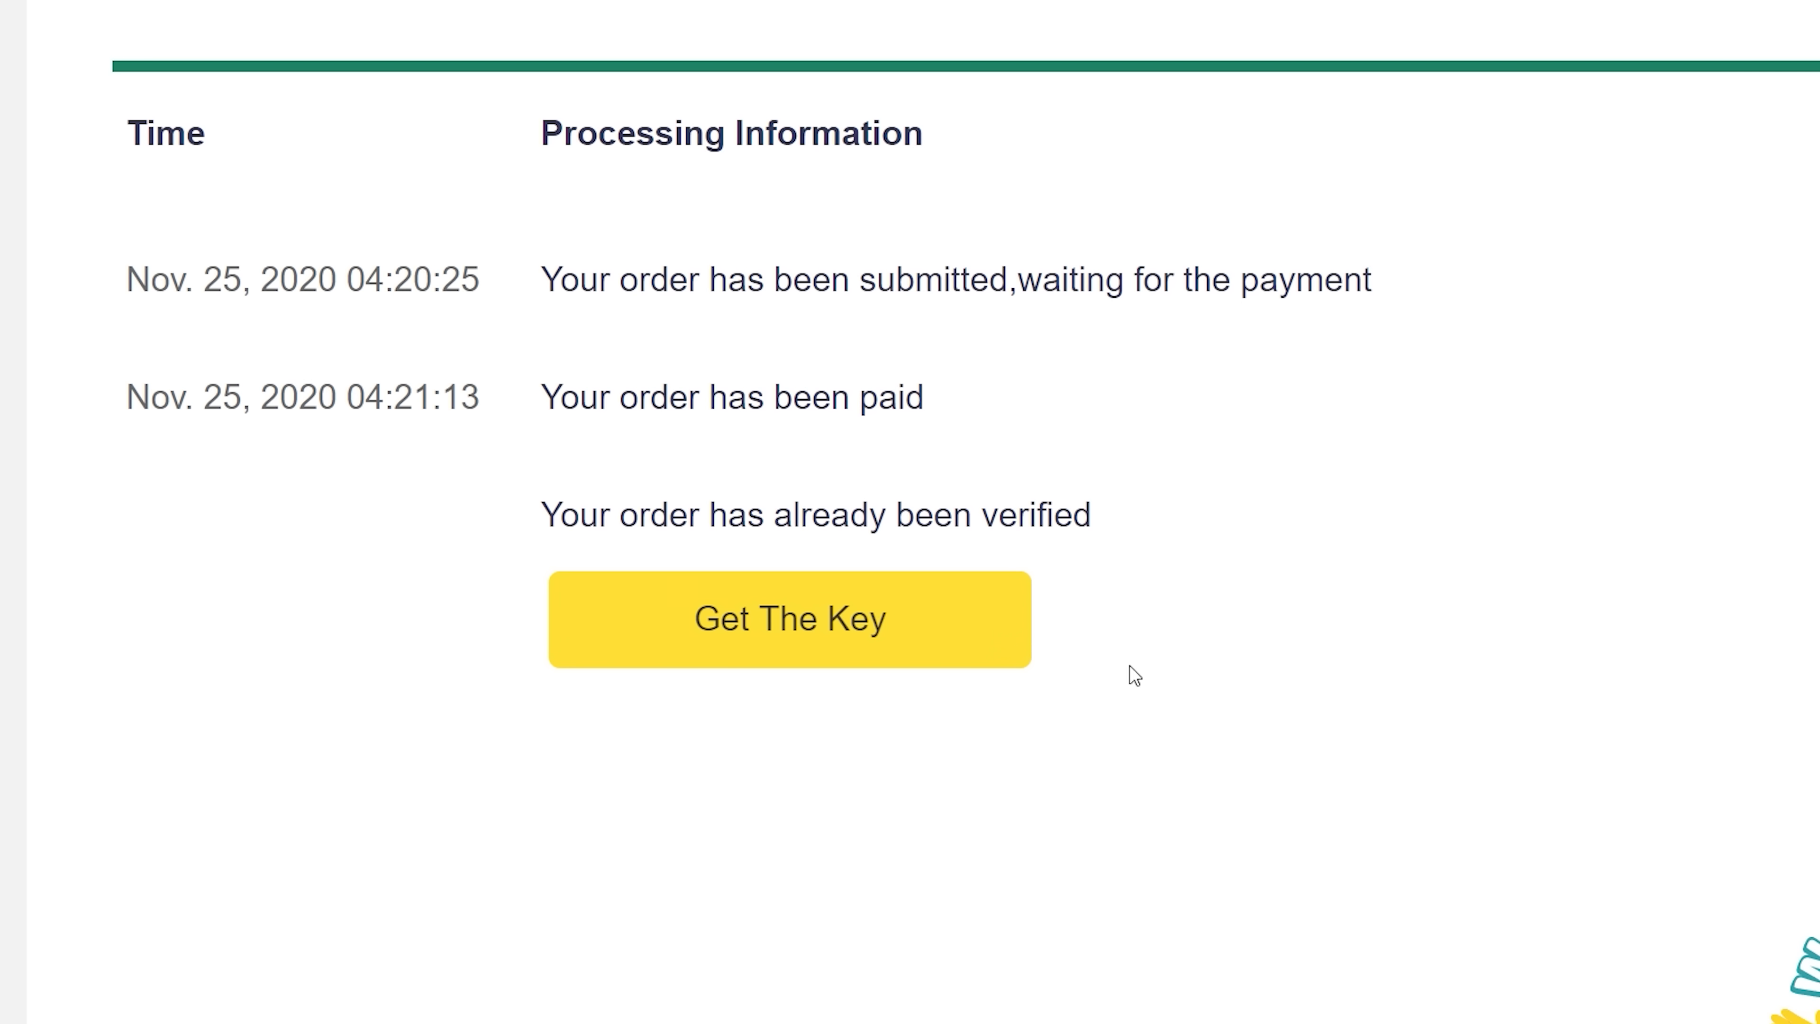
click(789, 619)
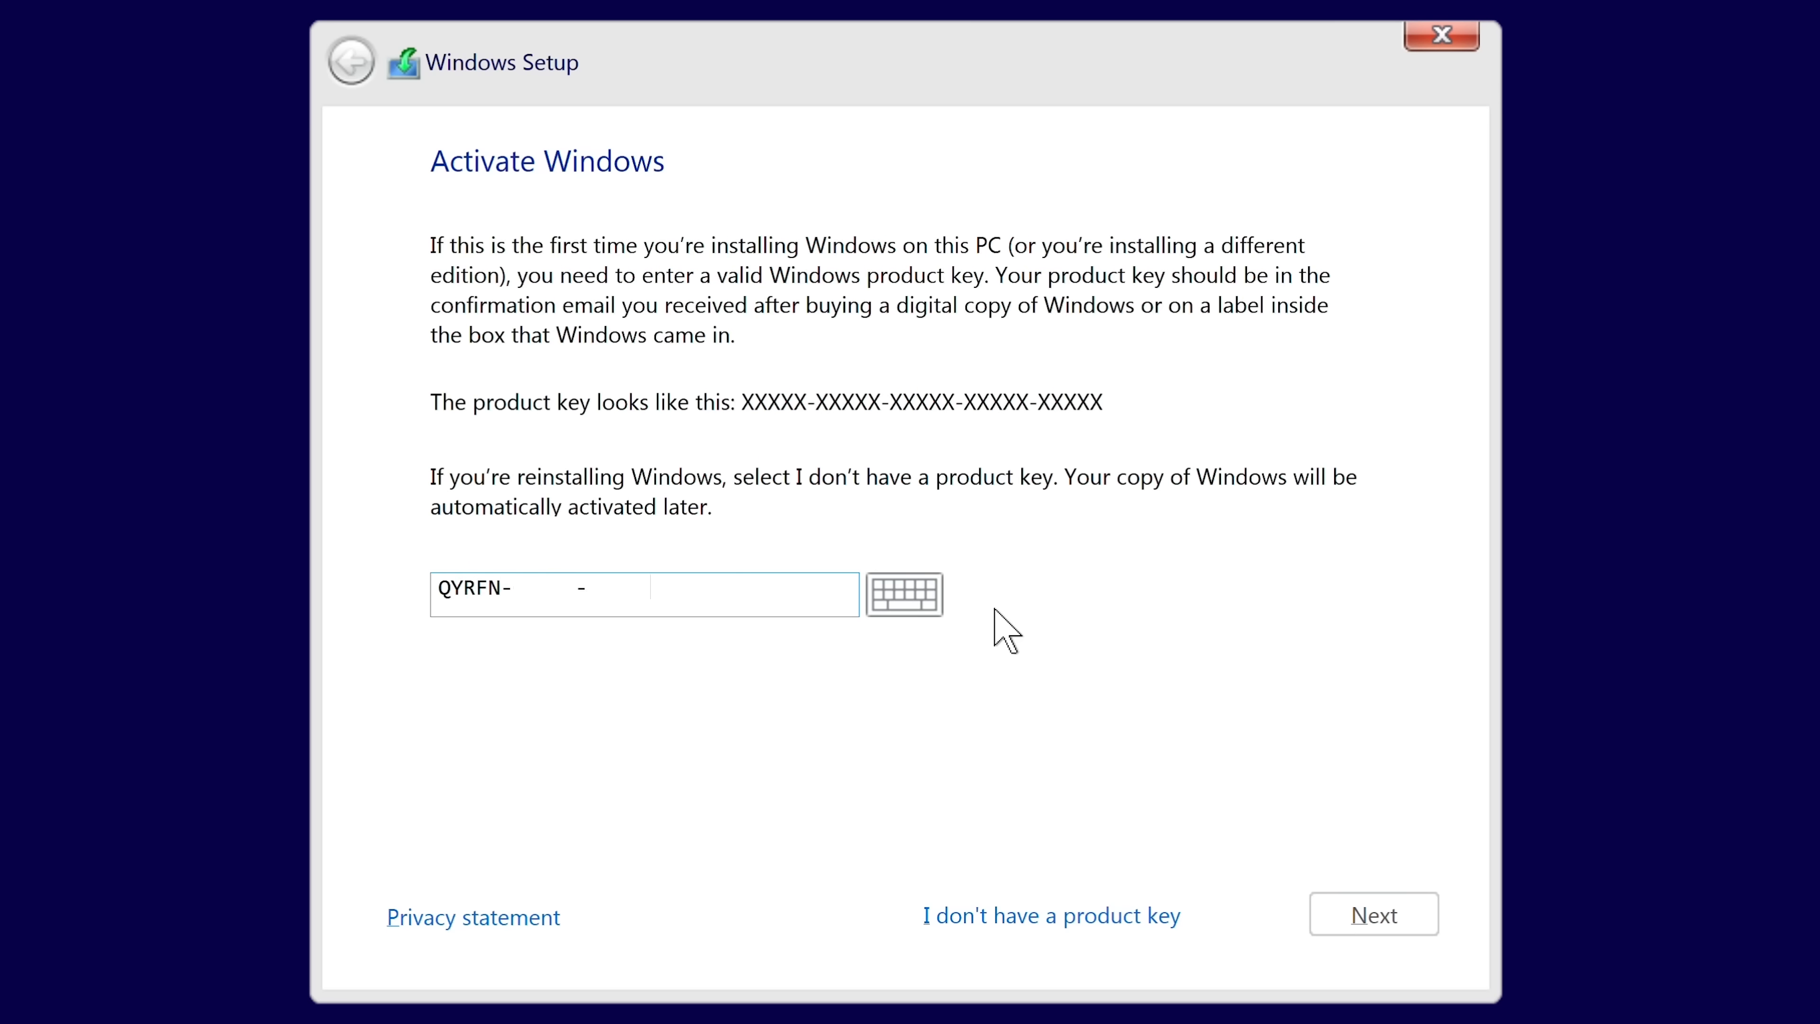
Step: Submit the product key, accept the license terms and choose Custom: Install Windows only
click(1373, 914)
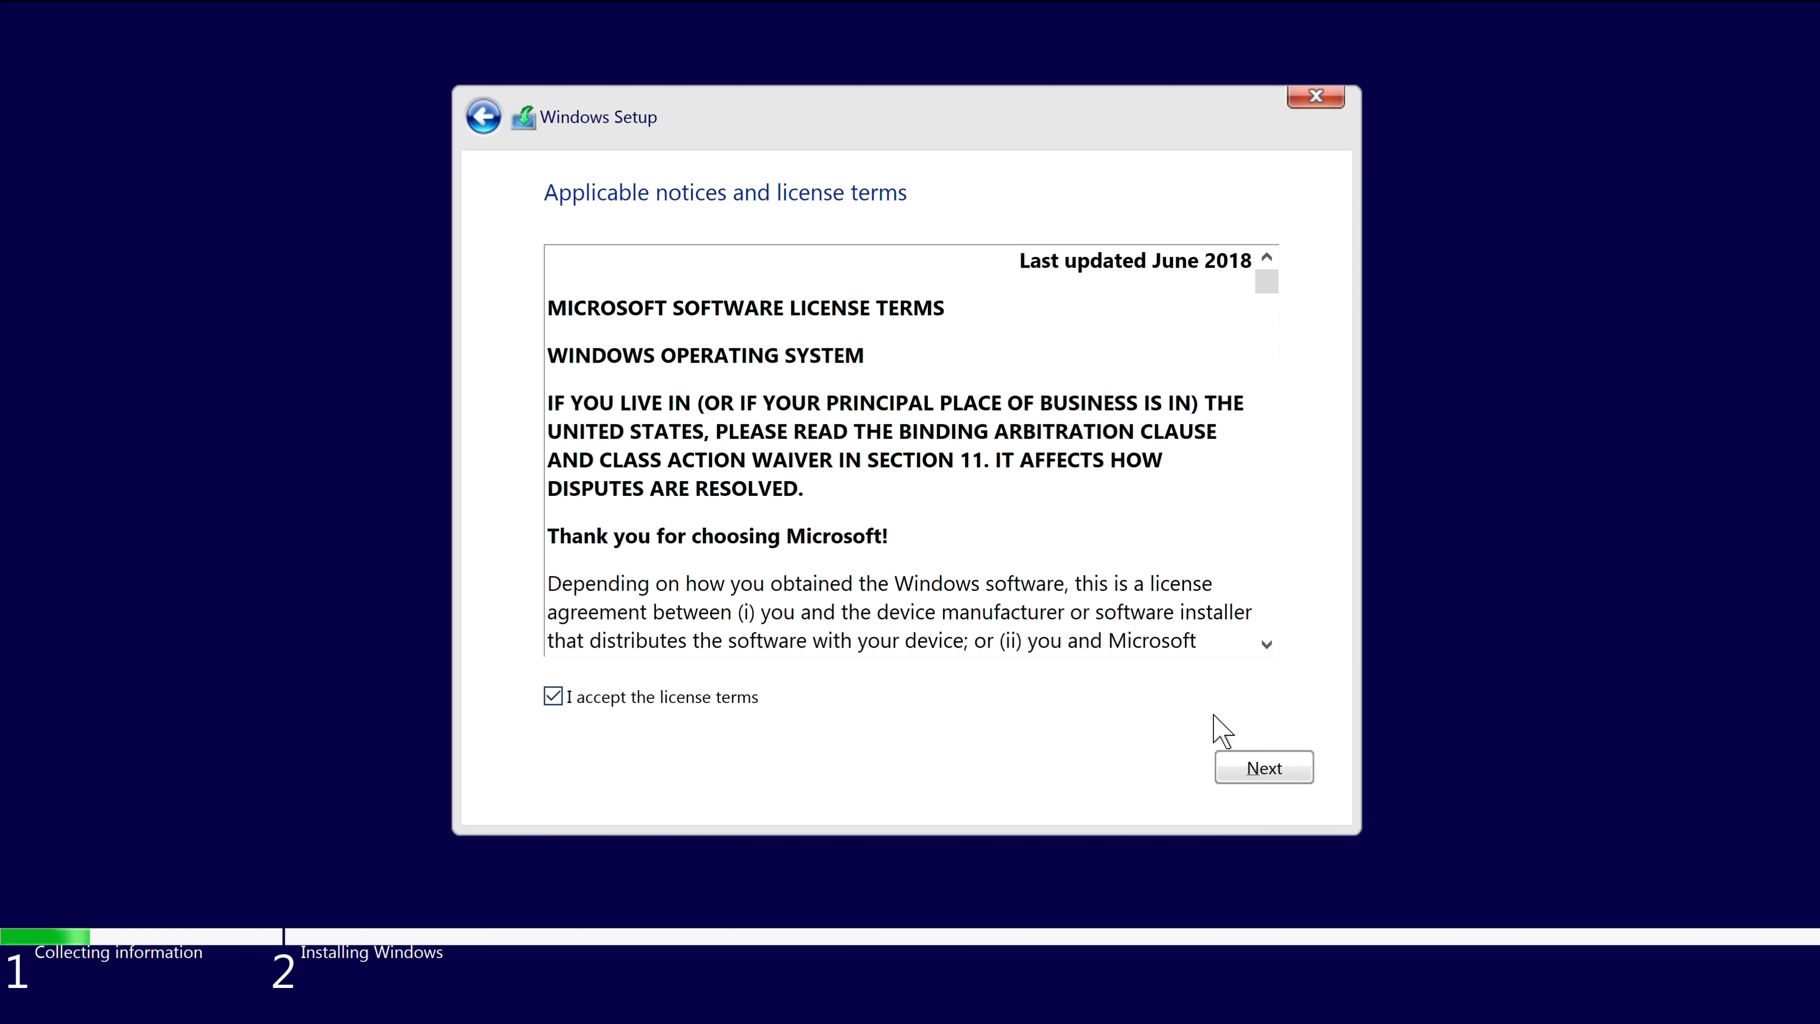
click(1262, 767)
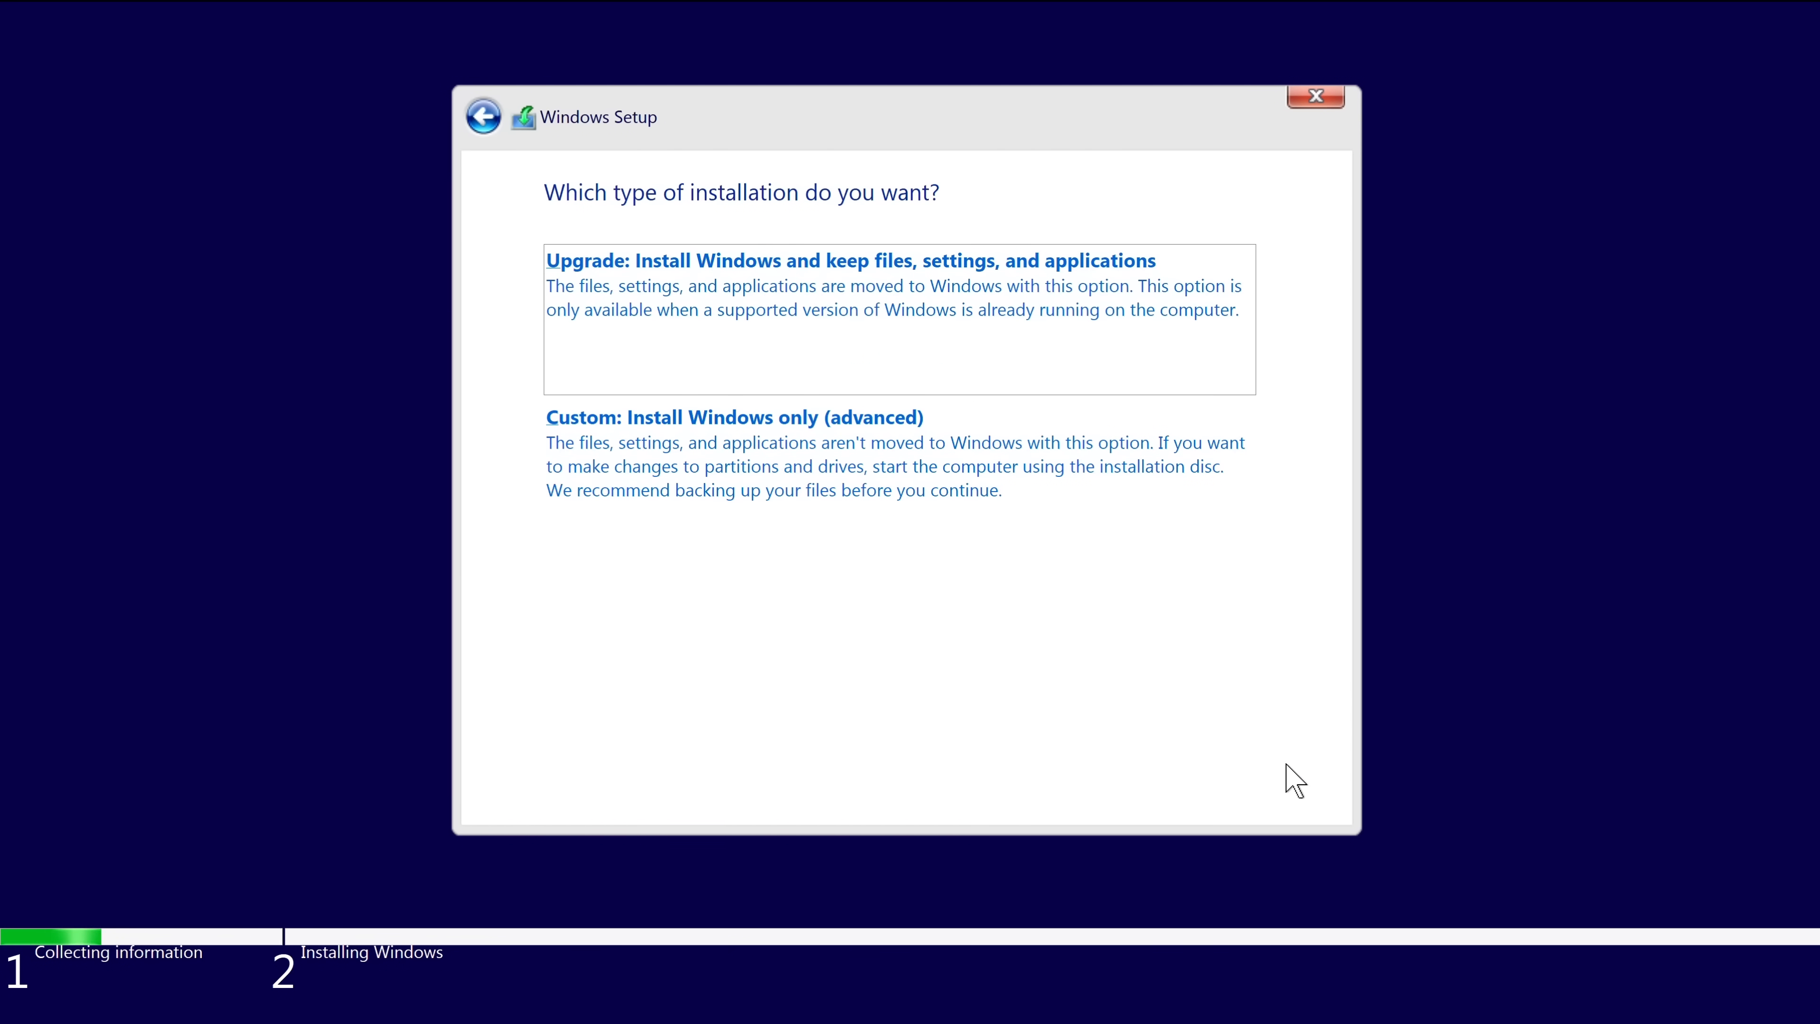
click(733, 417)
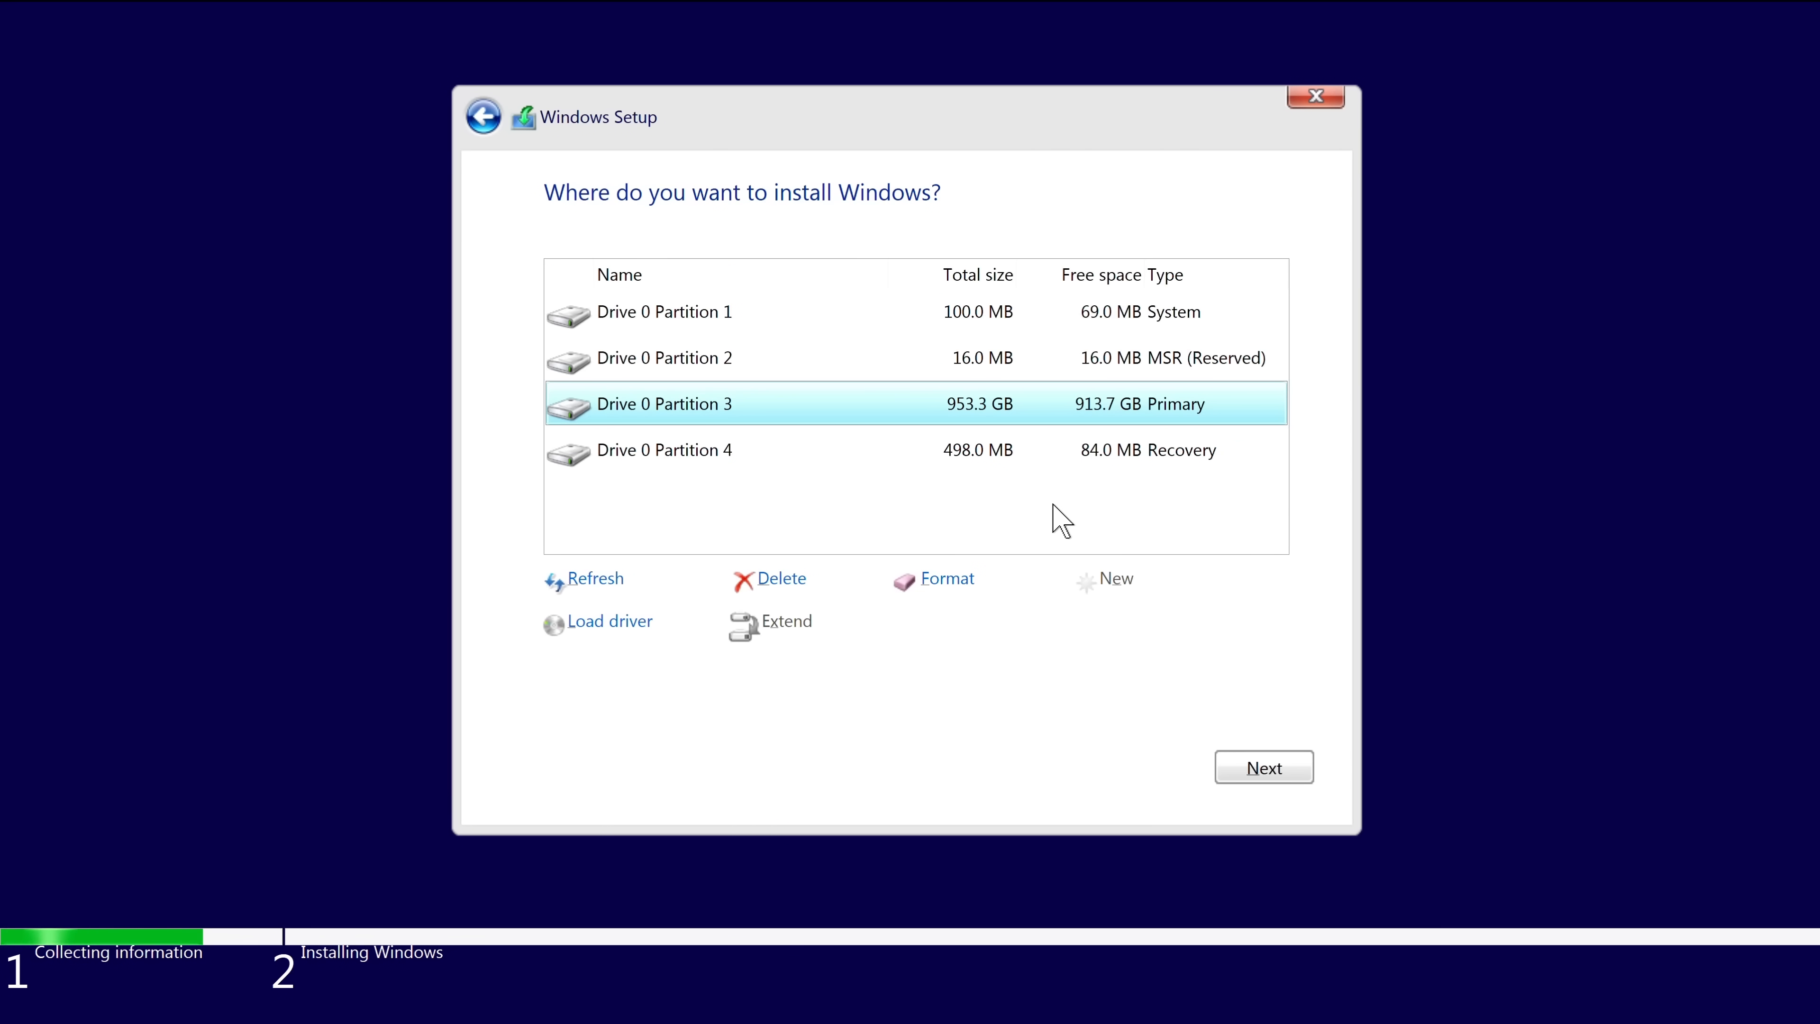
mouse_move(880, 466)
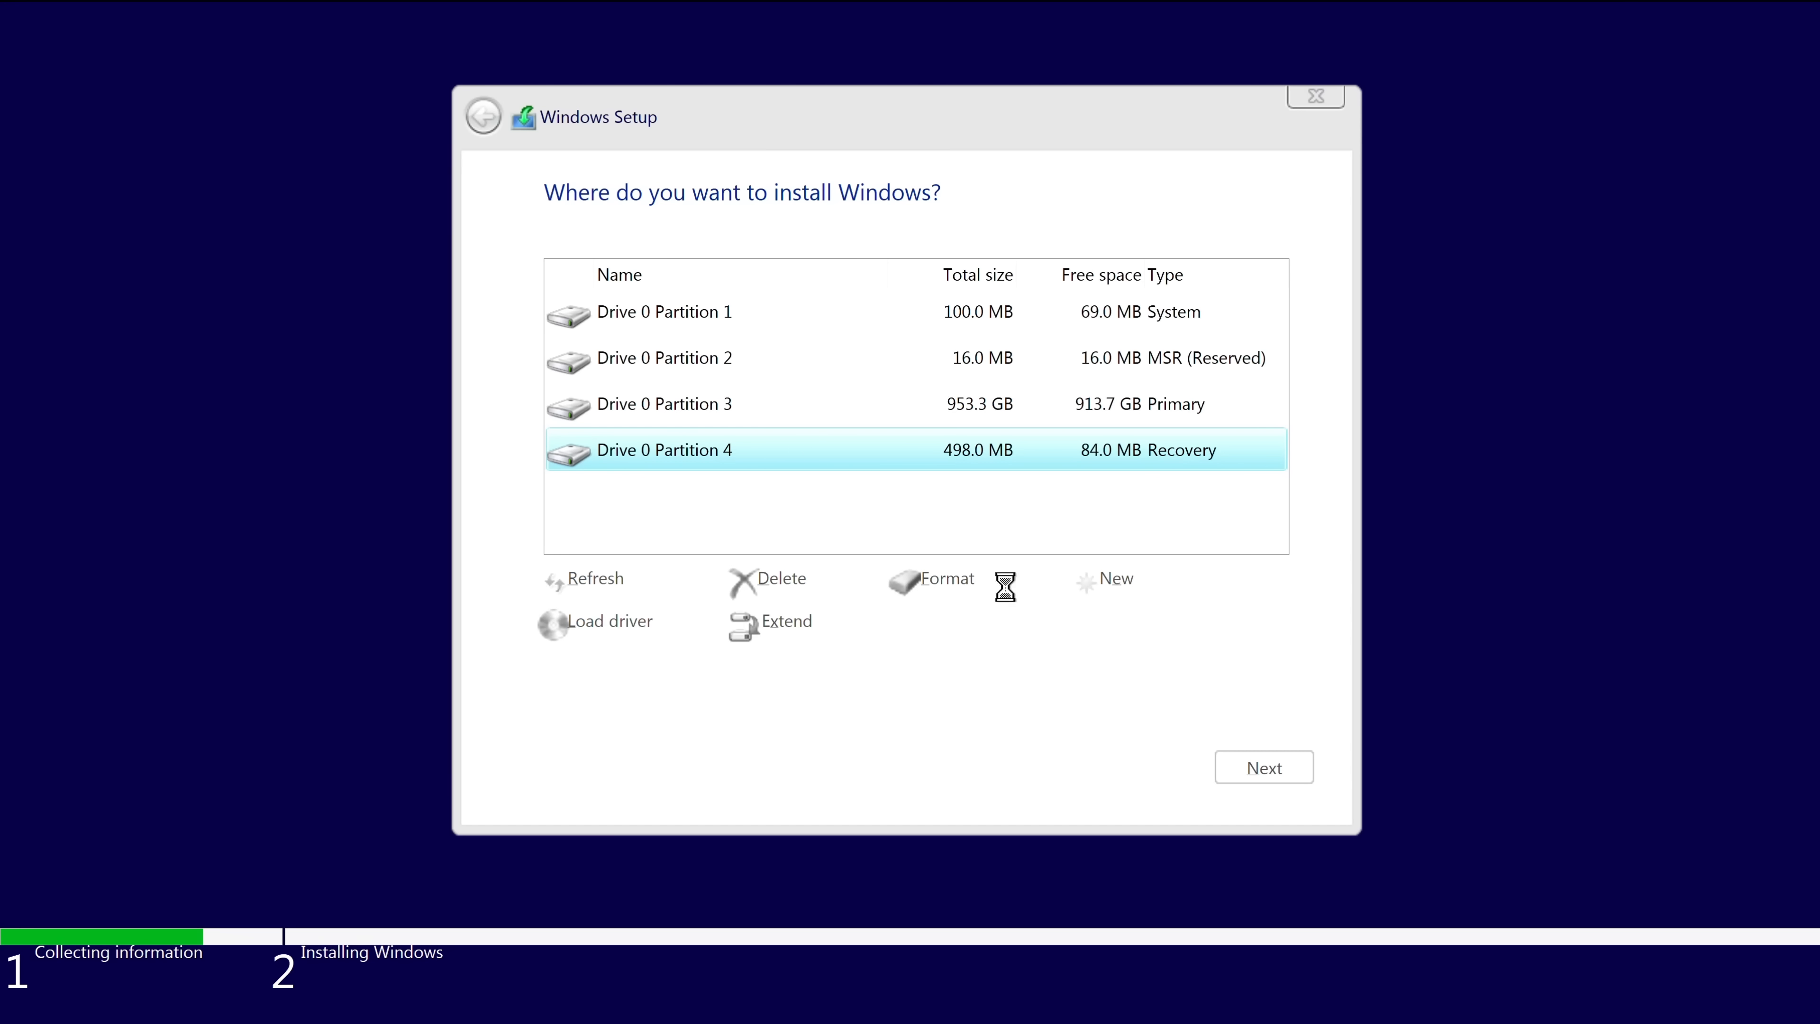
Step: Delete Drive 0 Partition 3 and the System partition, then install onto the 953.9 GB unallocated space
click(781, 579)
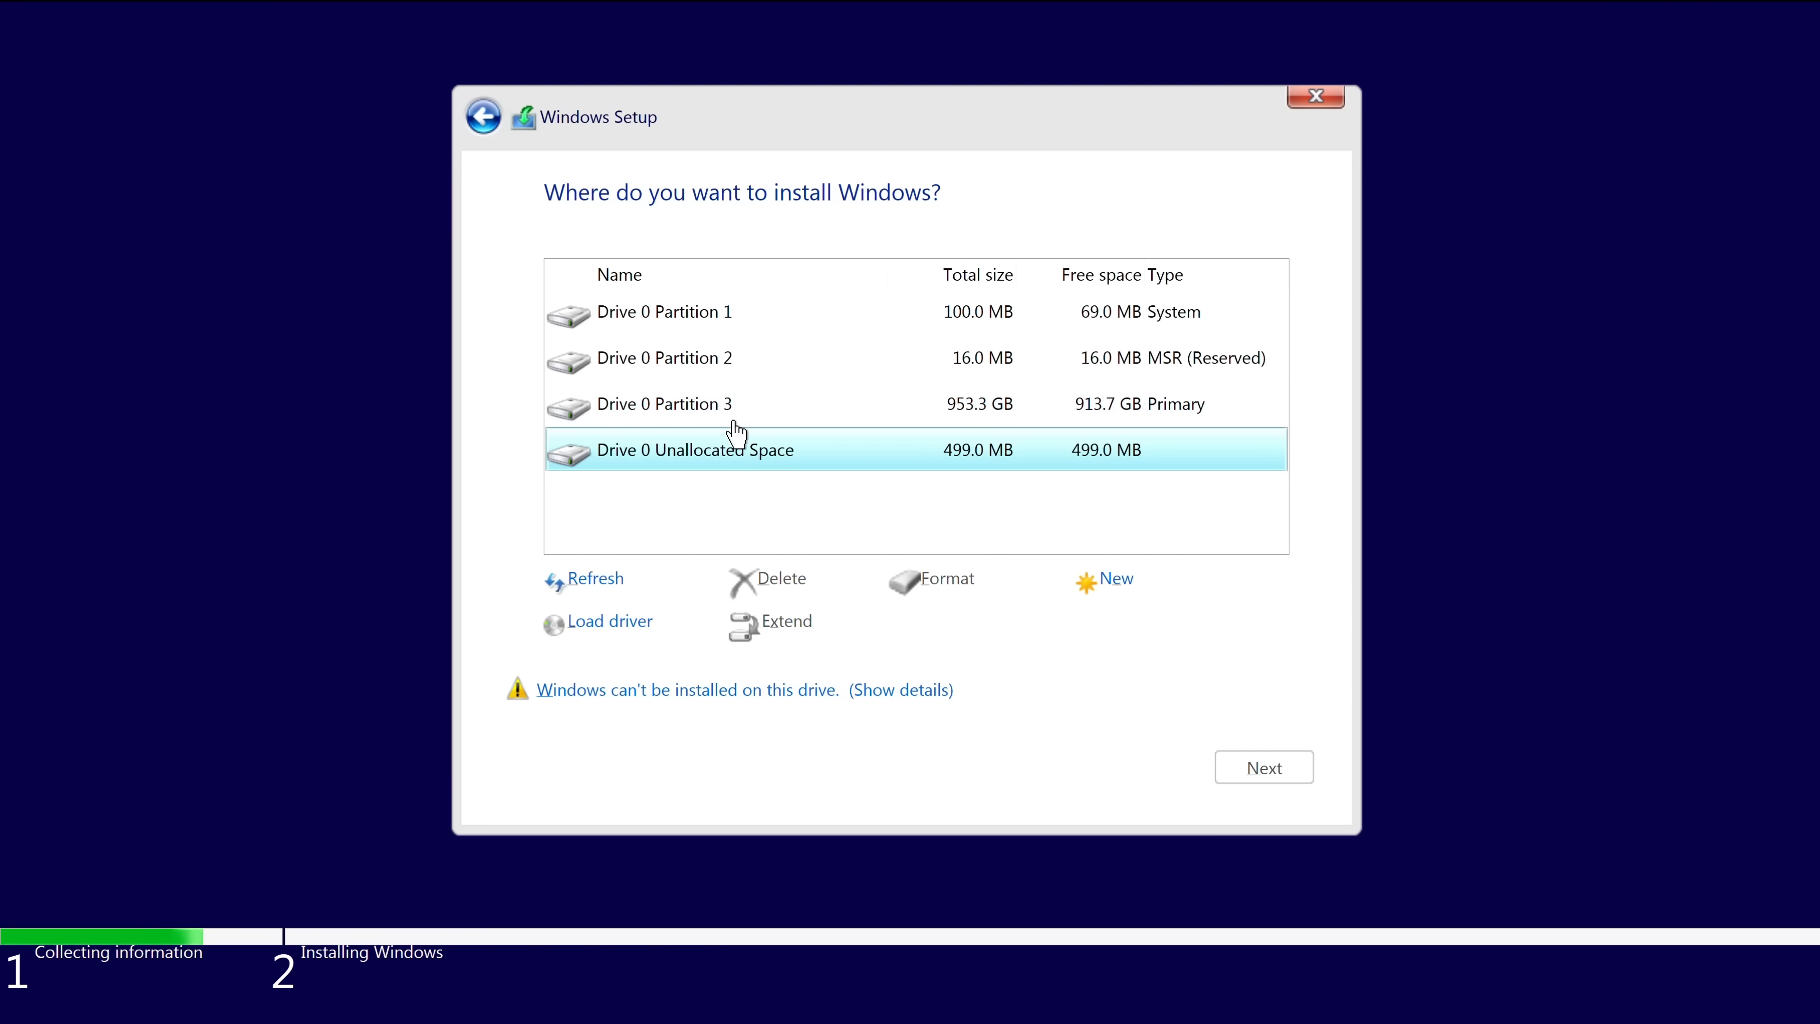
click(780, 579)
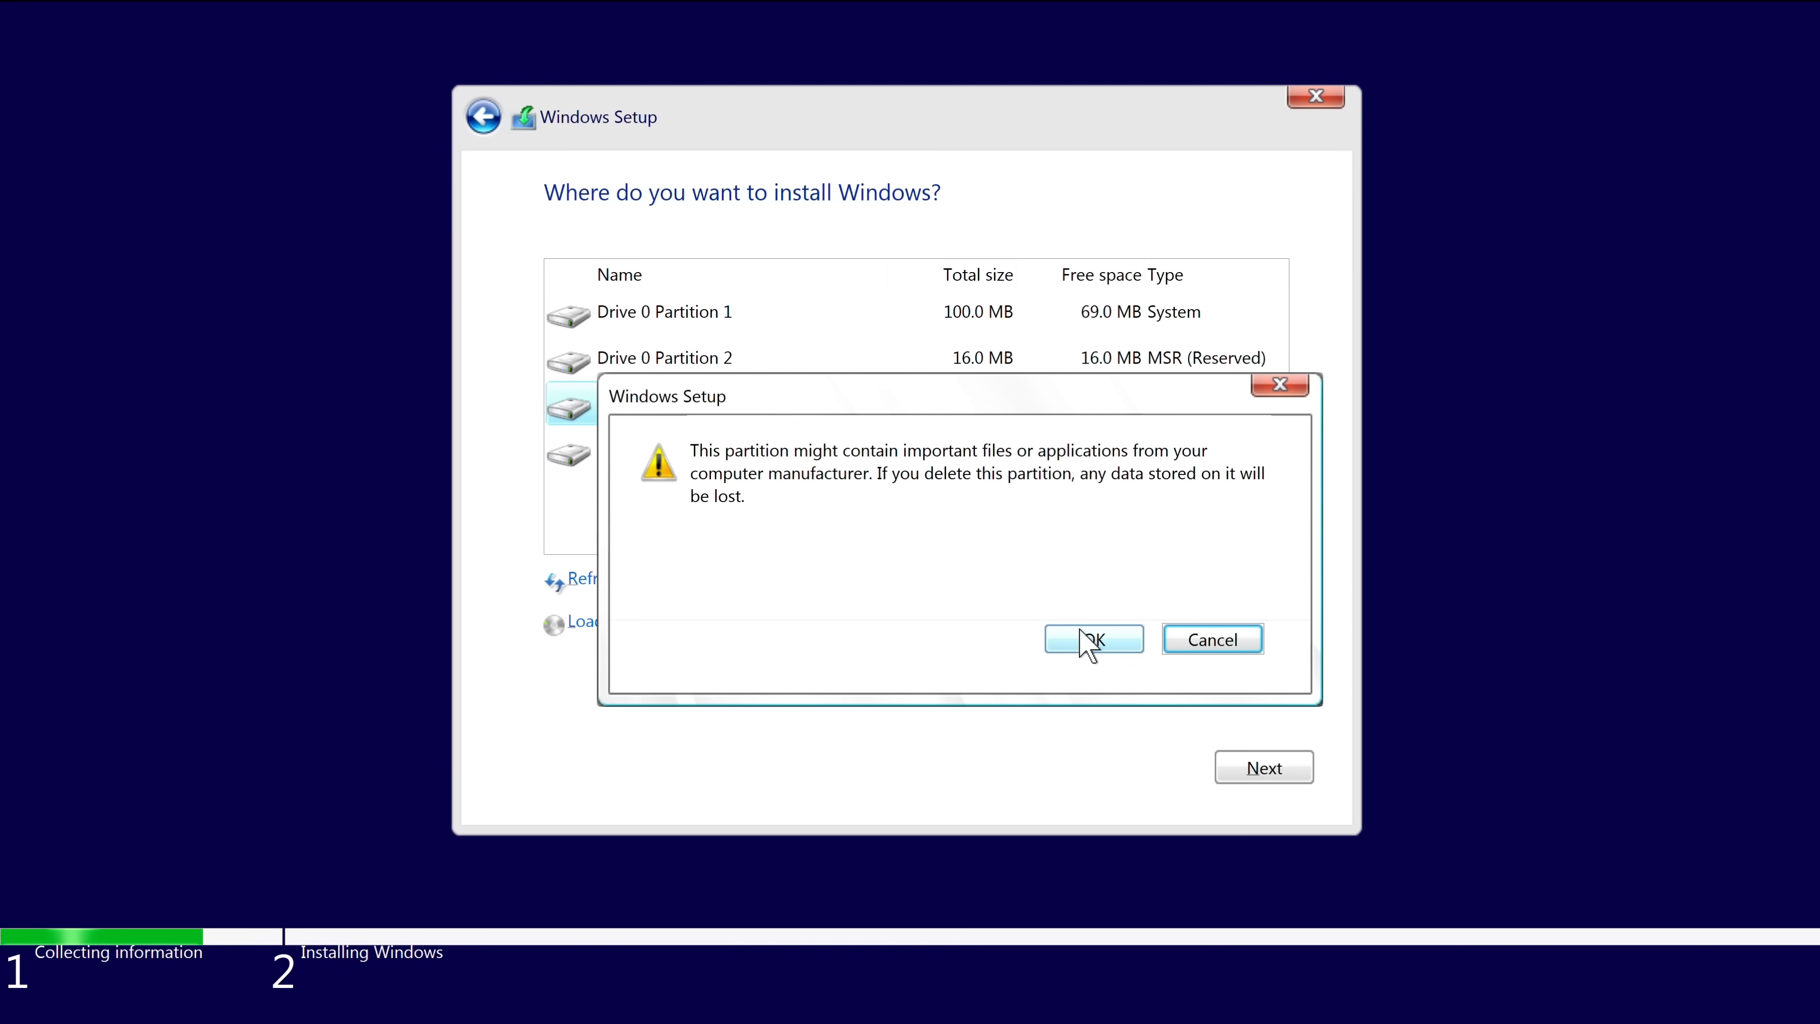
click(1090, 640)
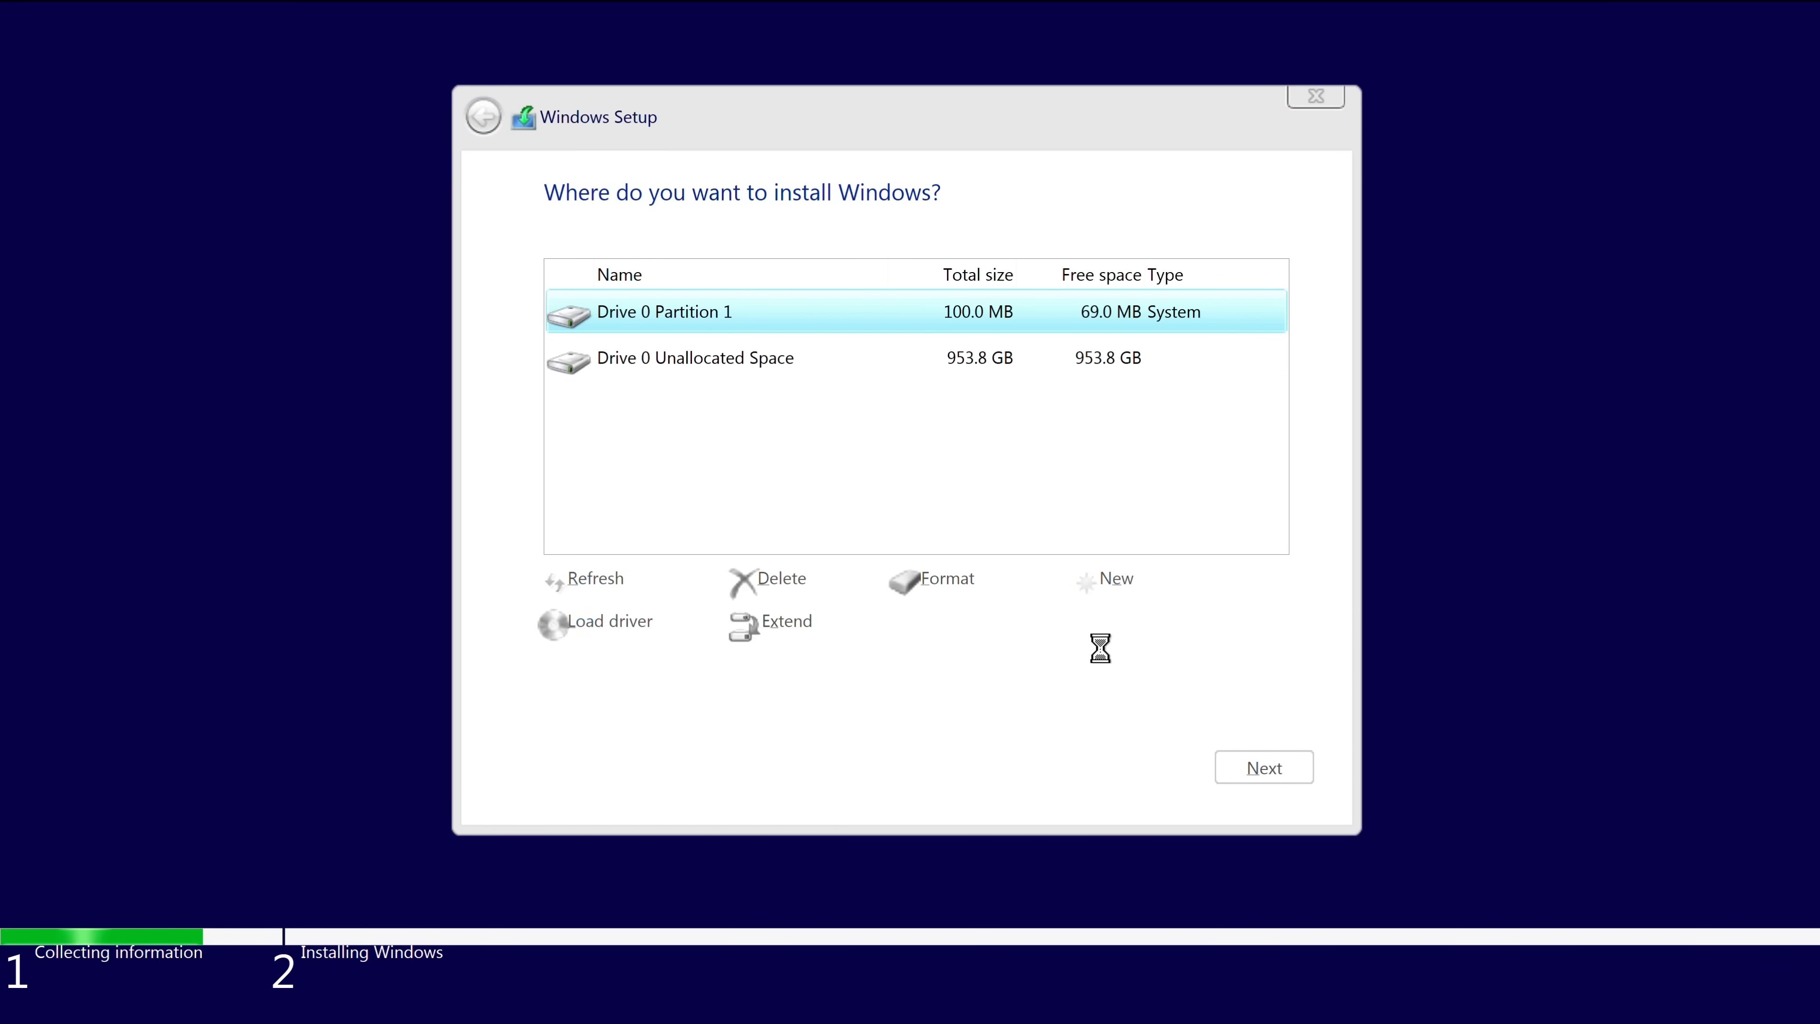
click(782, 578)
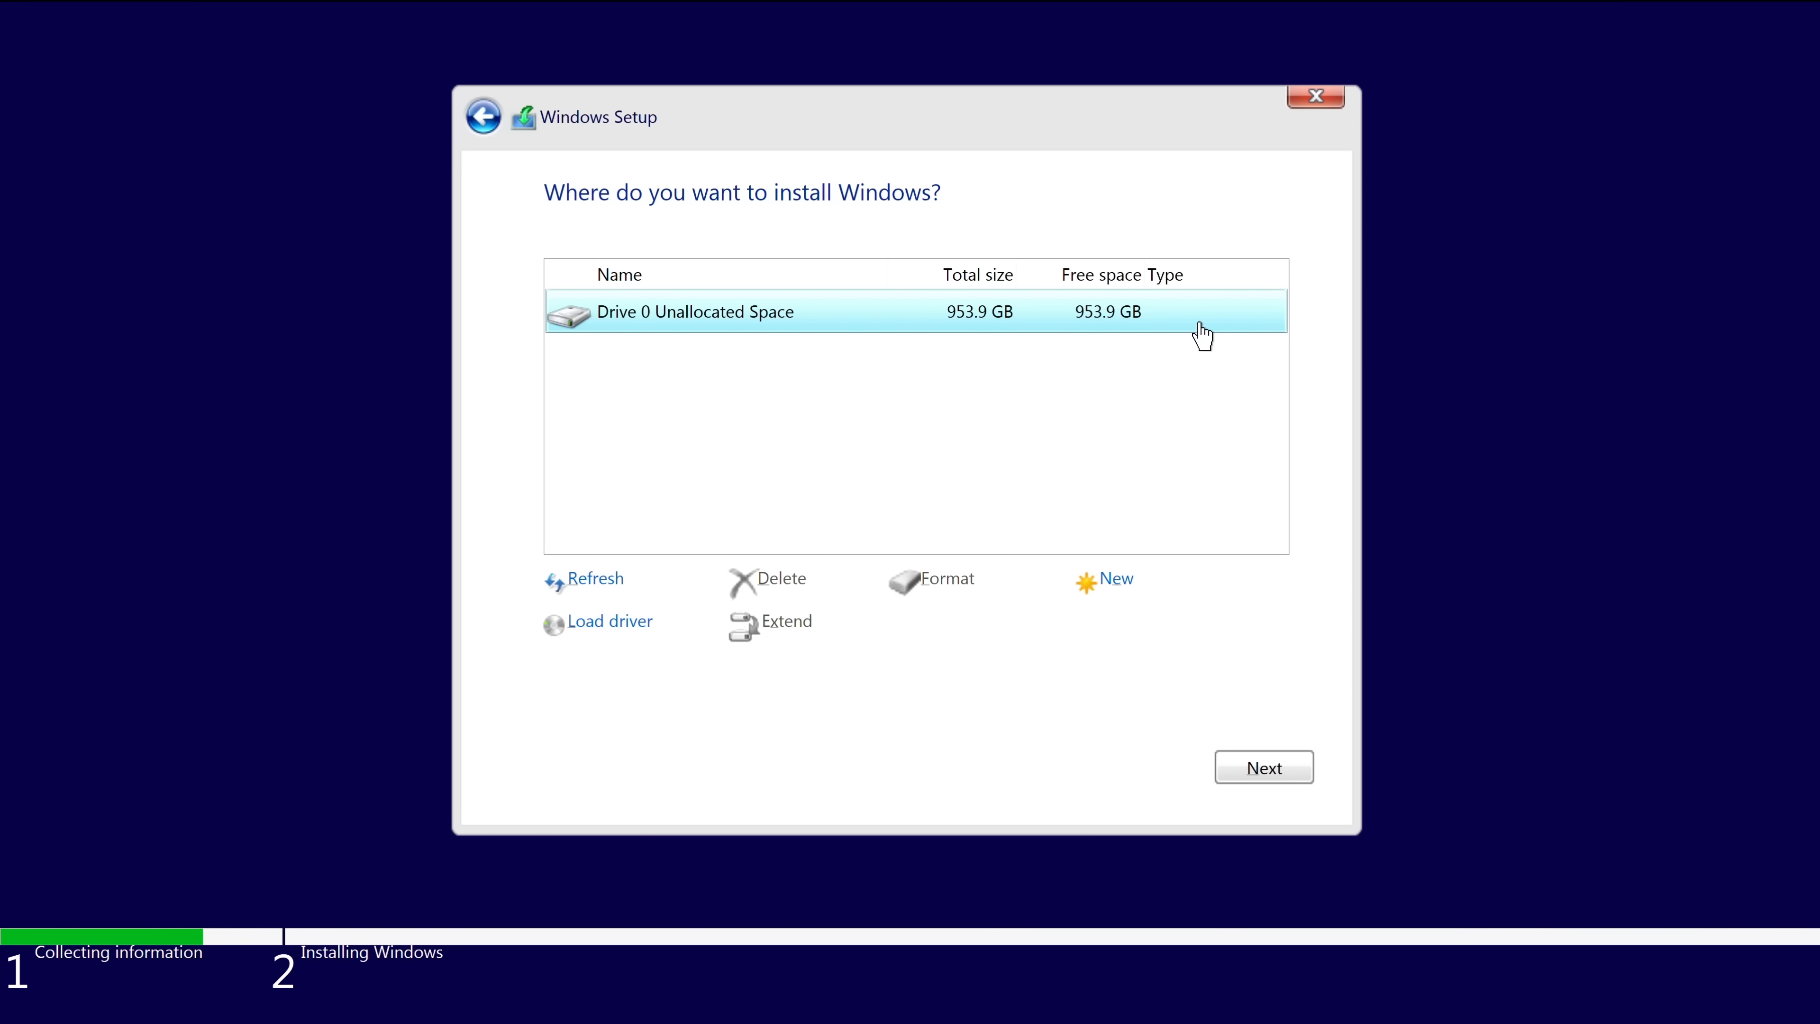
mouse_move(1207, 324)
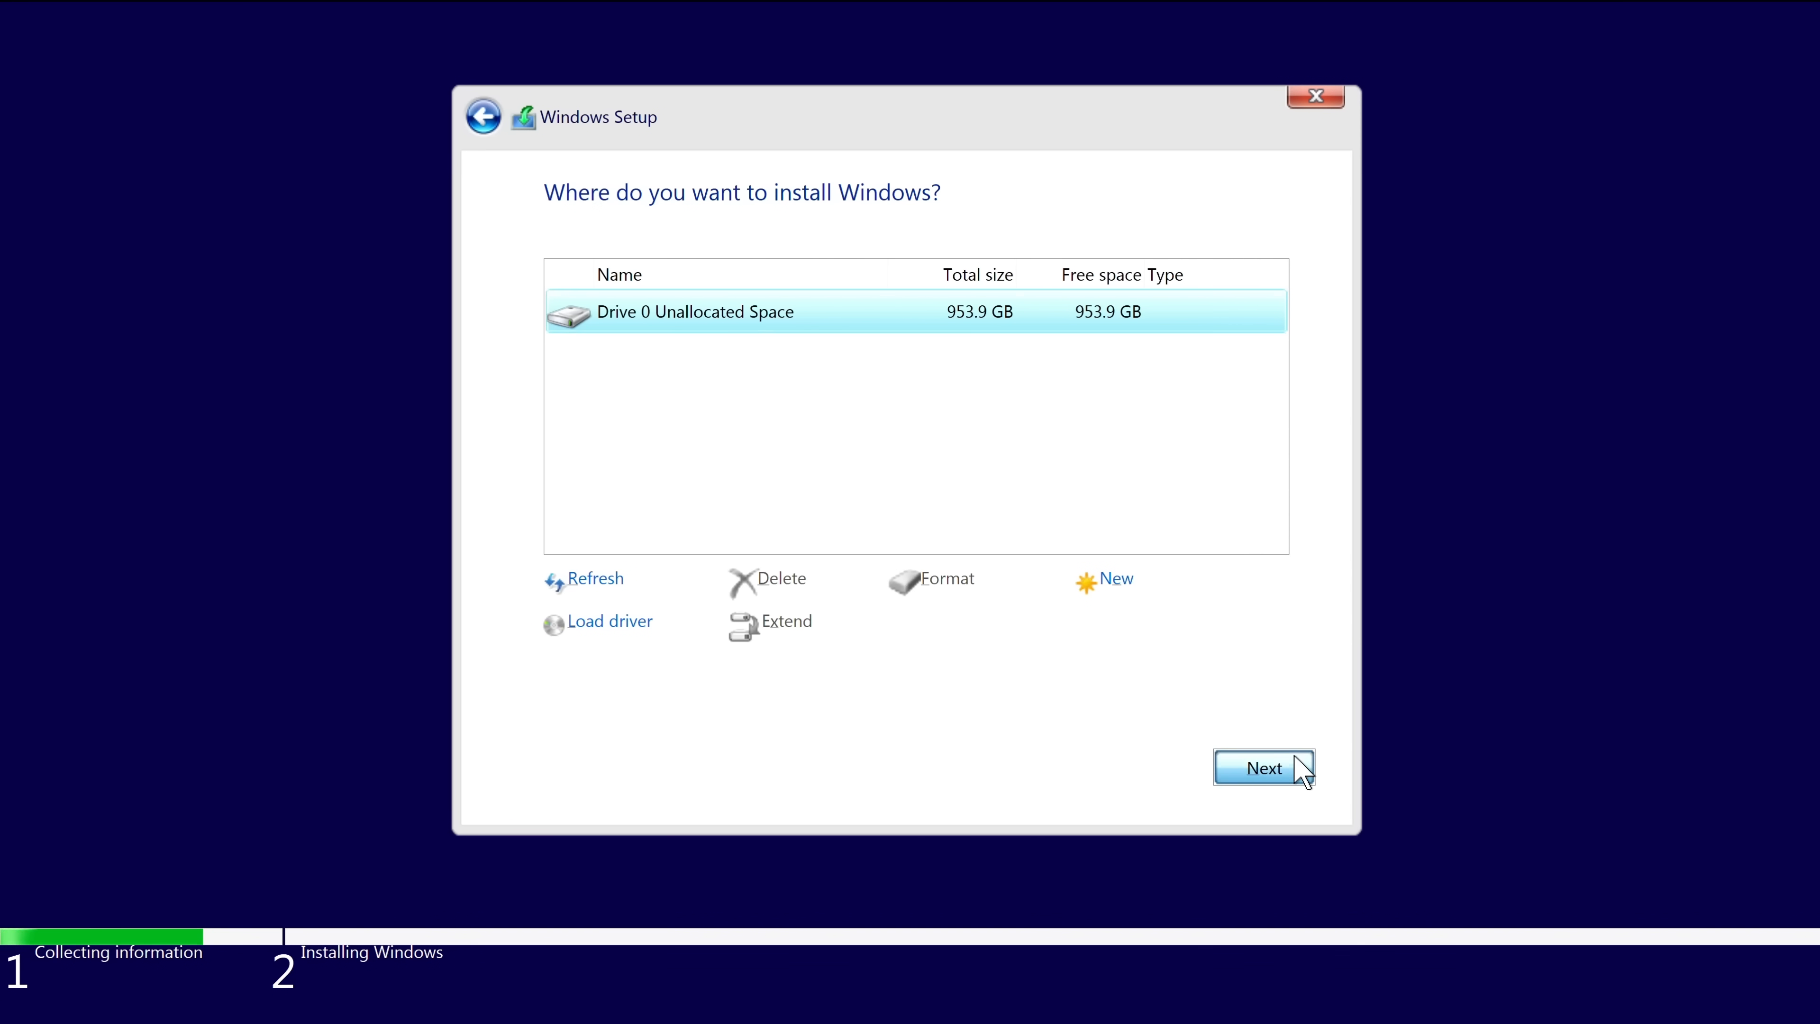
click(1262, 766)
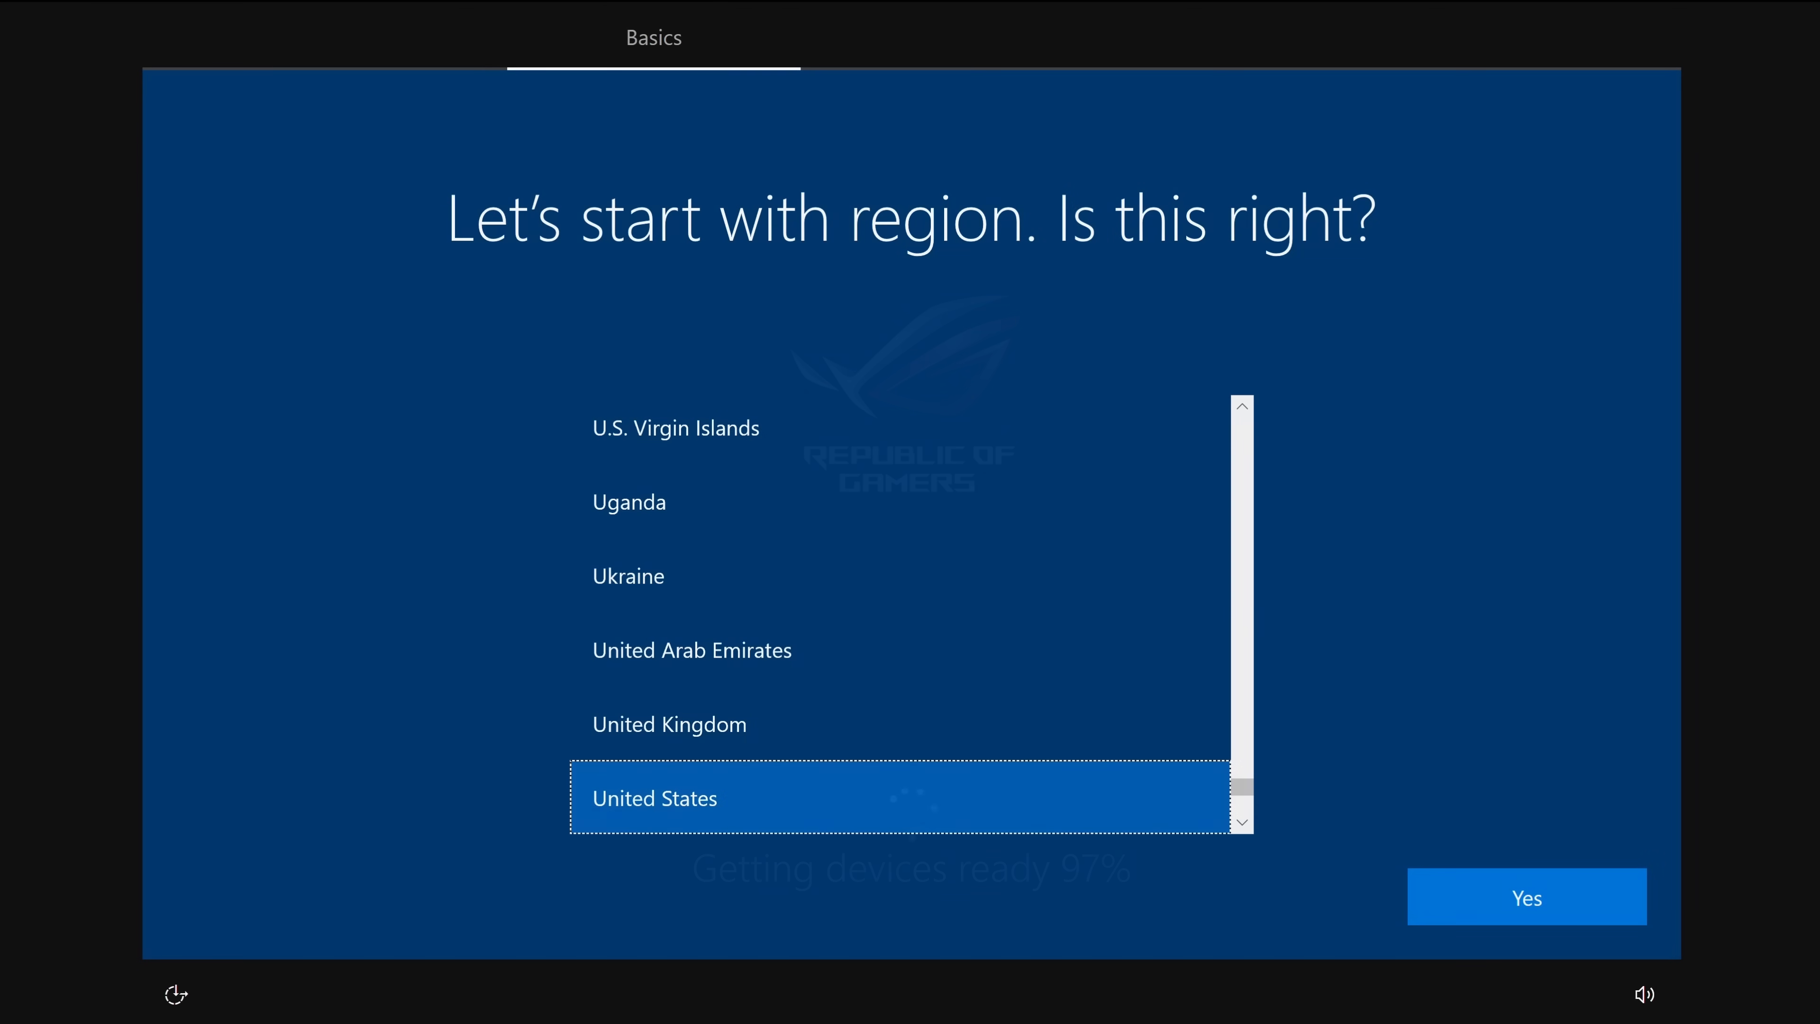
Step: Confirm United States as region, keep the connected network and pick a device setup type
click(1525, 896)
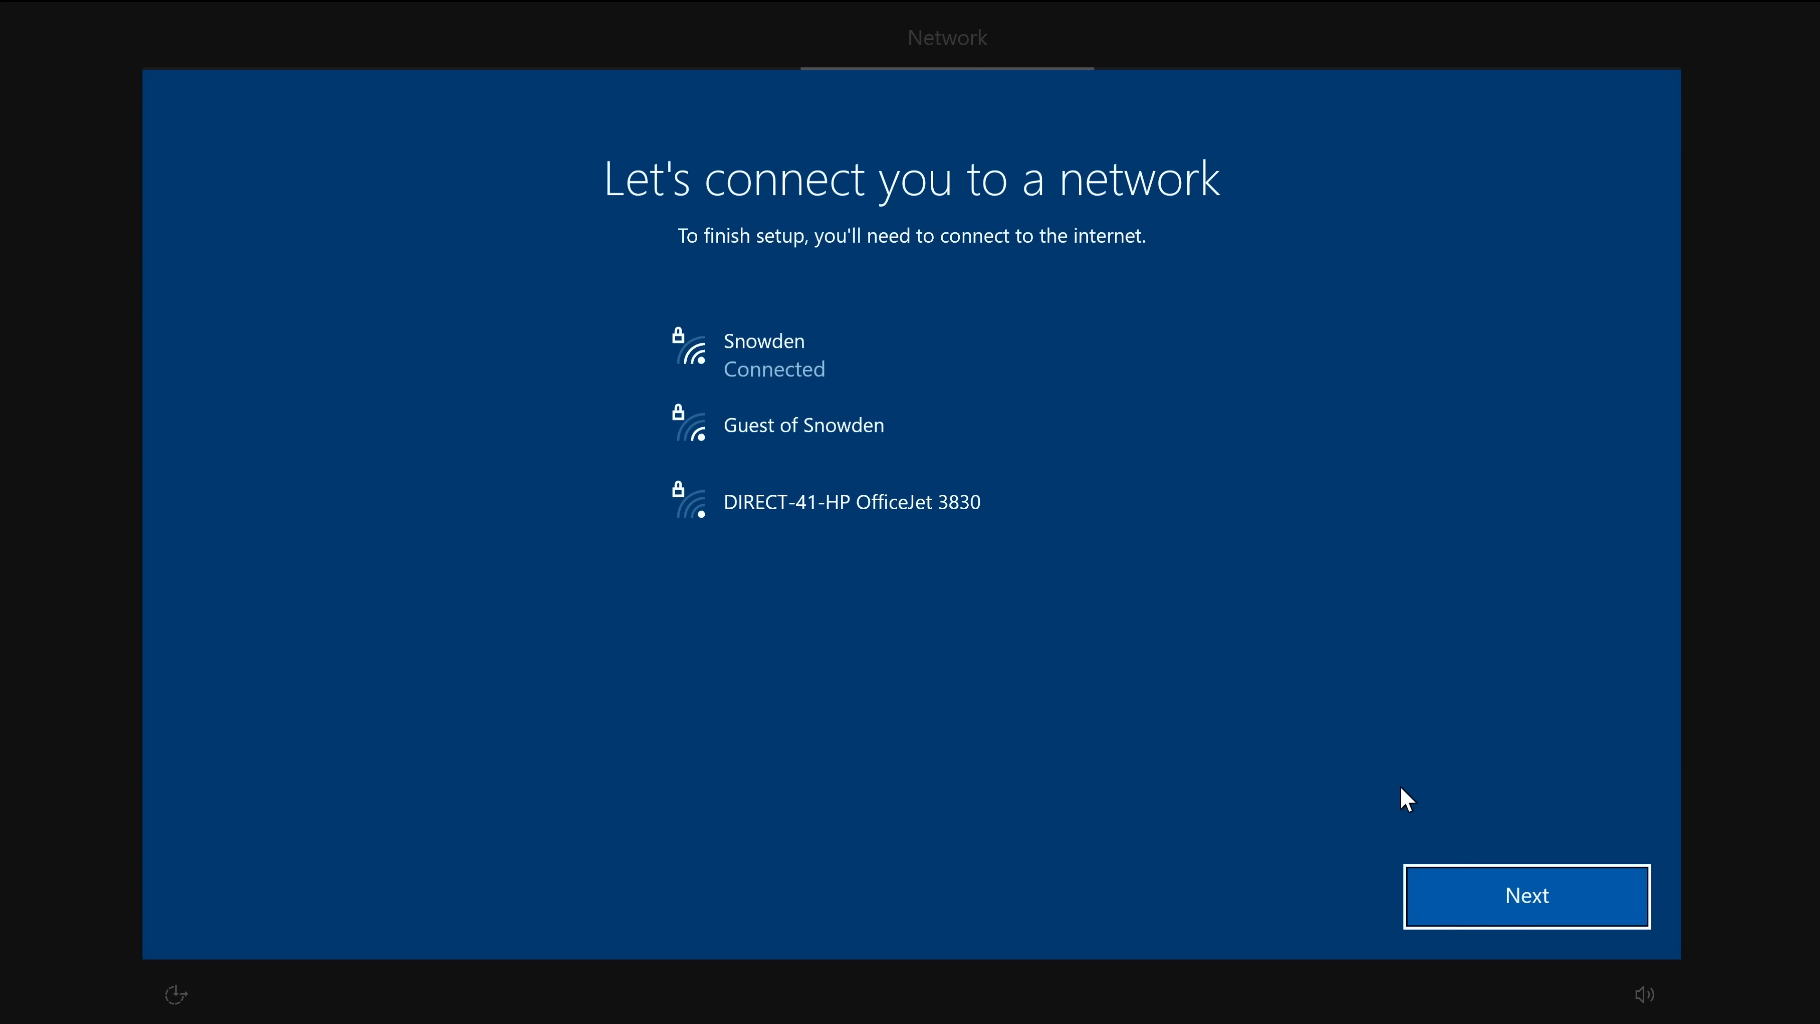
click(1525, 895)
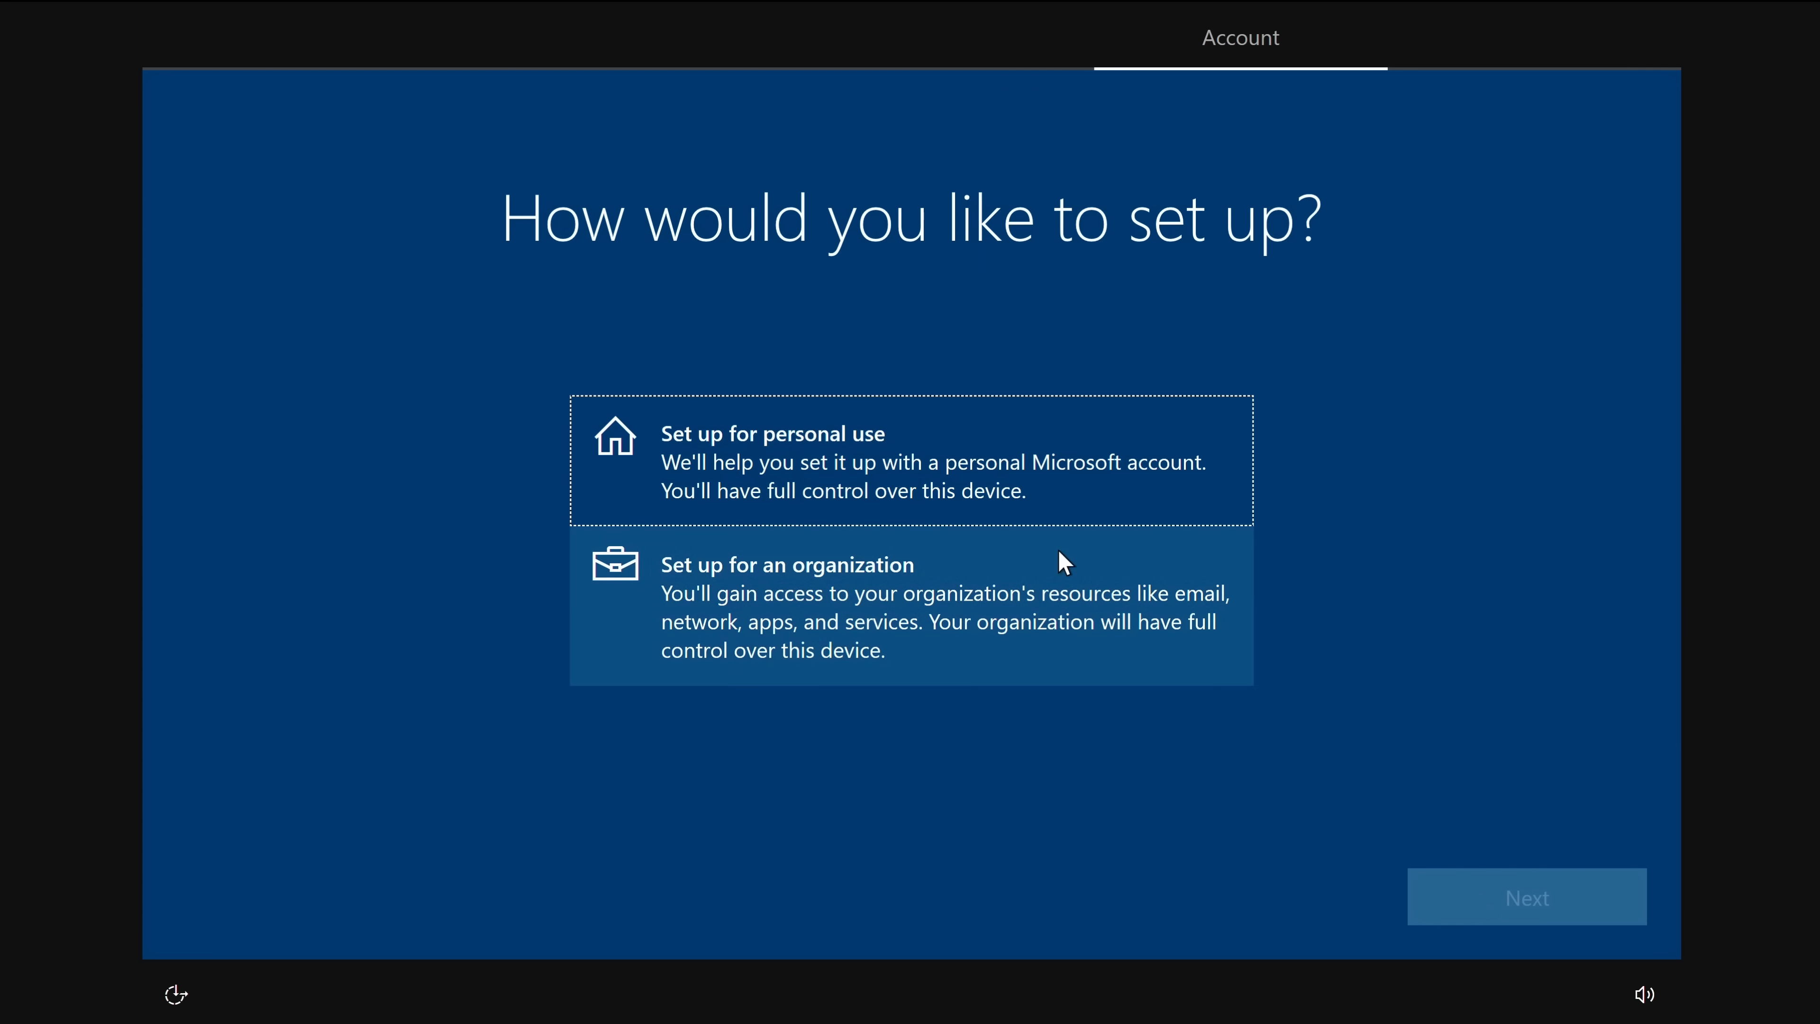
click(1526, 895)
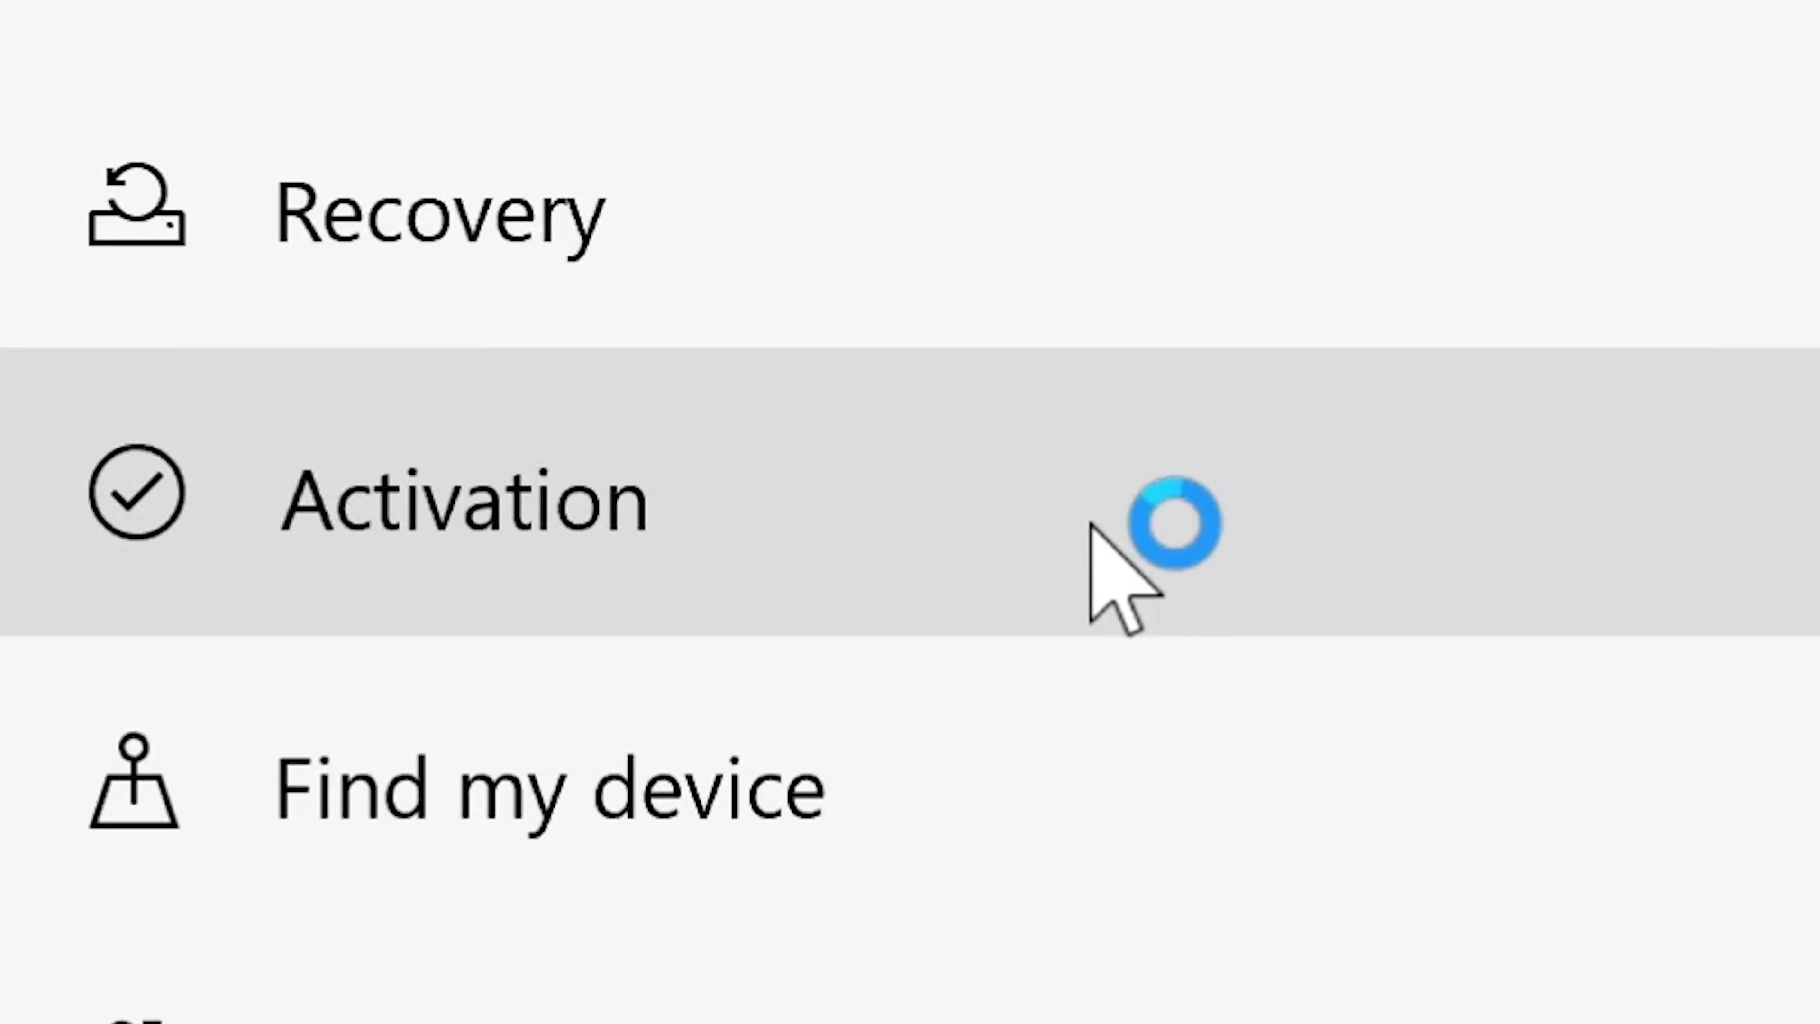
Step: Show the Activation page under Update & Security with its Change product key option
click(464, 499)
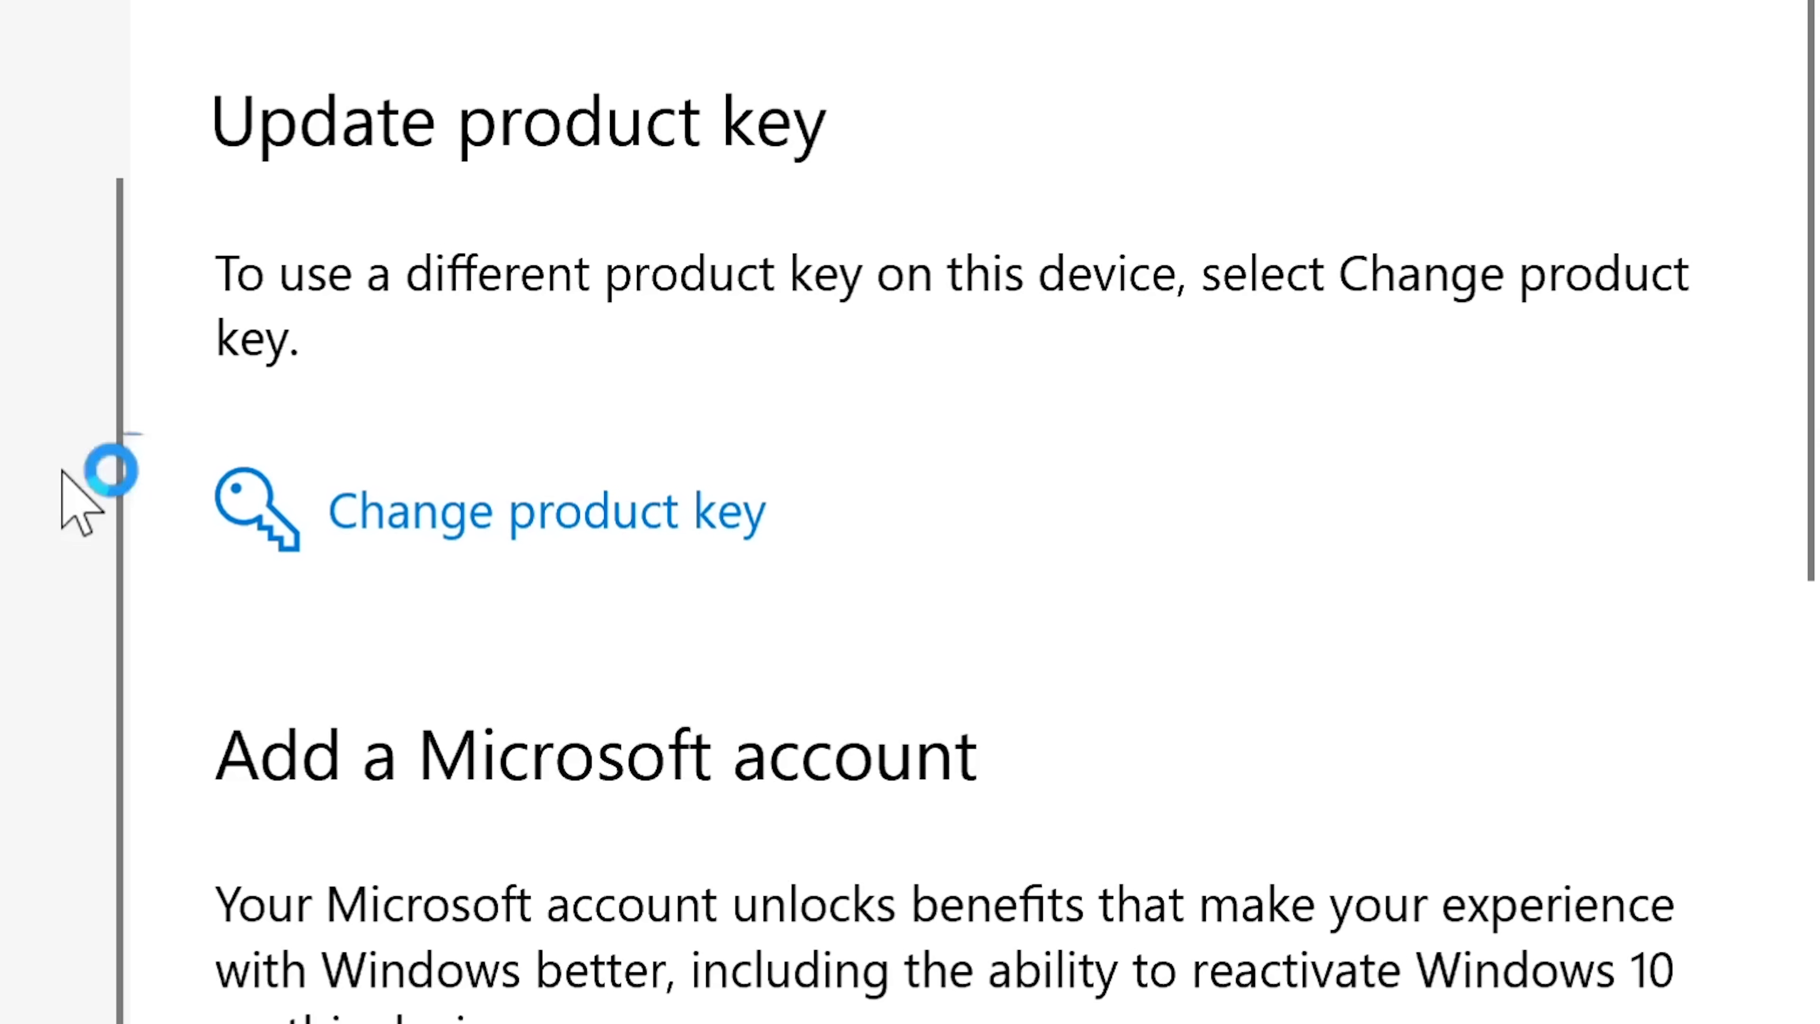
mouse_move(806, 563)
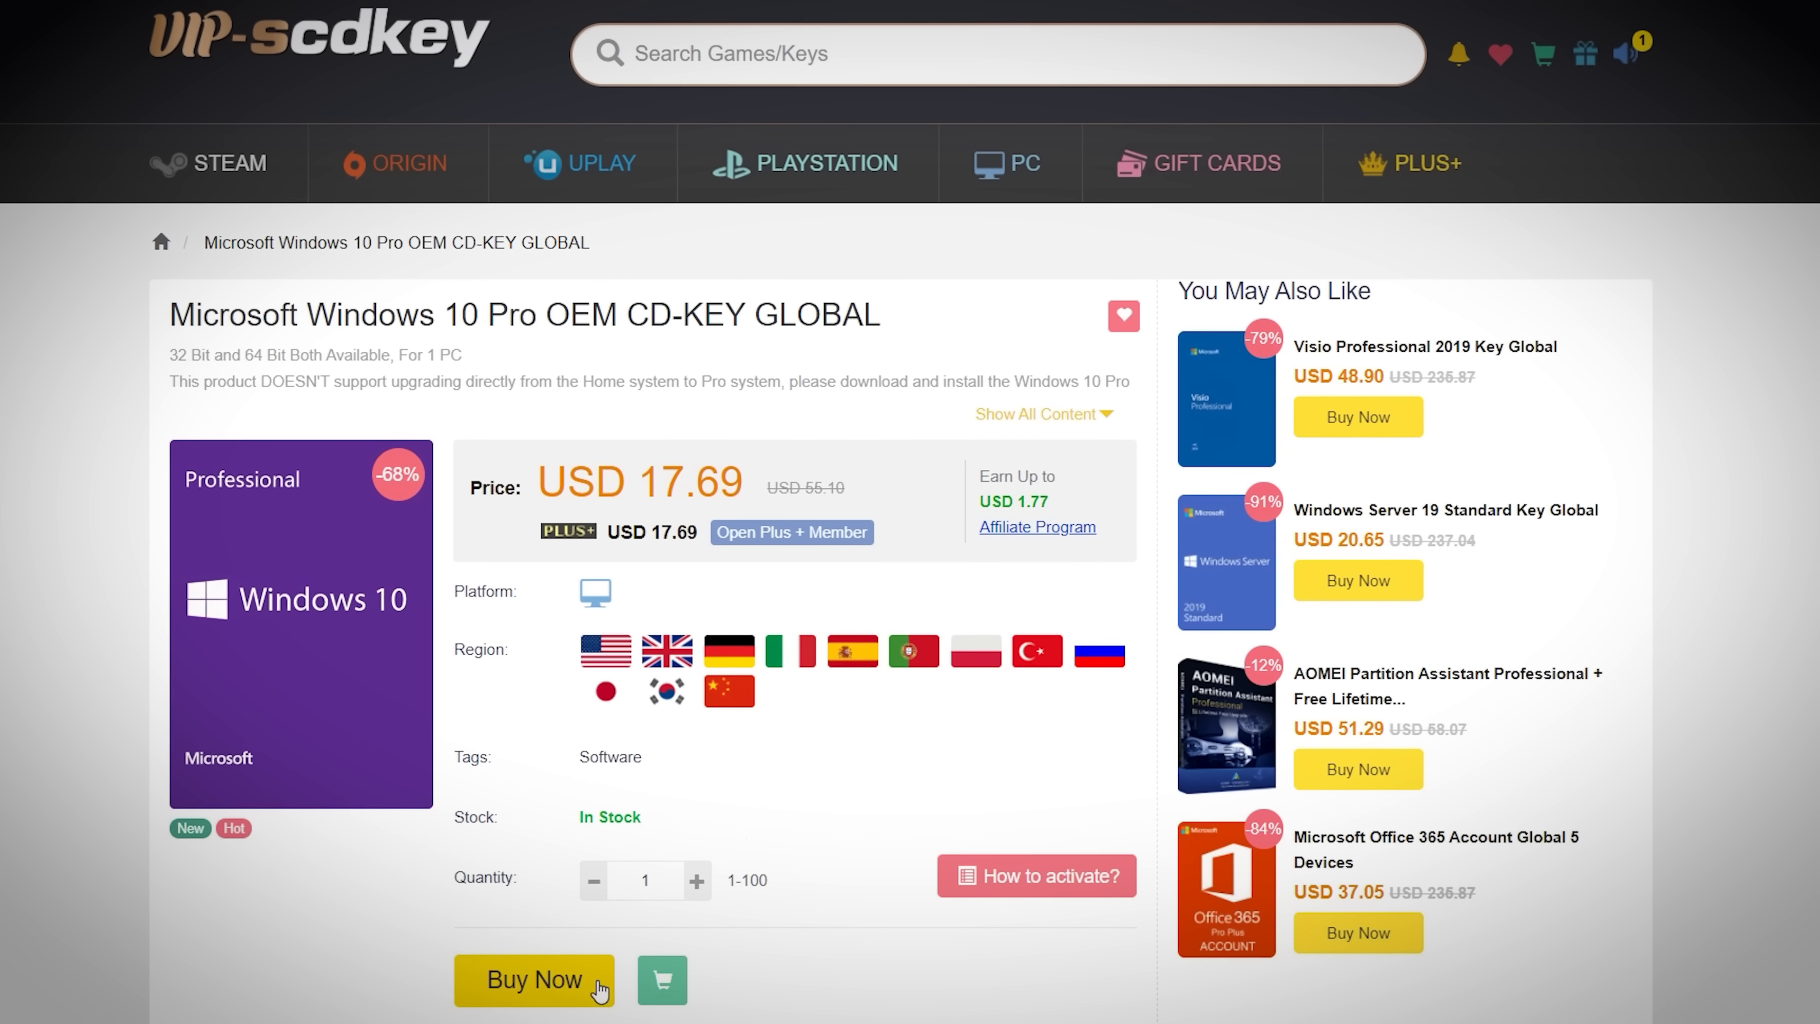
scroll(down, 3)
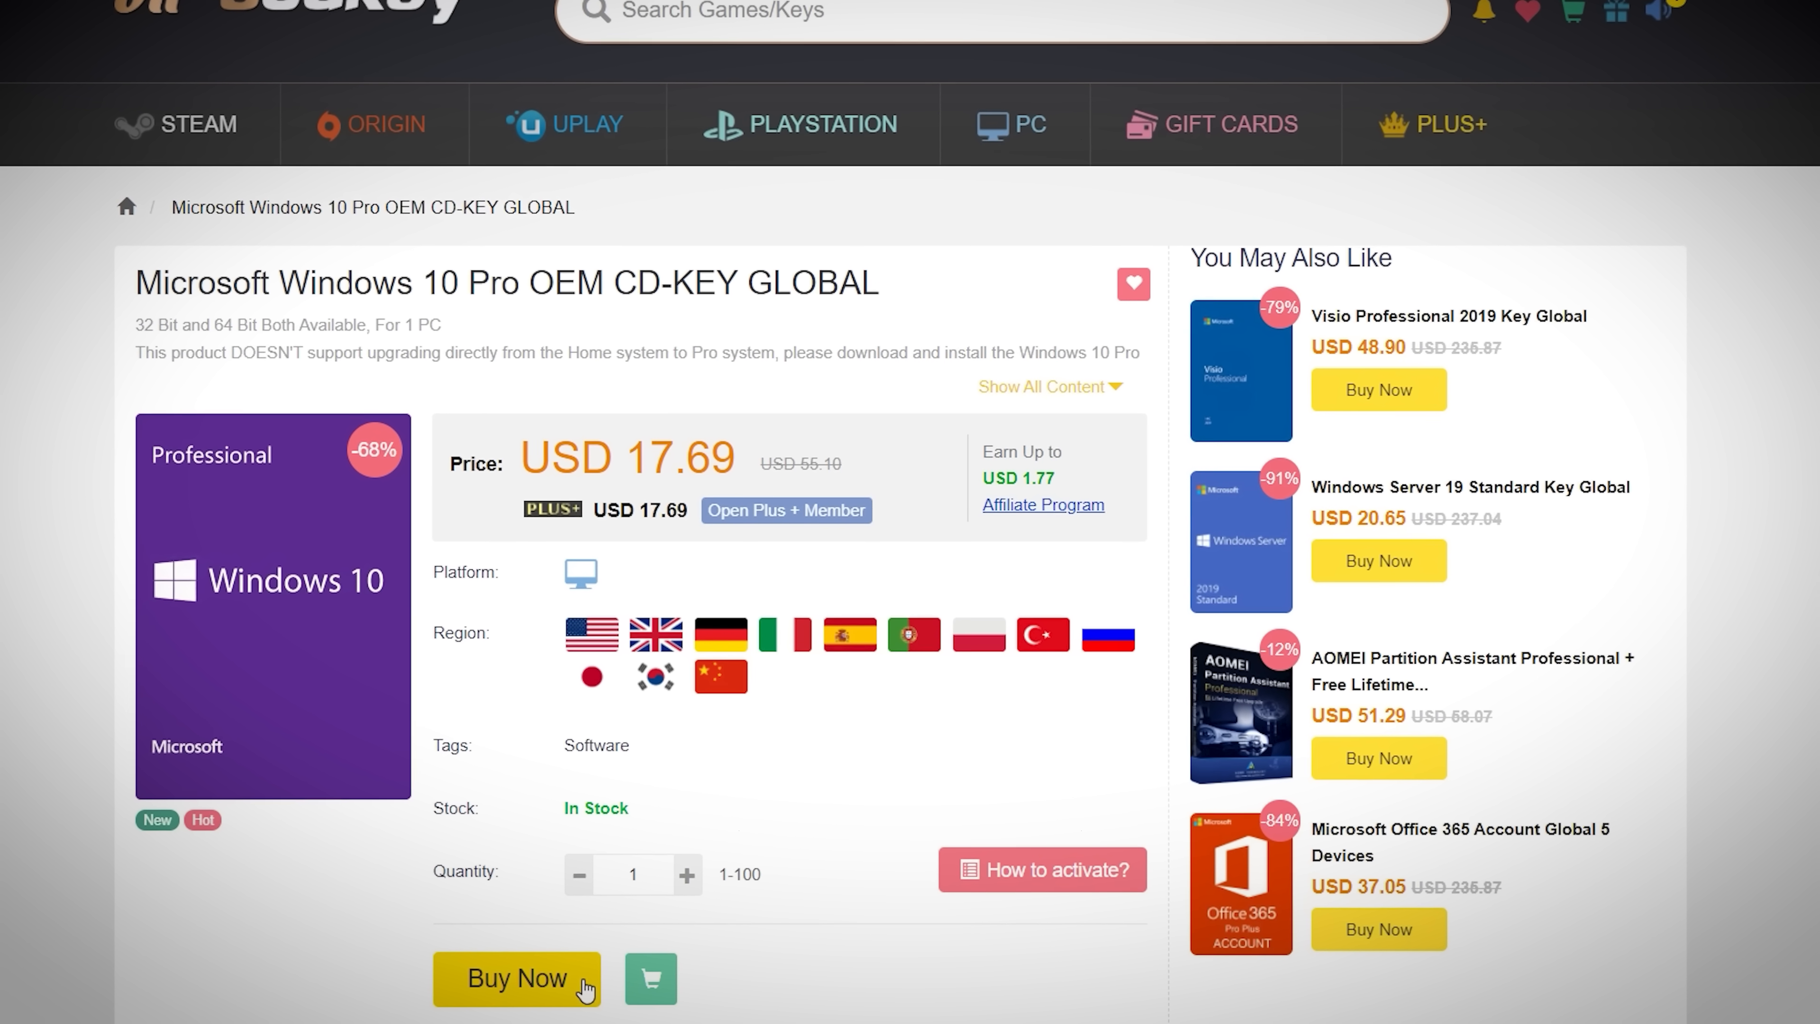
scroll(down, 3)
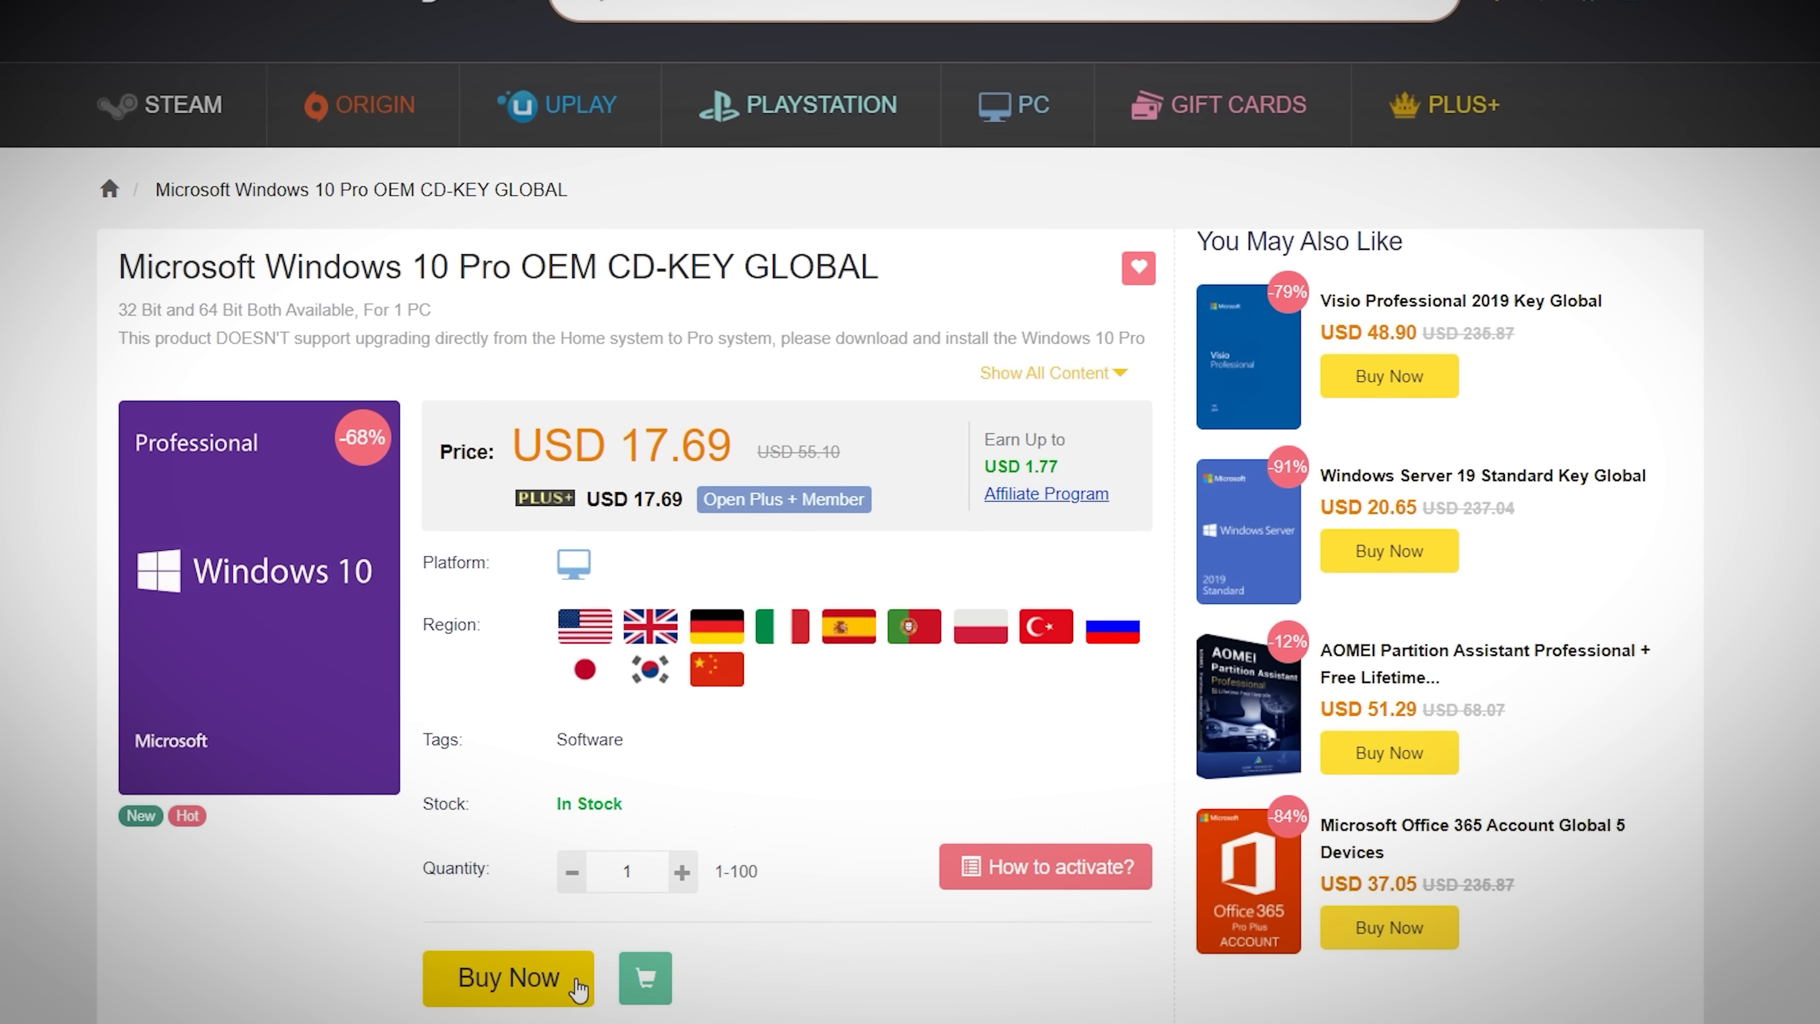
scroll(down, 3)
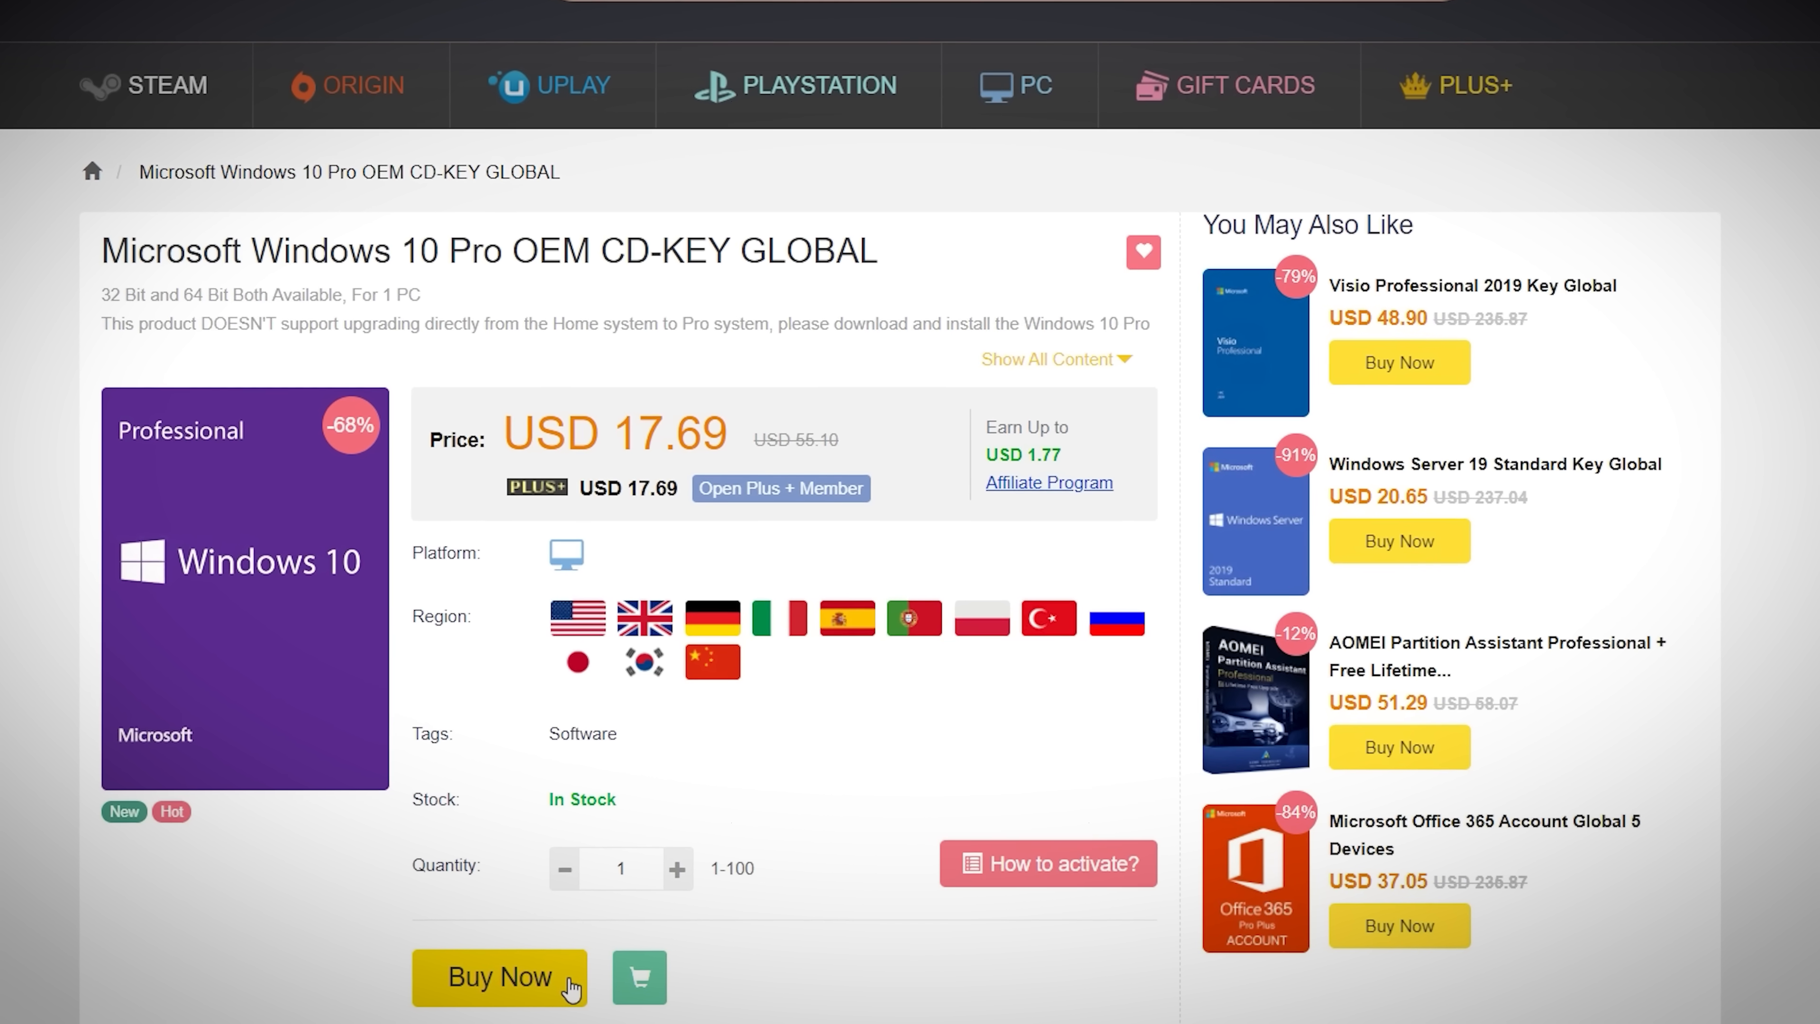